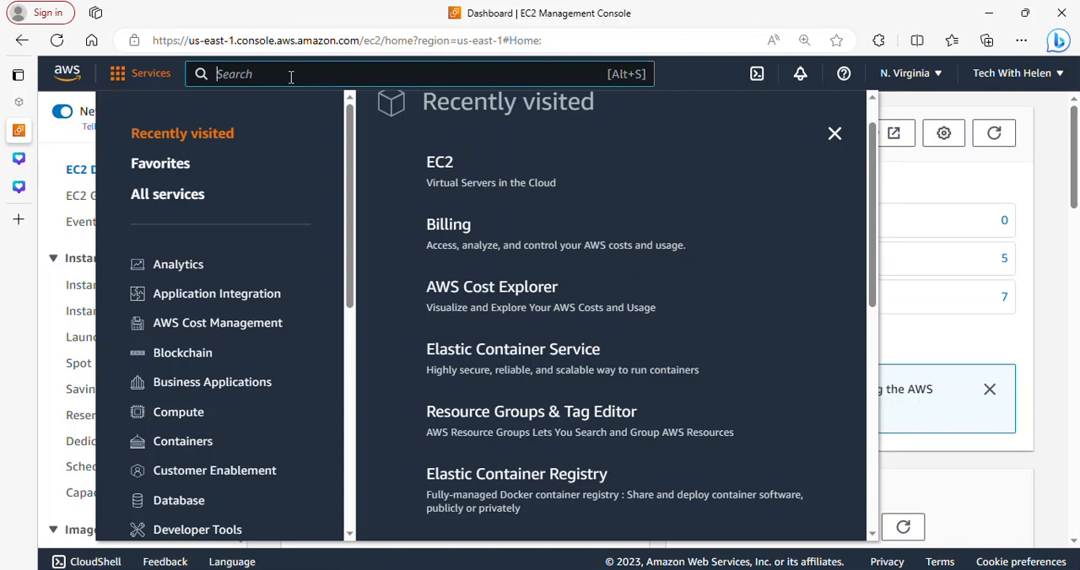
Find the Billing service by searching 'bil' and open its dashboard.
{"action": "type", "text": "billing"}
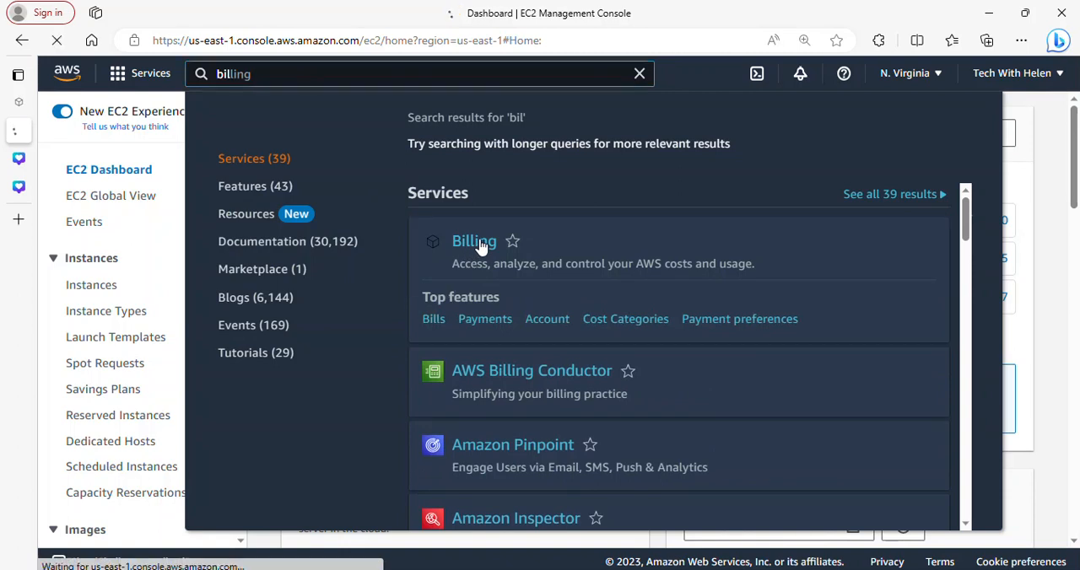
{"action": "left_click", "coordinate": [473, 241]}
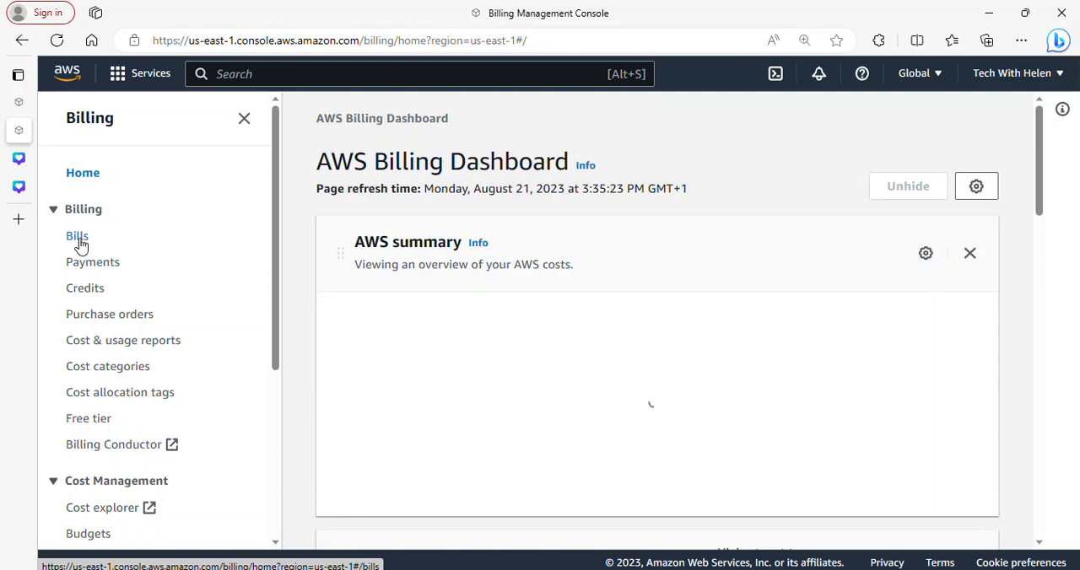
Open the Bills page and scroll to the Charges by service table showing nine services at USD 0.00.
{"action": "left_click", "coordinate": [77, 237]}
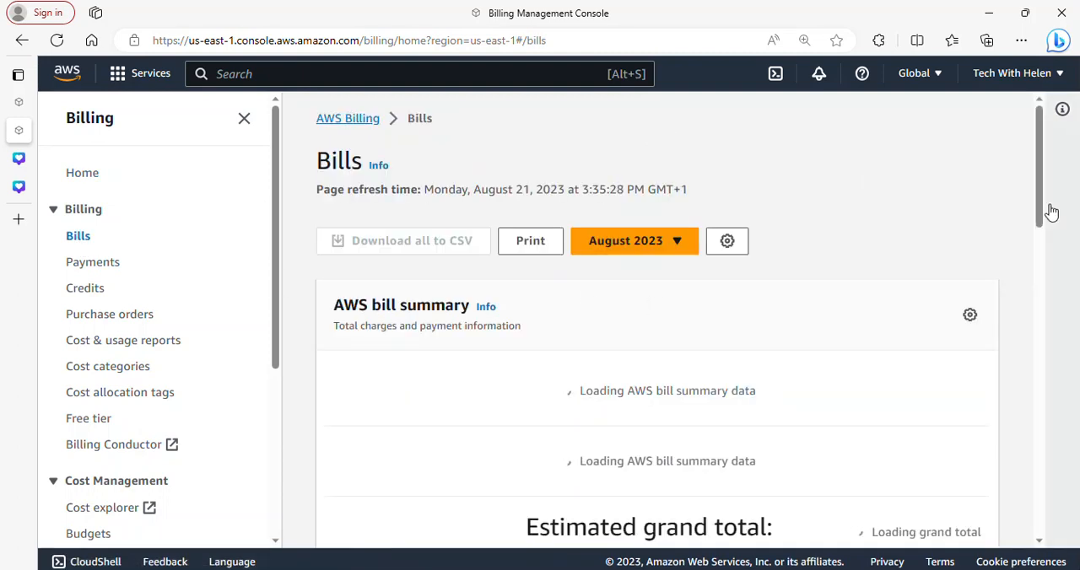
{"action": "scroll", "scroll_direction": "down", "scroll_amount": 3}
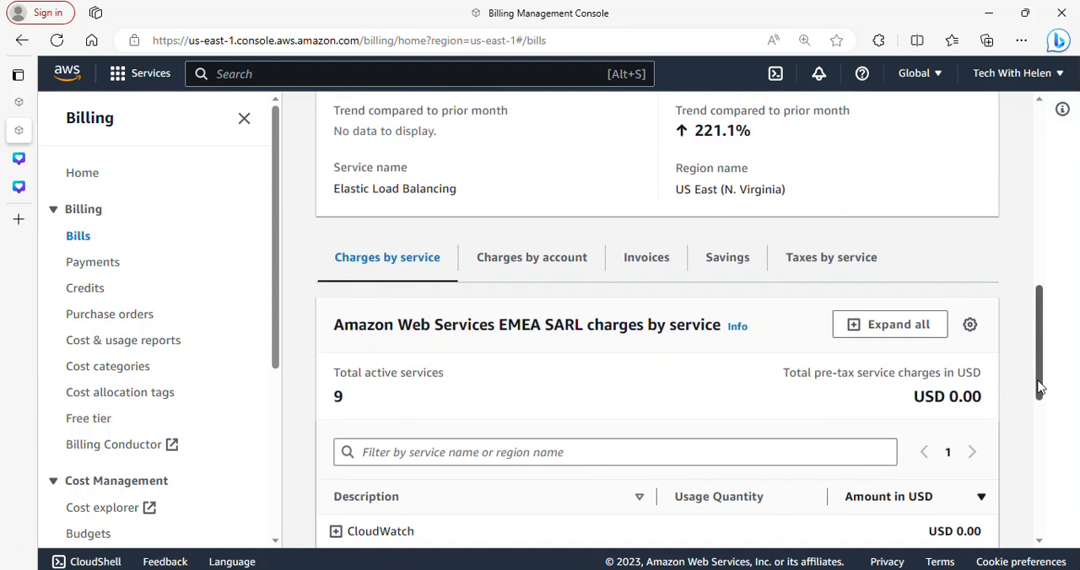
{"action": "scroll", "scroll_direction": "up", "scroll_amount": 3}
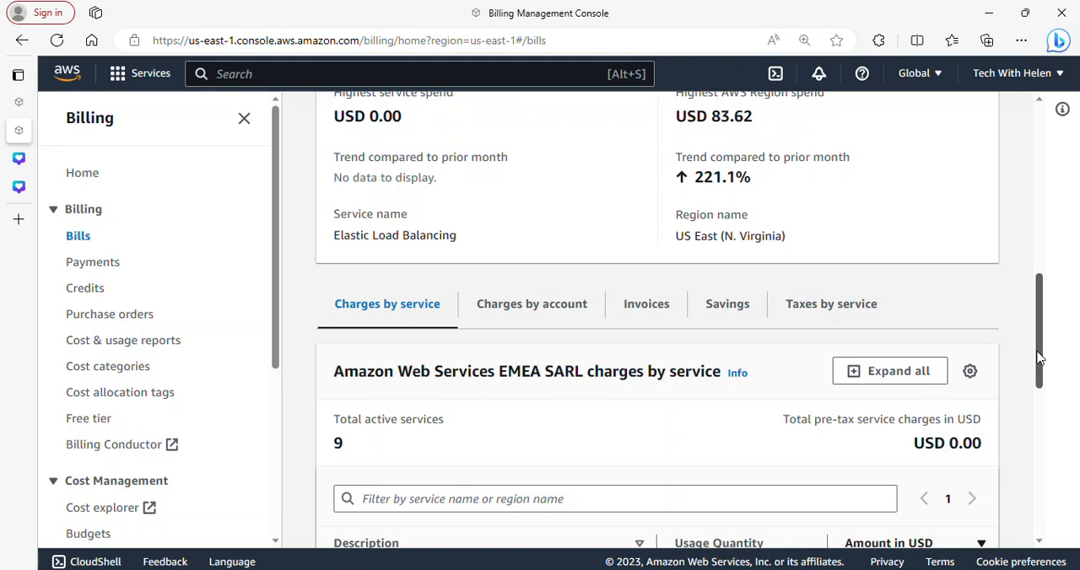
{"action": "scroll", "scroll_direction": "down", "scroll_amount": 3}
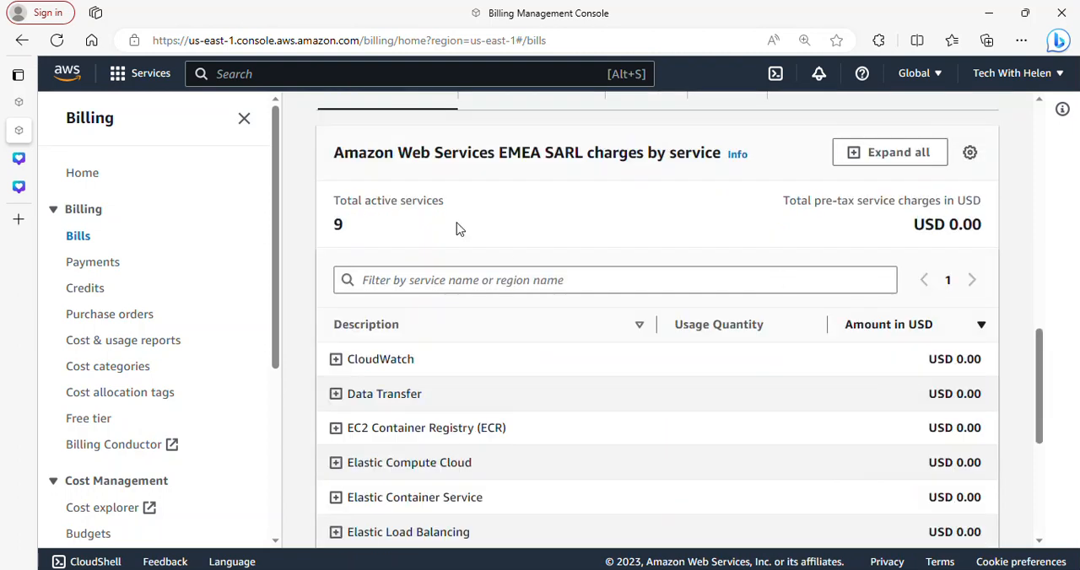
{"action": "mouse_move", "coordinate": [402, 209]}
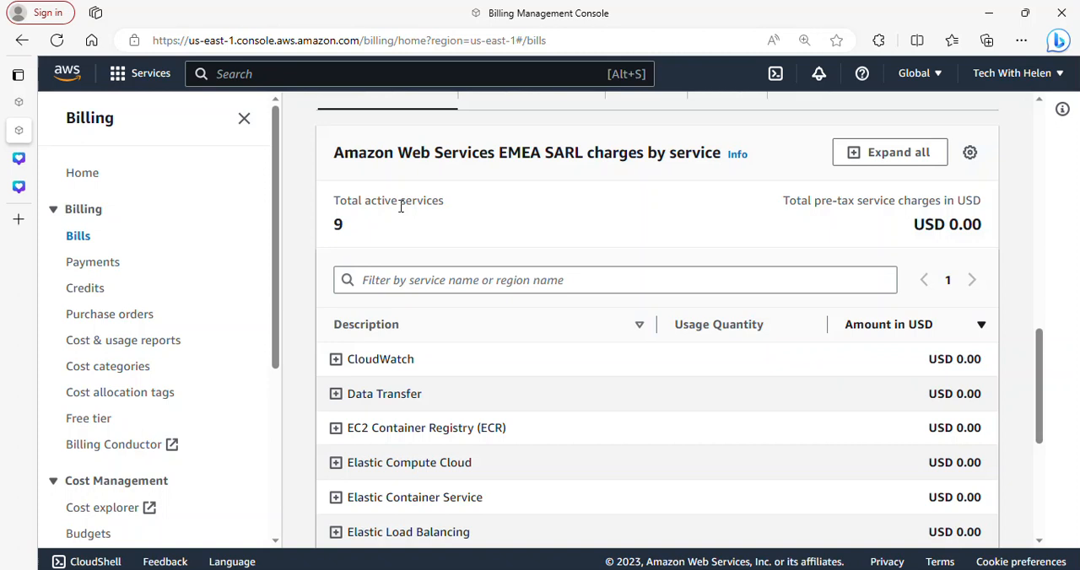
{"action": "mouse_move", "coordinate": [334, 234]}
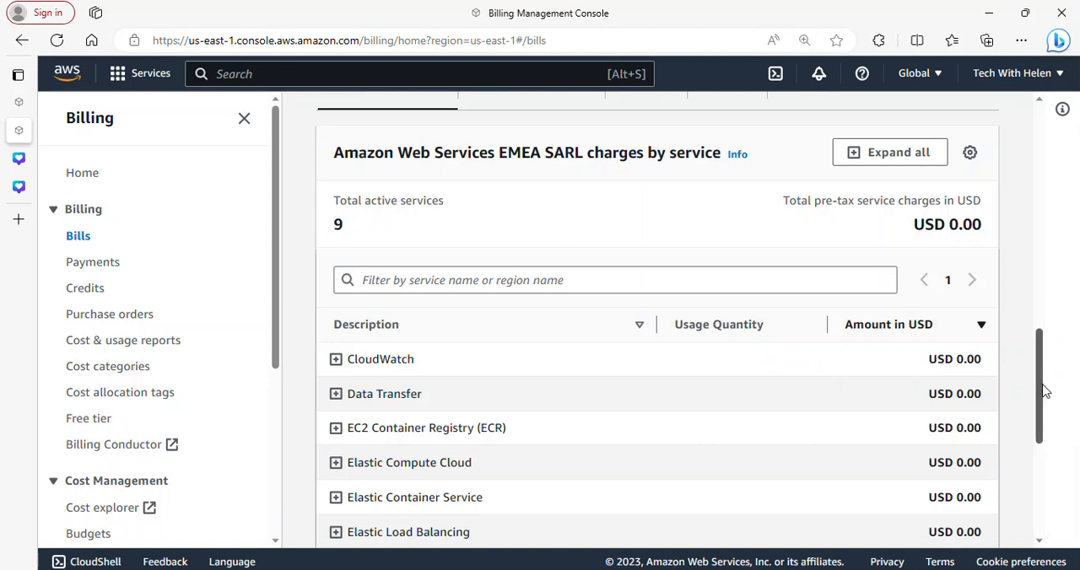
{"action": "scroll", "scroll_direction": "down", "scroll_amount": 3}
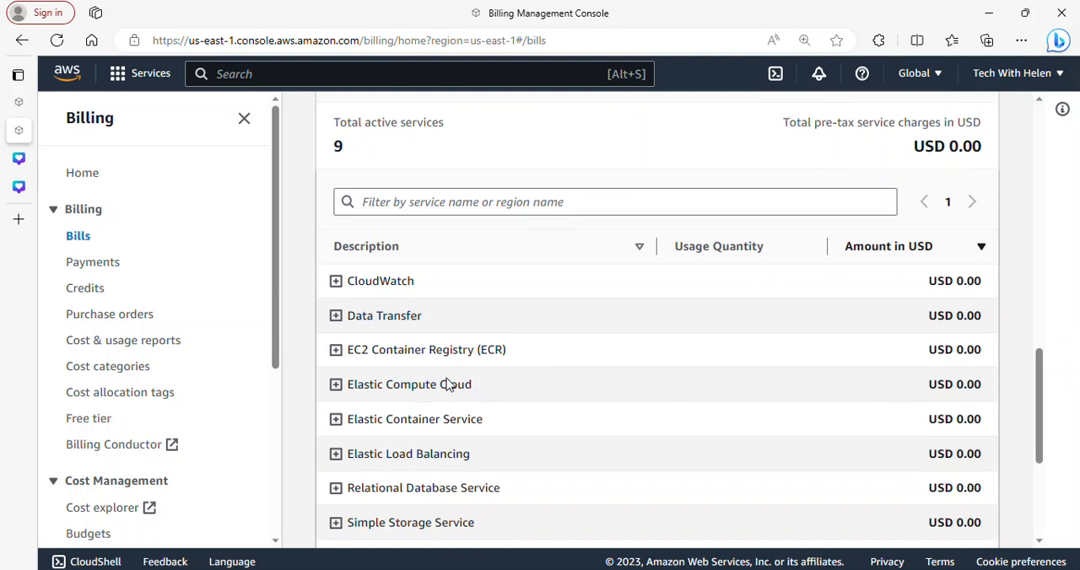
{"action": "scroll", "scroll_direction": "down", "scroll_amount": 3}
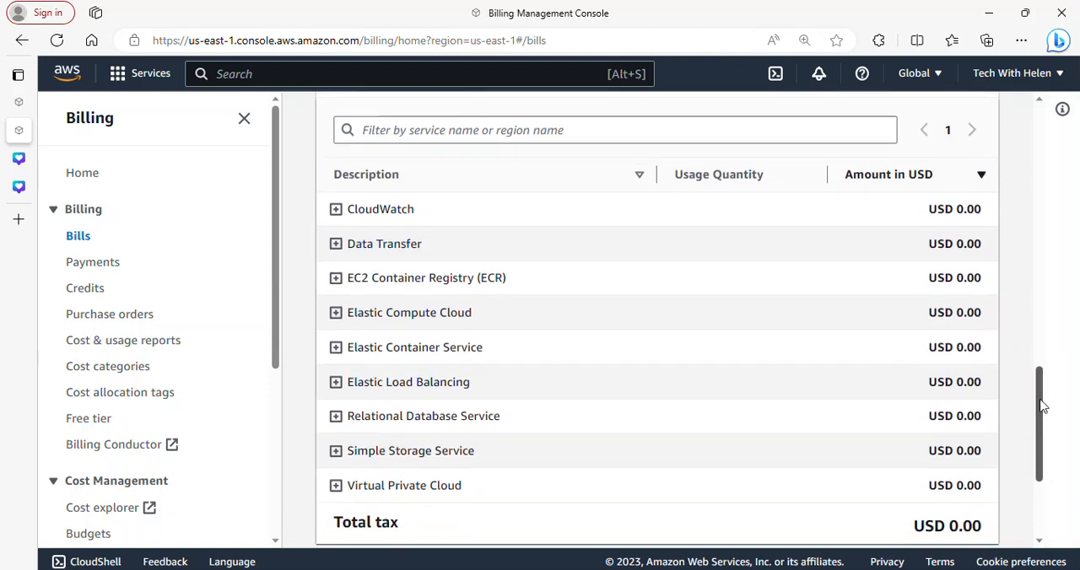
{"action": "scroll", "scroll_direction": "down", "scroll_amount": 3}
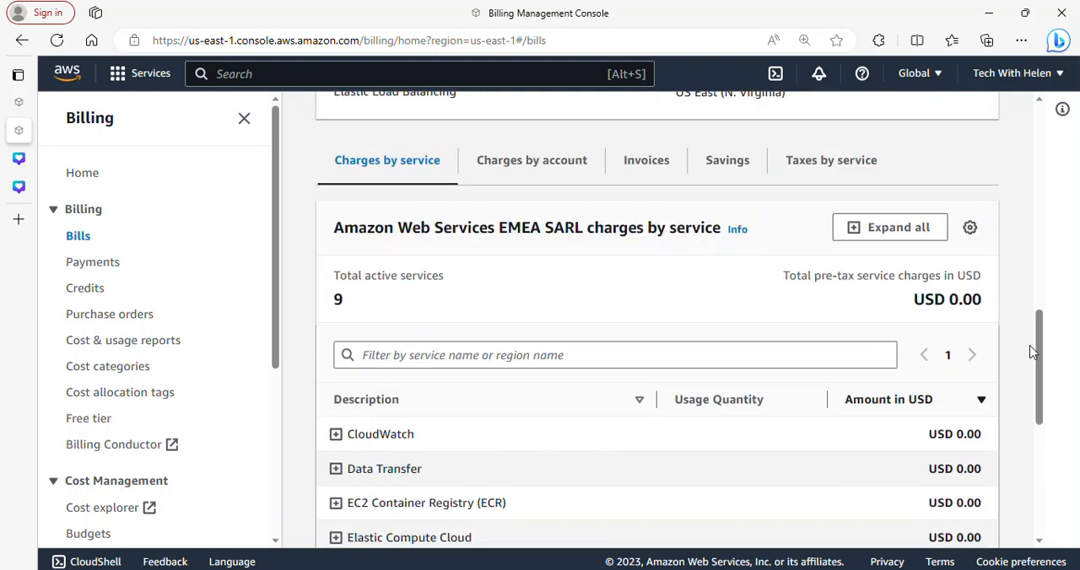
{"action": "scroll", "scroll_direction": "down", "scroll_amount": 3}
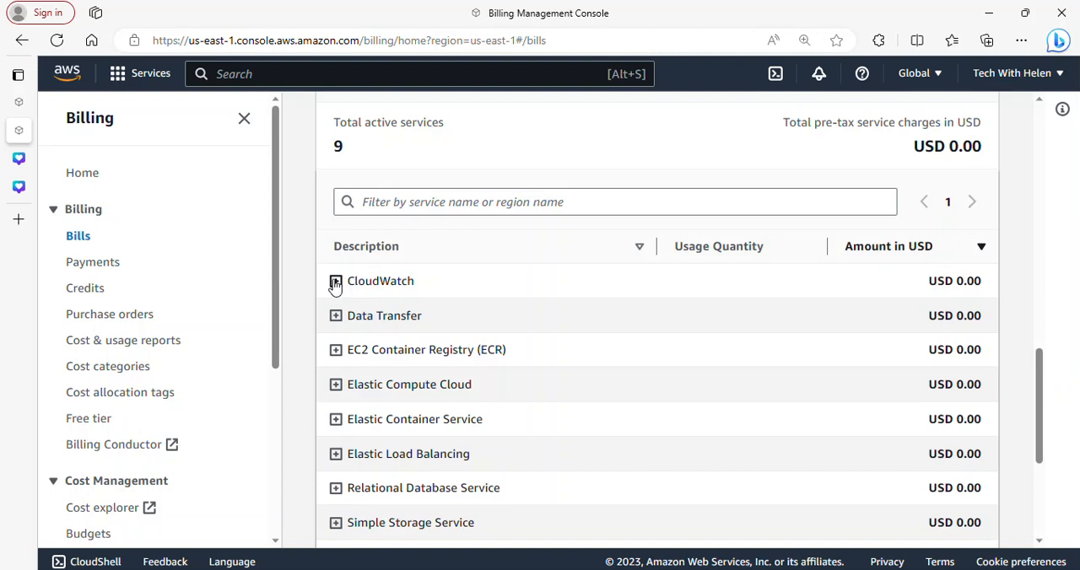
Expand CloudWatch charges to the US East (N. Virginia) log storage line item at USD 0.00.
{"action": "left_click", "coordinate": [334, 280]}
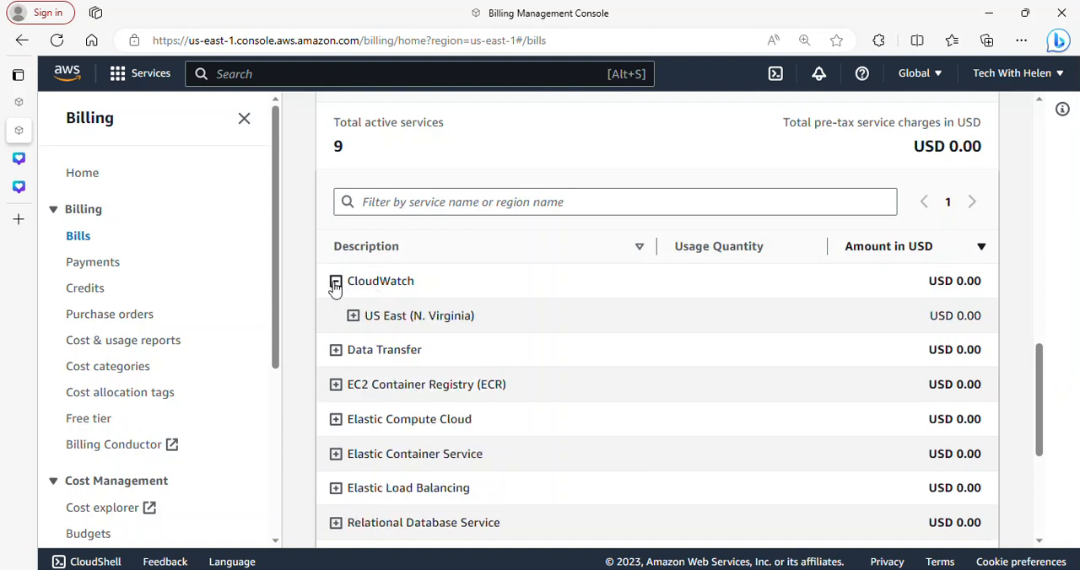
{"action": "left_click", "coordinate": [336, 280]}
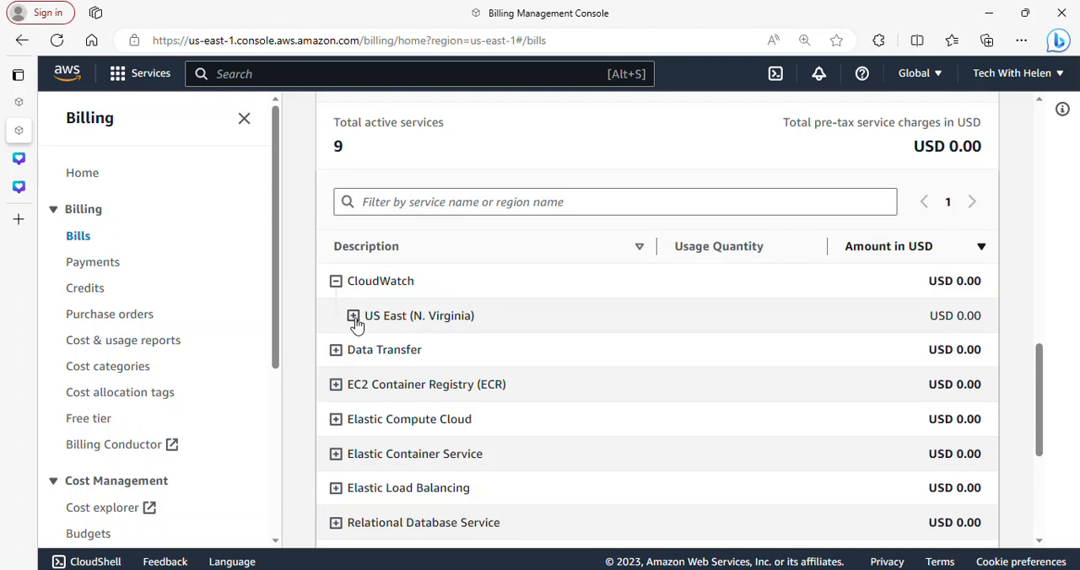
{"action": "left_click", "coordinate": [352, 315]}
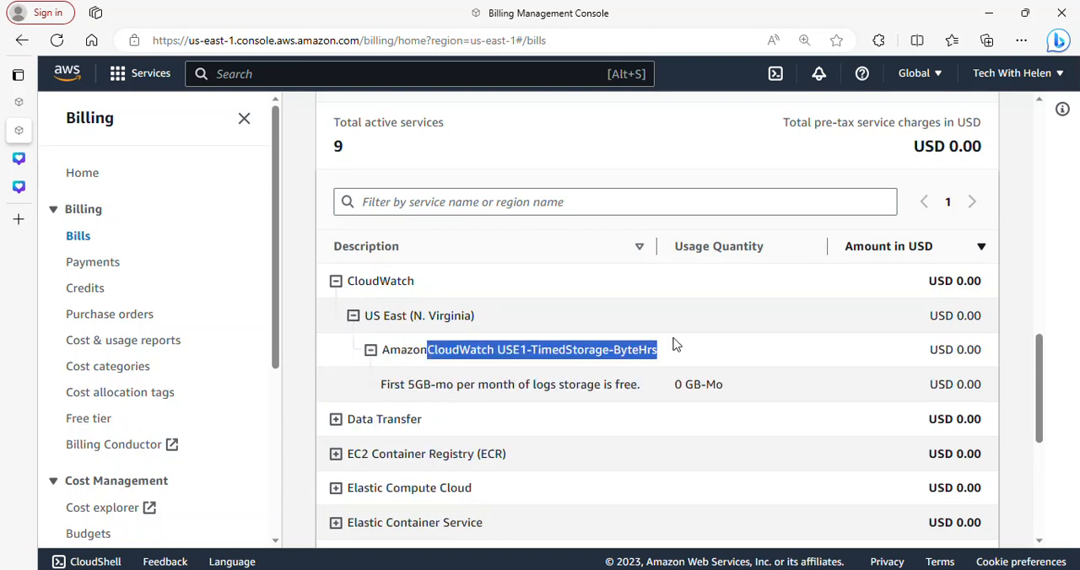
{"action": "mouse_move", "coordinate": [447, 408]}
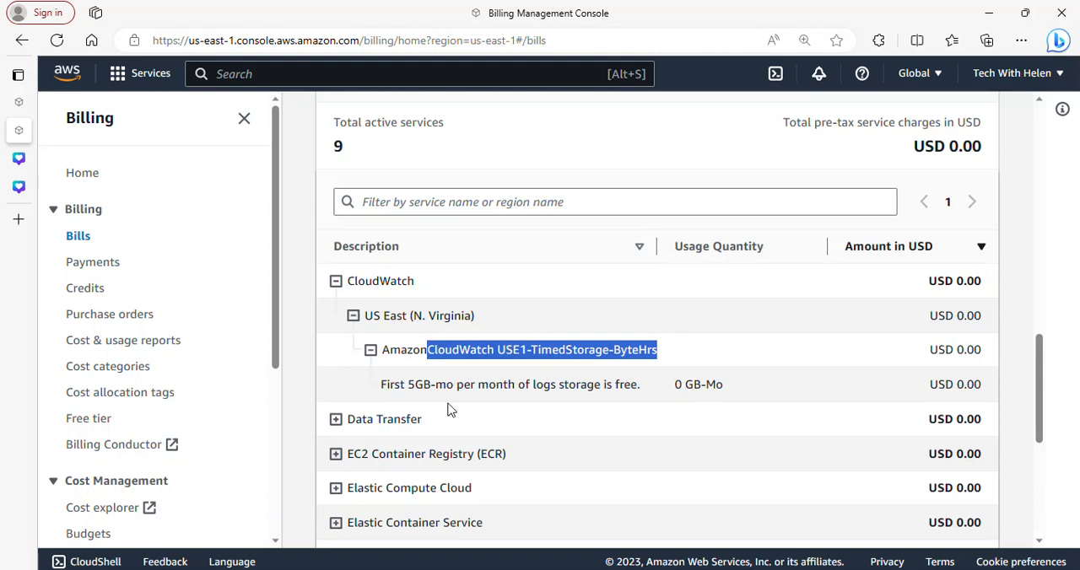
{"action": "scroll", "scroll_direction": "down", "scroll_amount": 3}
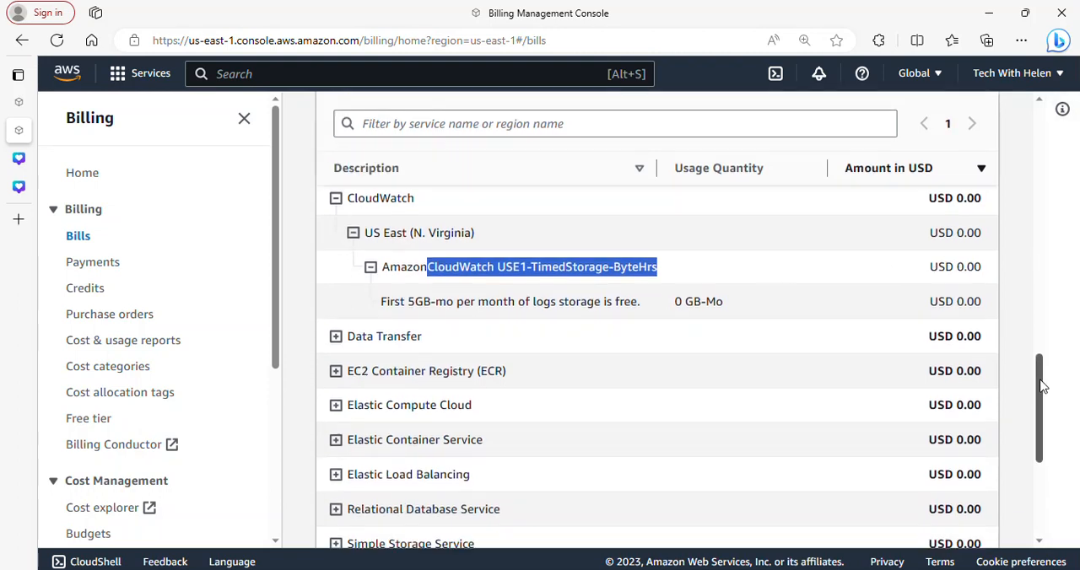
{"action": "scroll", "scroll_direction": "down", "scroll_amount": 3}
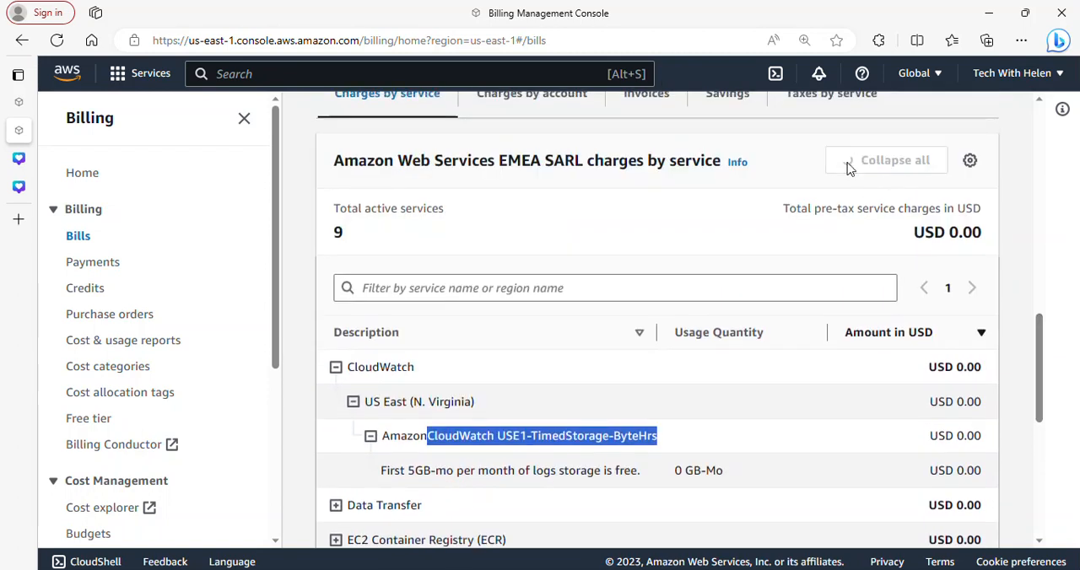
{"action": "left_click", "coordinate": [886, 160]}
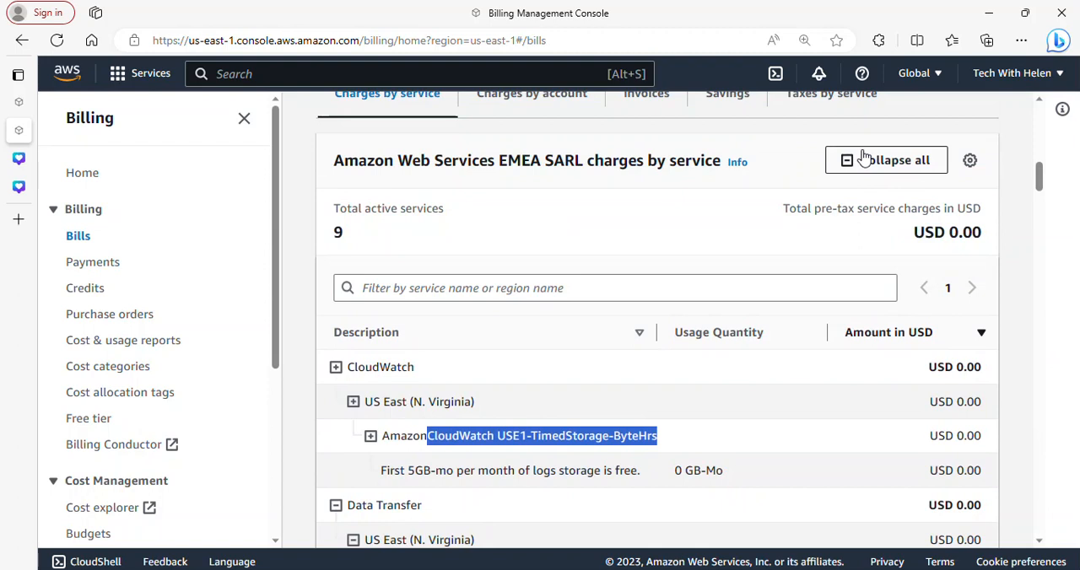
{"action": "scroll", "scroll_direction": "down", "scroll_amount": 3}
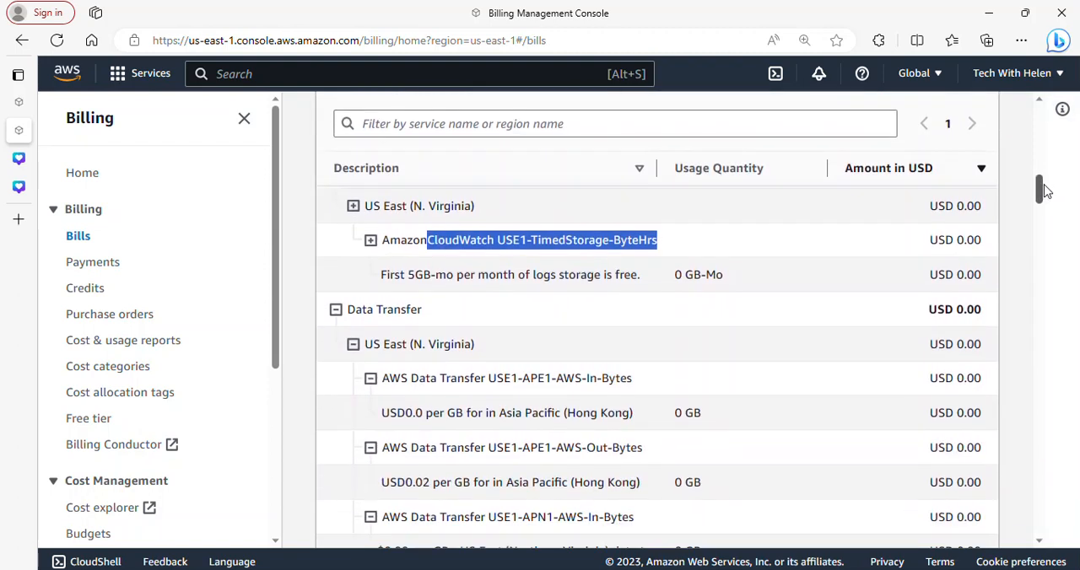
{"action": "scroll", "scroll_direction": "down", "scroll_amount": 3}
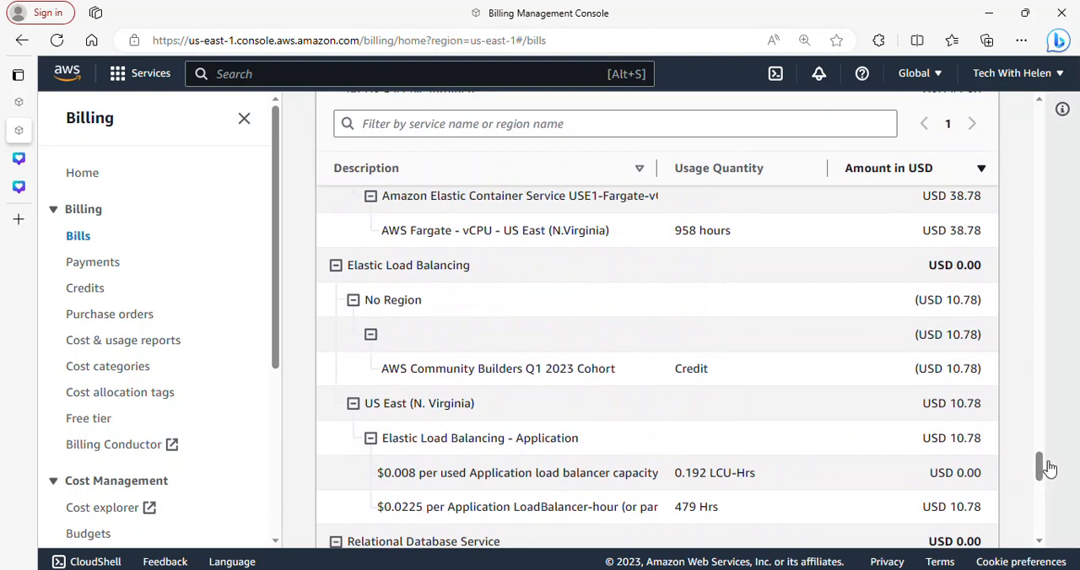
{"action": "mouse_move", "coordinate": [628, 337]}
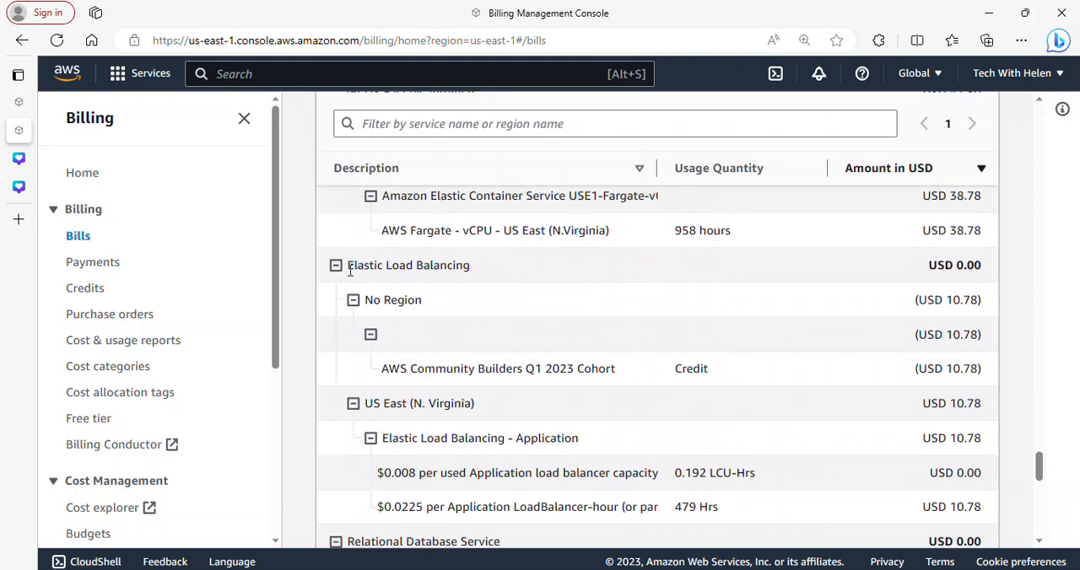
{"action": "double_click", "coordinate": [408, 265]}
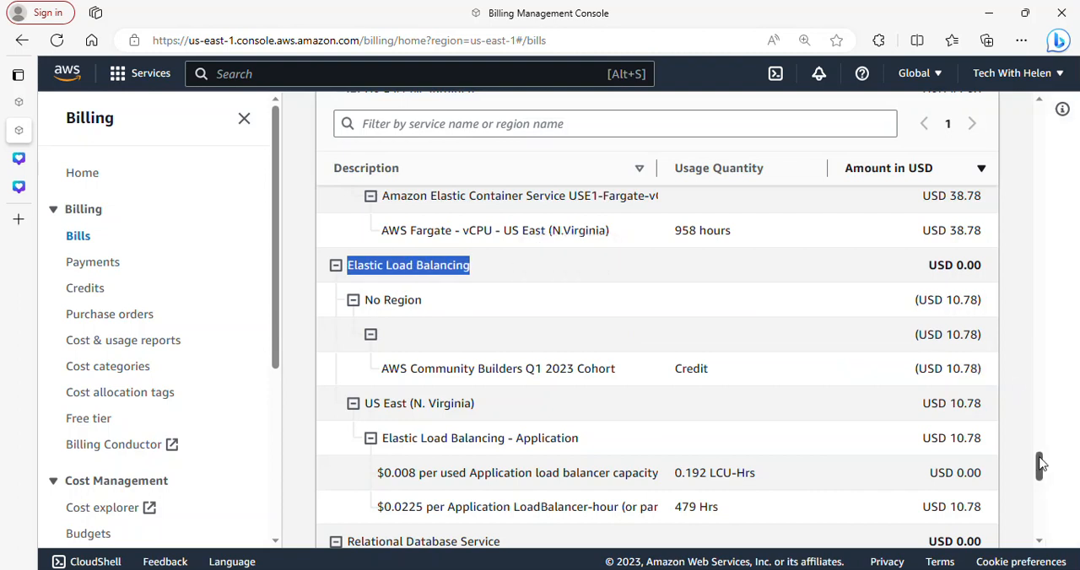
{"action": "scroll", "scroll_direction": "down", "scroll_amount": 3}
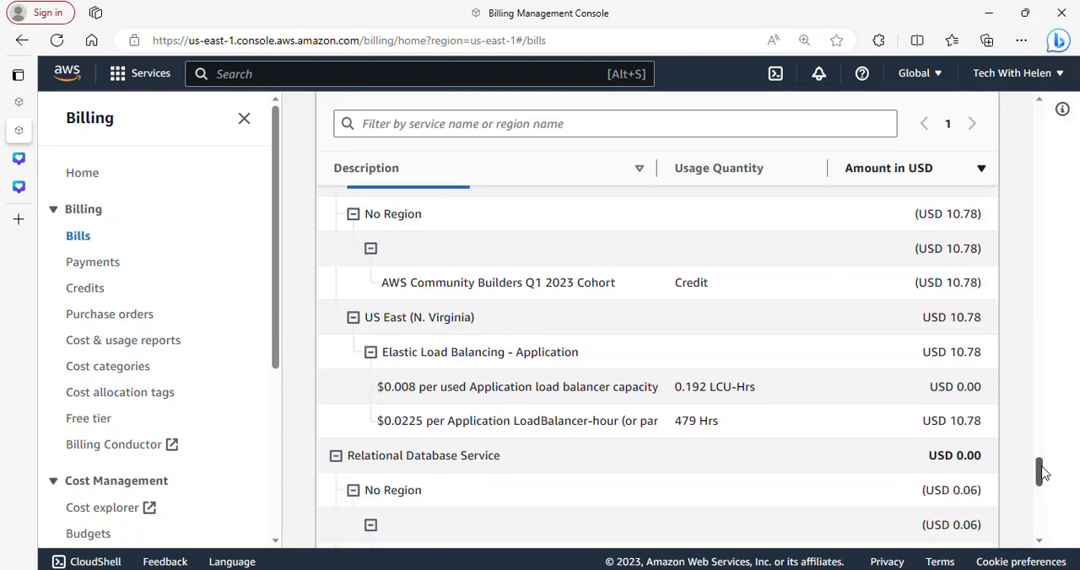
{"action": "scroll", "scroll_direction": "down", "scroll_amount": 3}
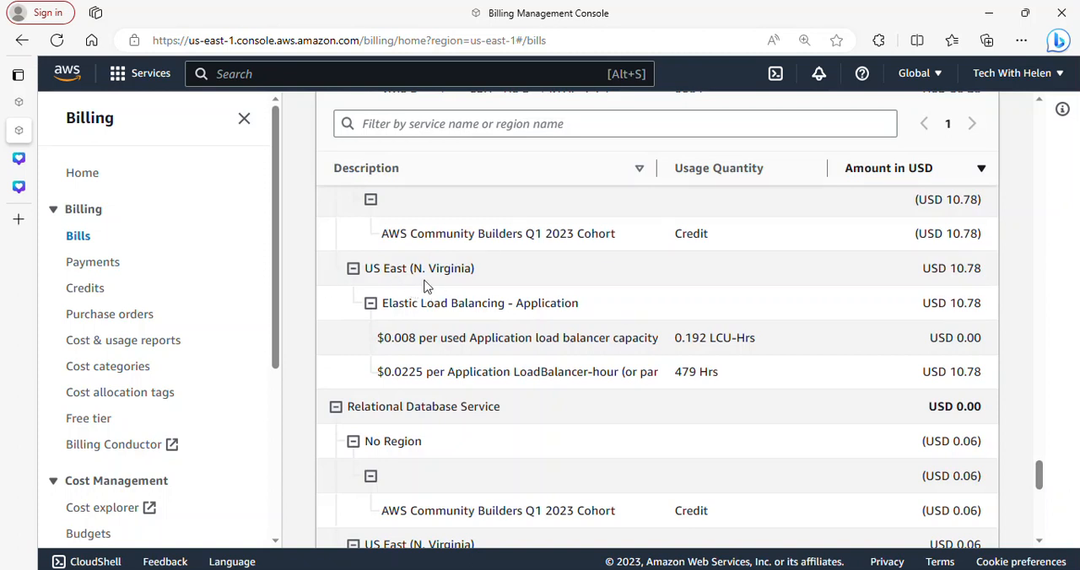
{"action": "mouse_move", "coordinate": [700, 371]}
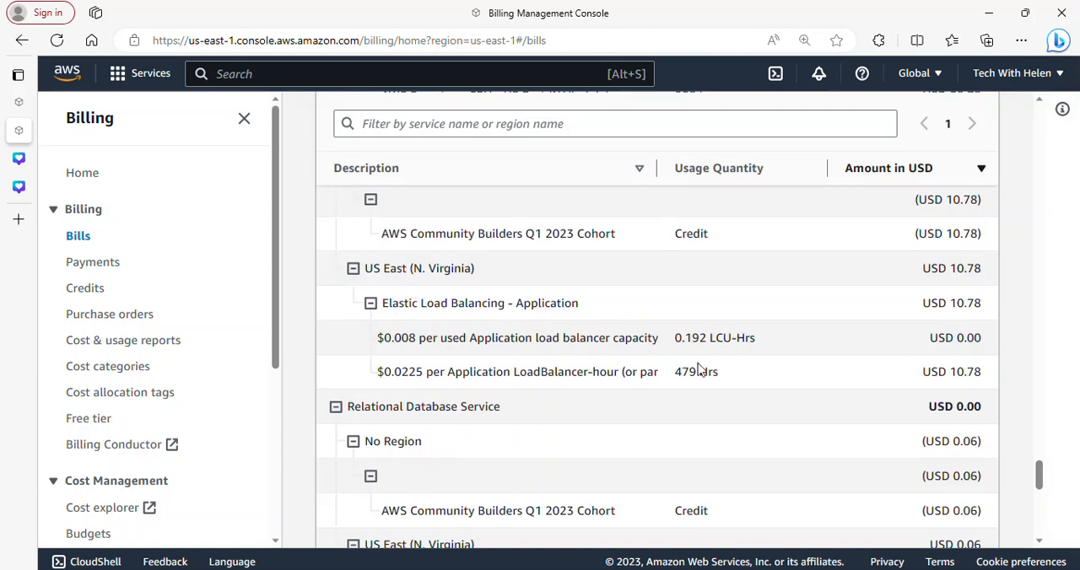
{"action": "mouse_move", "coordinate": [965, 405]}
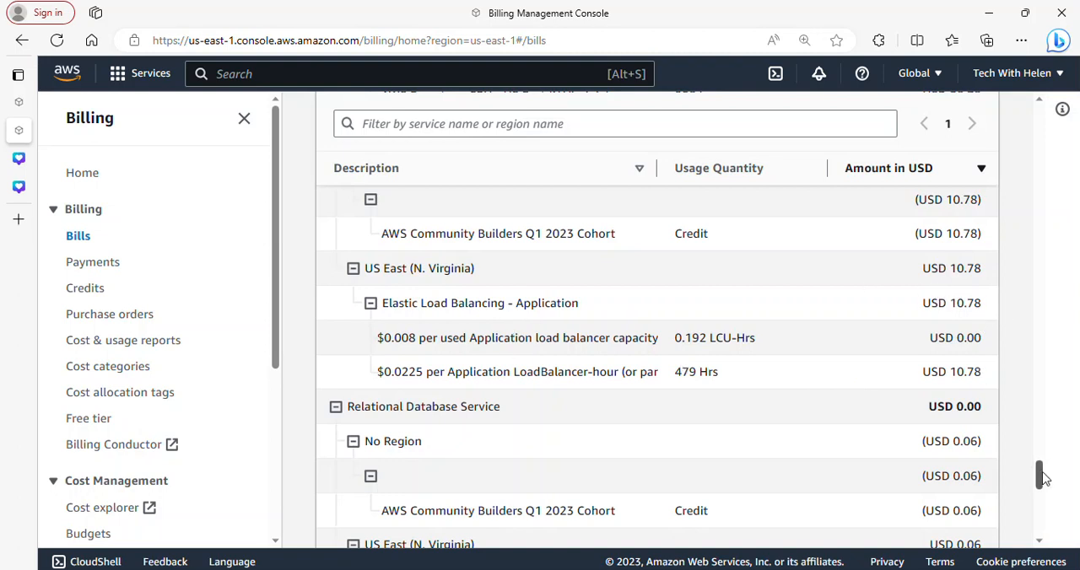
{"action": "scroll", "scroll_direction": "down", "scroll_amount": 3}
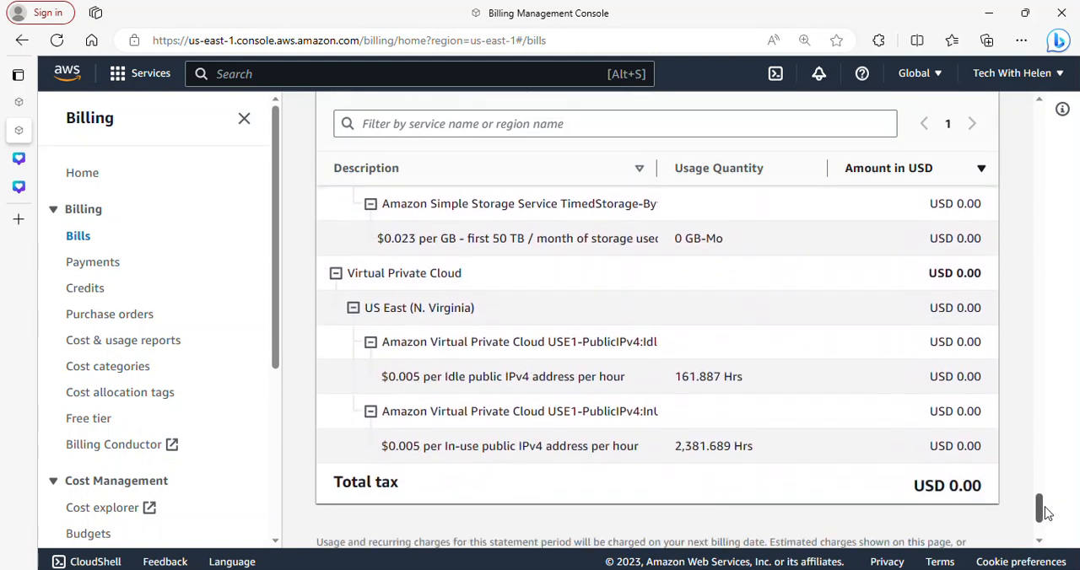
{"action": "scroll", "scroll_direction": "down", "scroll_amount": 3}
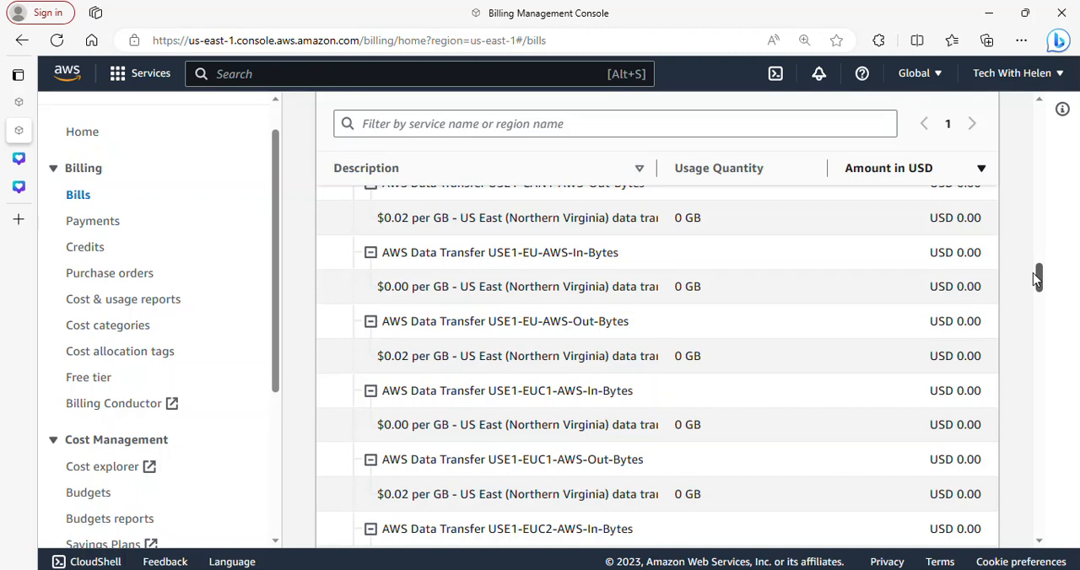
{"action": "scroll", "scroll_direction": "down", "scroll_amount": 3}
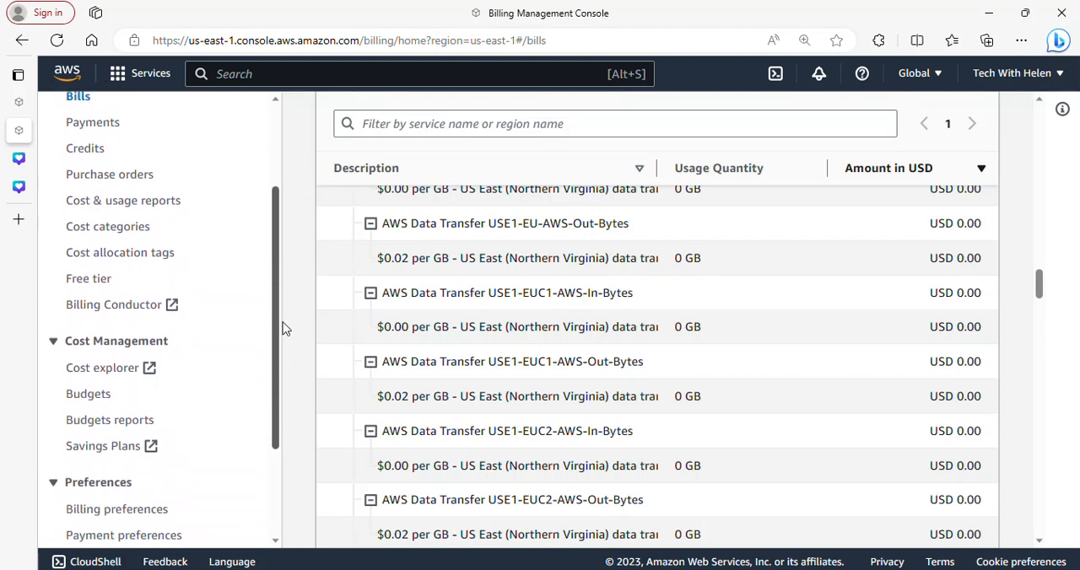
Open Cost Explorer from the Cost Management sidebar, showing USD 23.13 for July–August 2023.
{"action": "scroll", "scroll_direction": "down", "scroll_amount": 3}
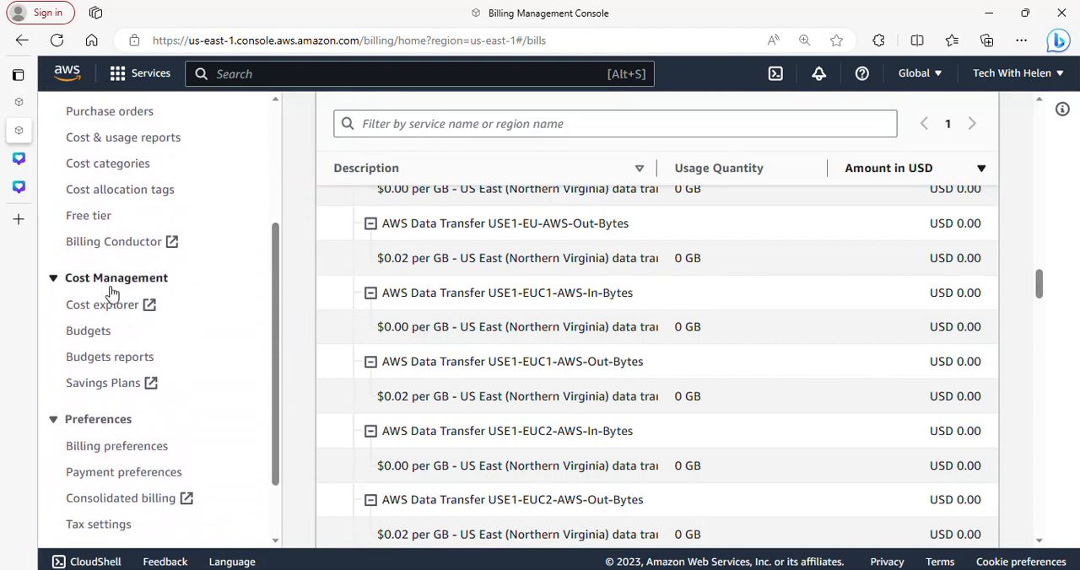
{"action": "mouse_move", "coordinate": [102, 303]}
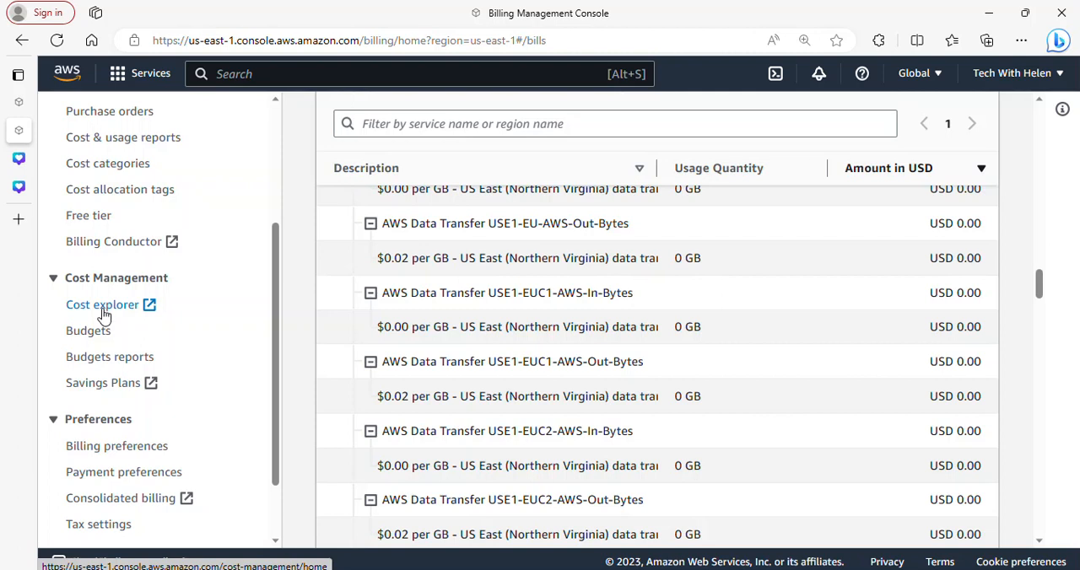
{"action": "left_click", "coordinate": [102, 303]}
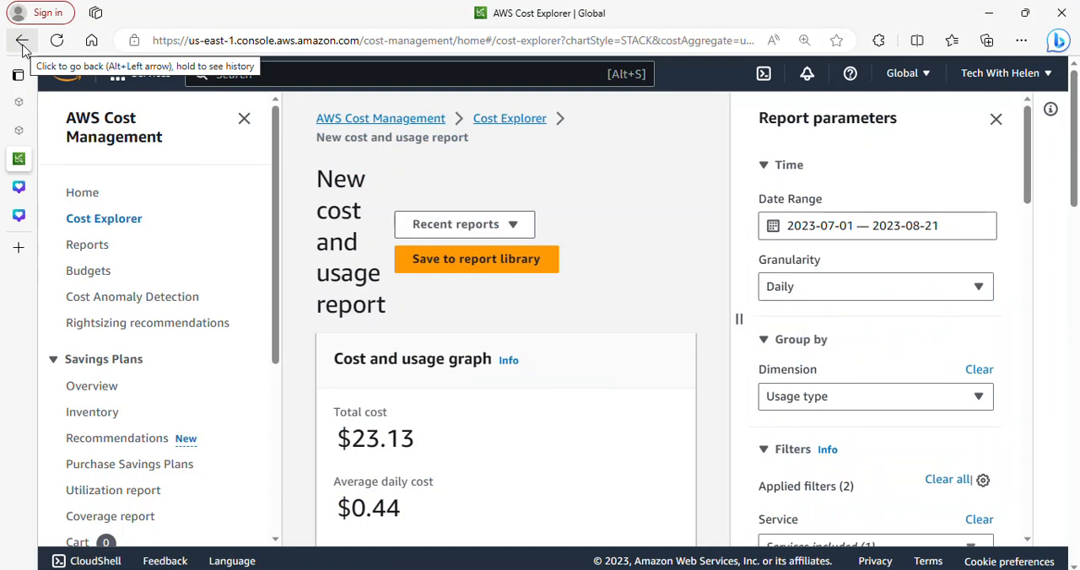
Return to Cost Management Home and view the ungrouped report totalling USD 143.91.
{"action": "left_click", "coordinate": [22, 41]}
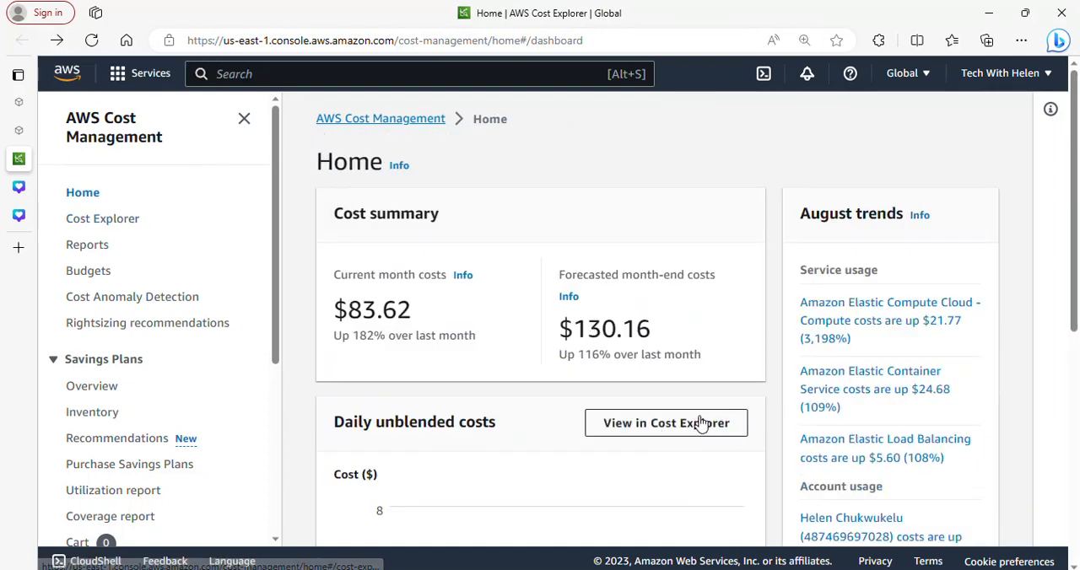
{"action": "left_click", "coordinate": [665, 422]}
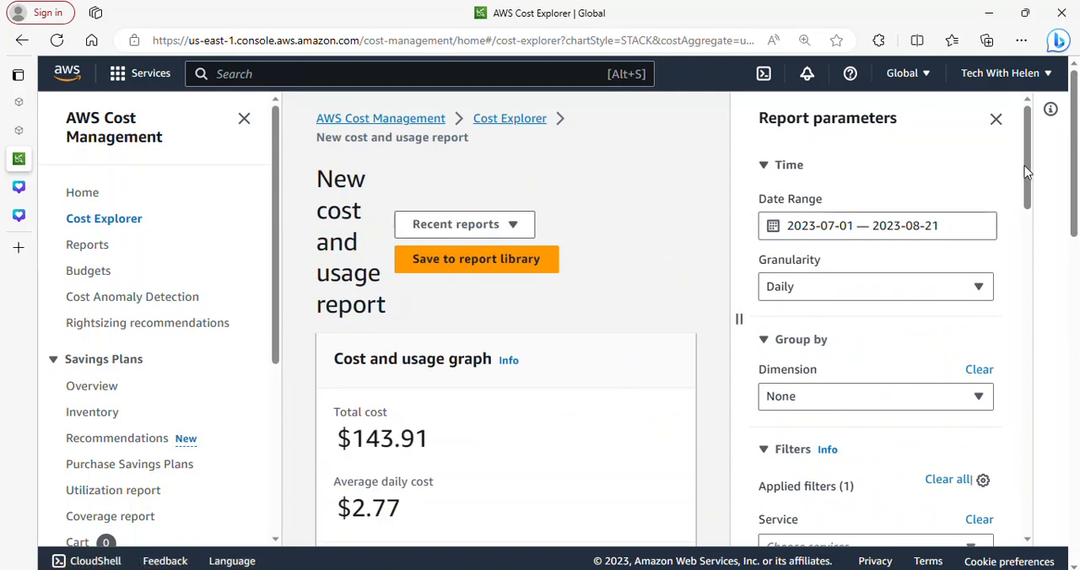
{"action": "mouse_move", "coordinate": [567, 226]}
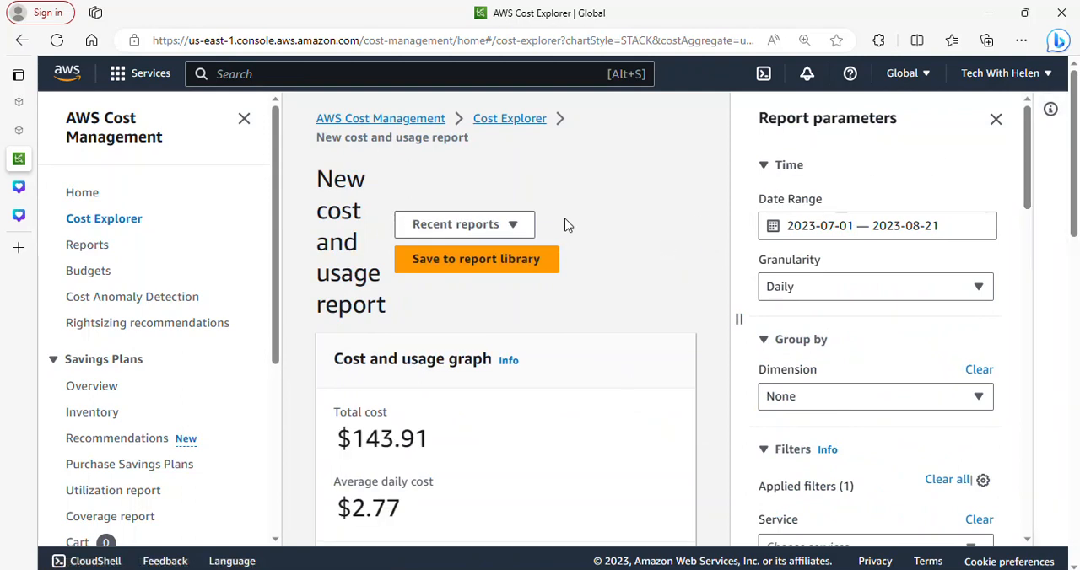
{"action": "mouse_move", "coordinate": [678, 267]}
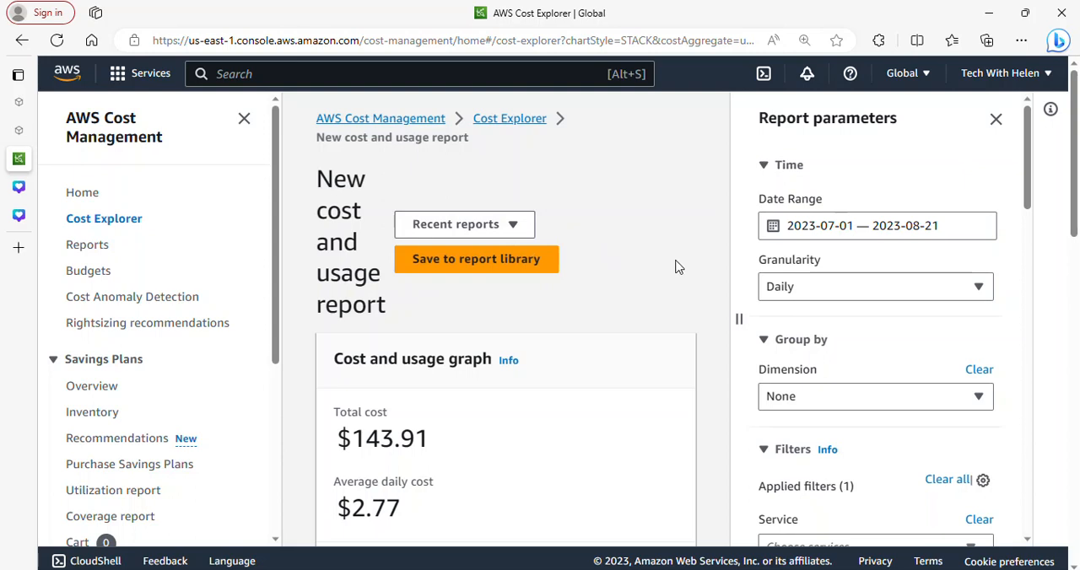
{"action": "mouse_move", "coordinate": [1027, 164]}
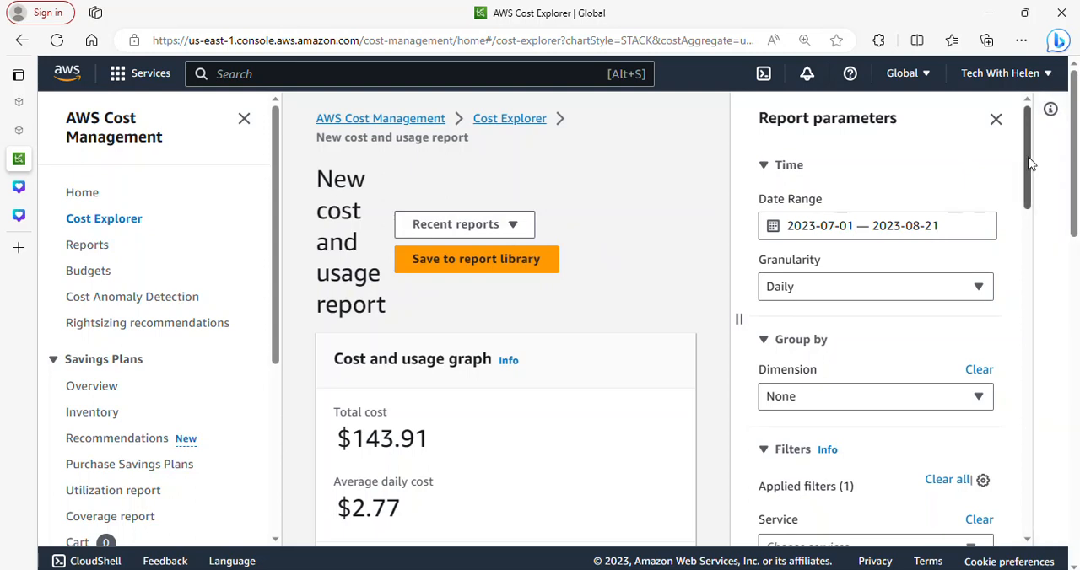
{"action": "mouse_move", "coordinate": [972, 168]}
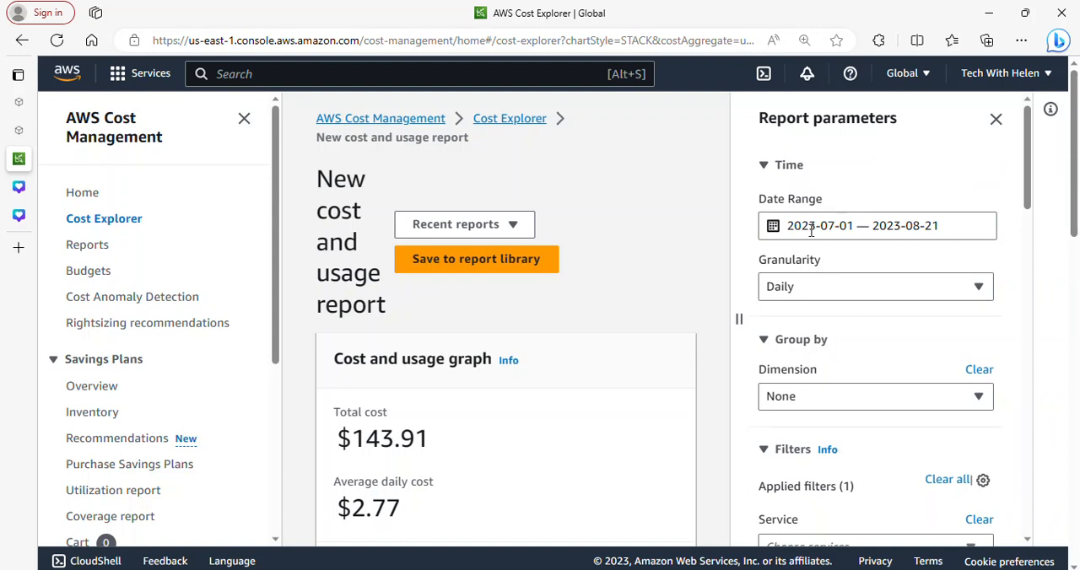
Set the report date range to August 1–21, 2023, bringing the total to USD 83.62.
{"action": "left_click", "coordinate": [878, 226]}
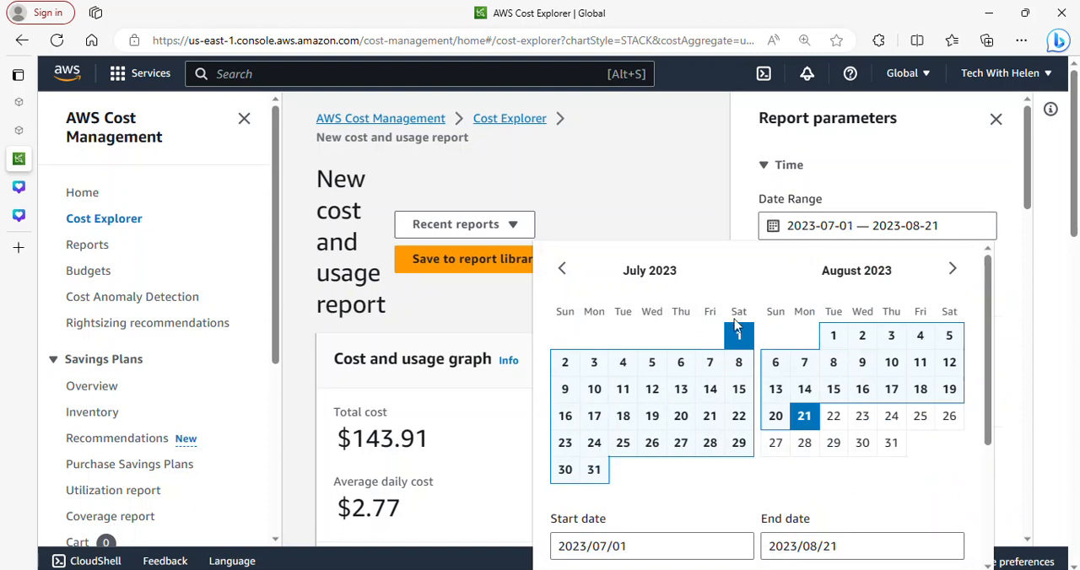
{"action": "mouse_move", "coordinate": [891, 335]}
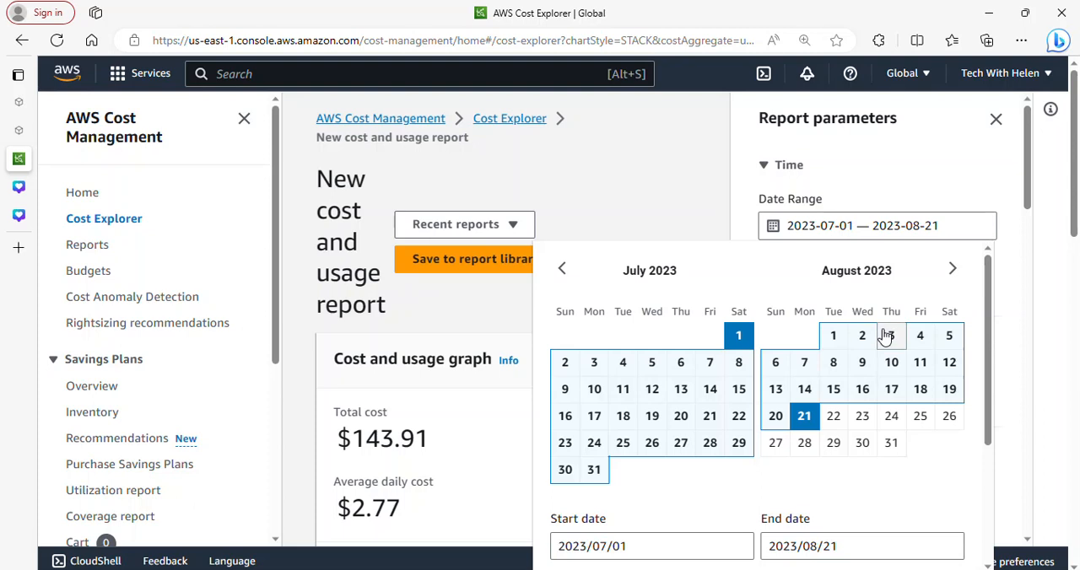
{"action": "mouse_move", "coordinate": [834, 336]}
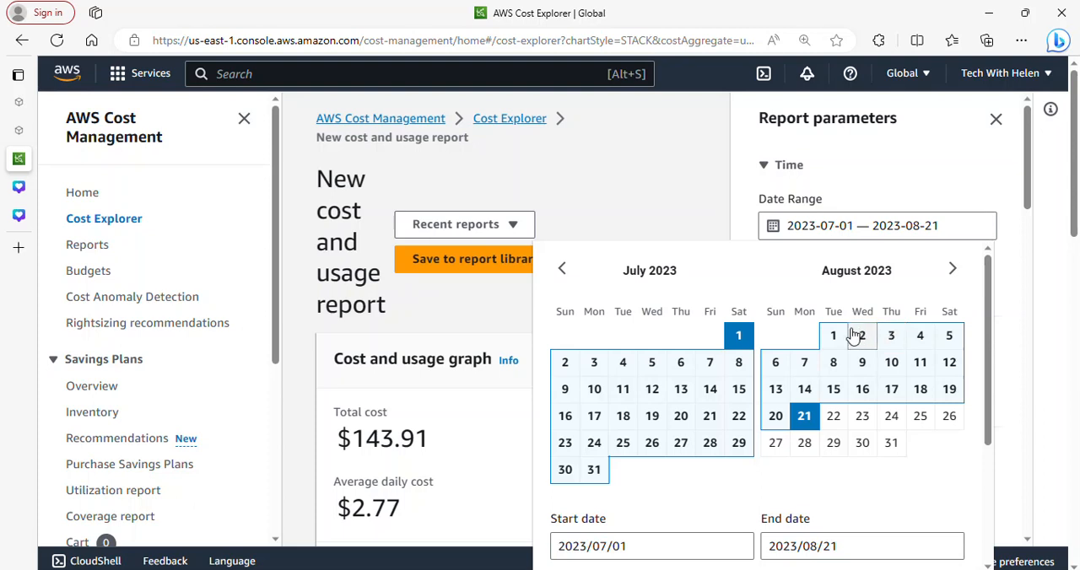
{"action": "left_click", "coordinate": [834, 334]}
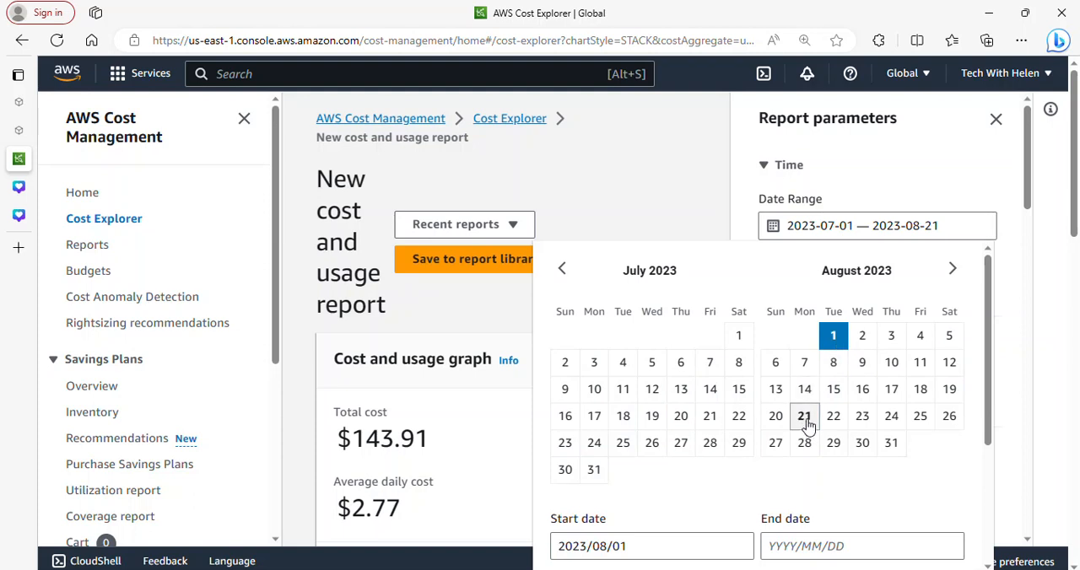
{"action": "left_click", "coordinate": [803, 415]}
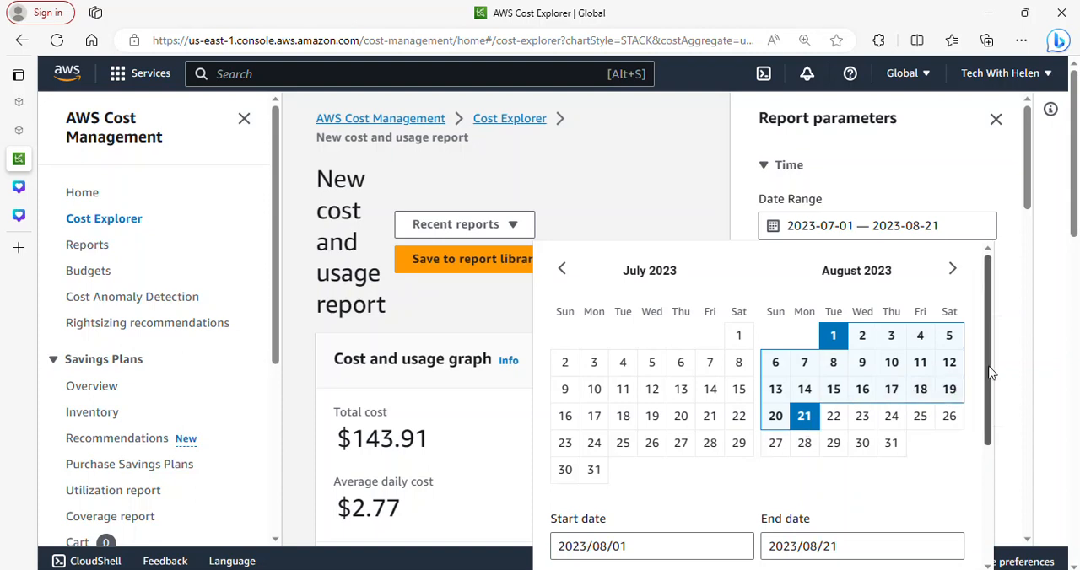
{"action": "scroll", "scroll_direction": "down", "scroll_amount": 3}
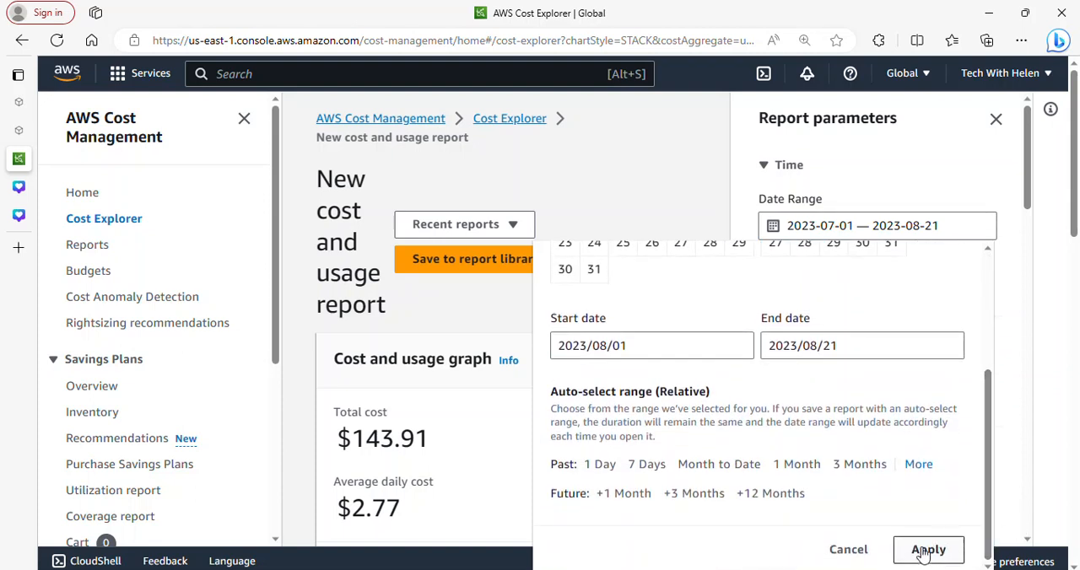
{"action": "left_click", "coordinate": [928, 550]}
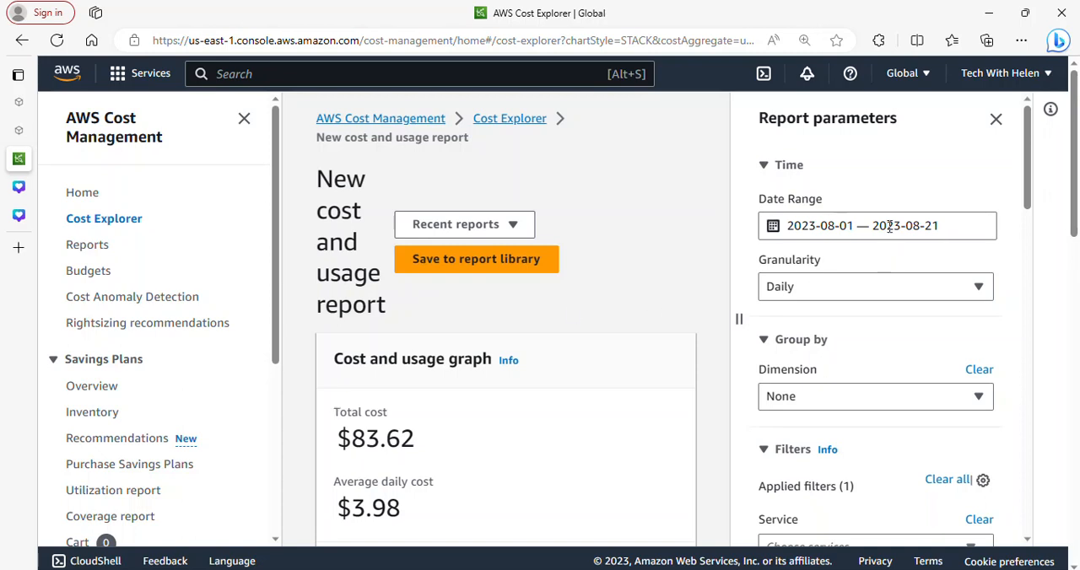
{"action": "left_click", "coordinate": [878, 226]}
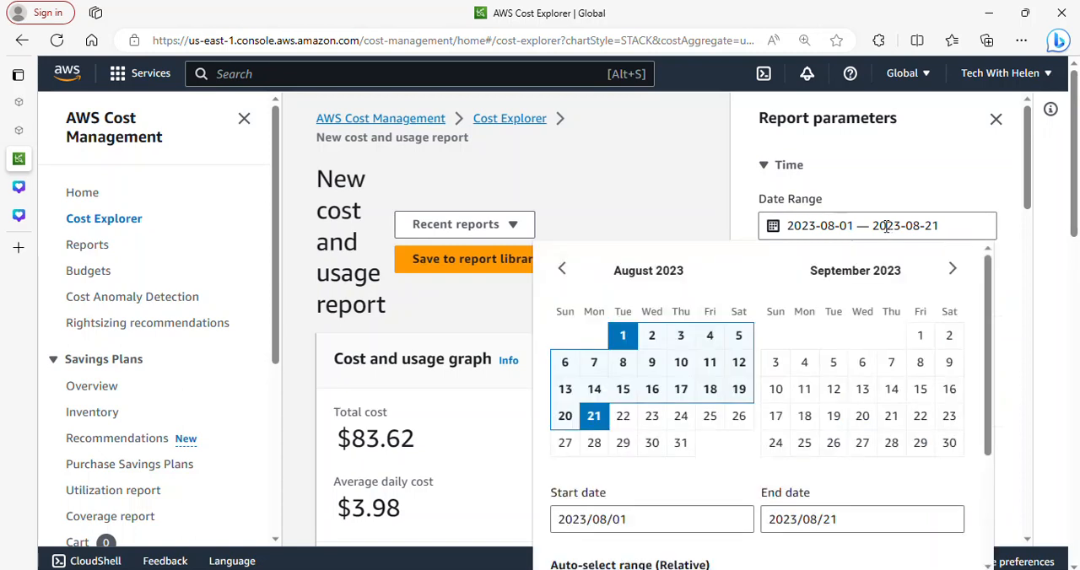
{"action": "left_click", "coordinate": [563, 268]}
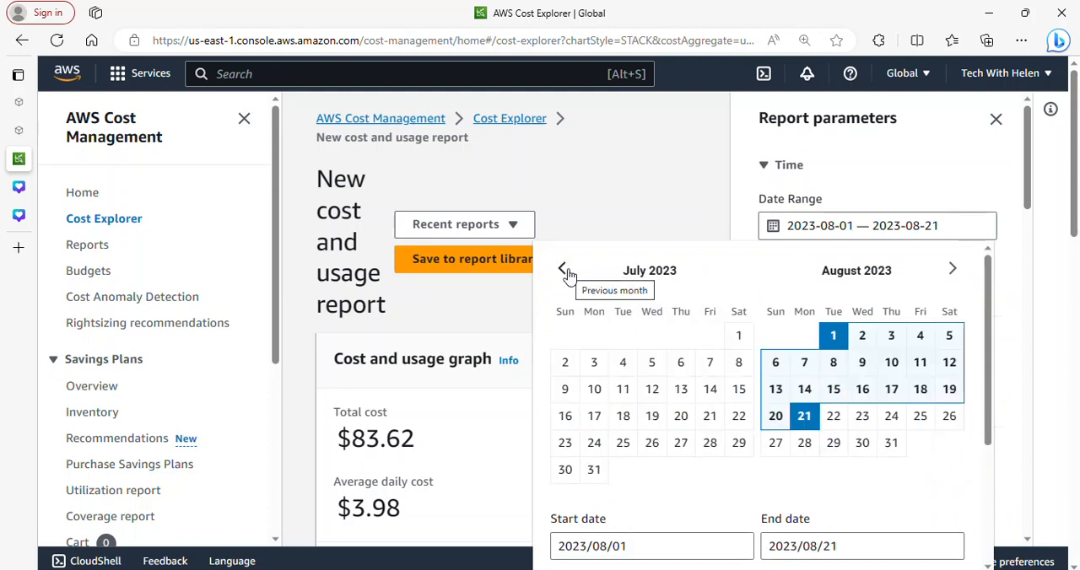
{"action": "left_click", "coordinate": [562, 268]}
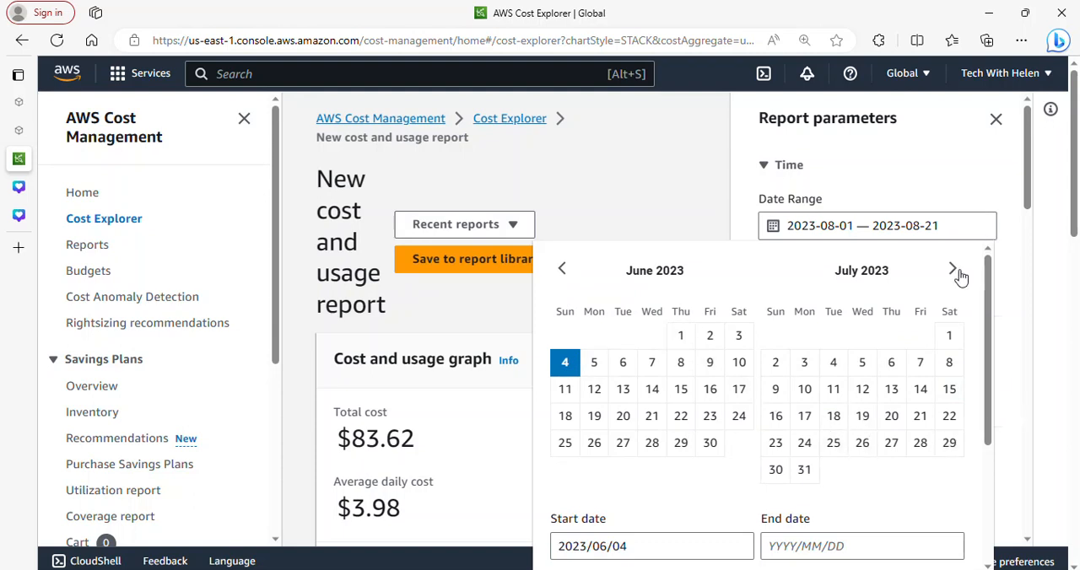
{"action": "left_click", "coordinate": [954, 268]}
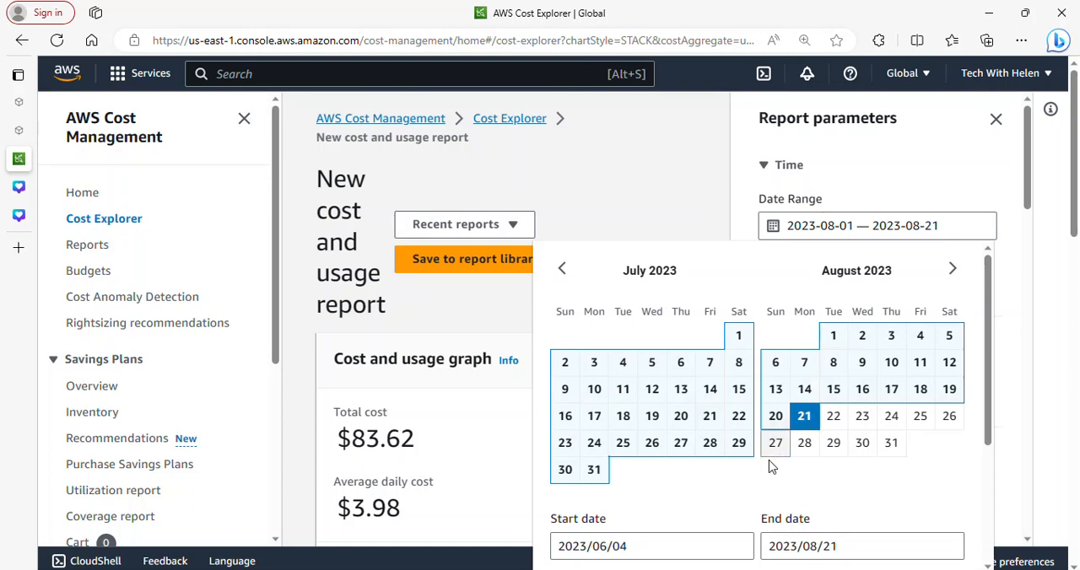
{"action": "scroll", "scroll_direction": "down", "scroll_amount": 3}
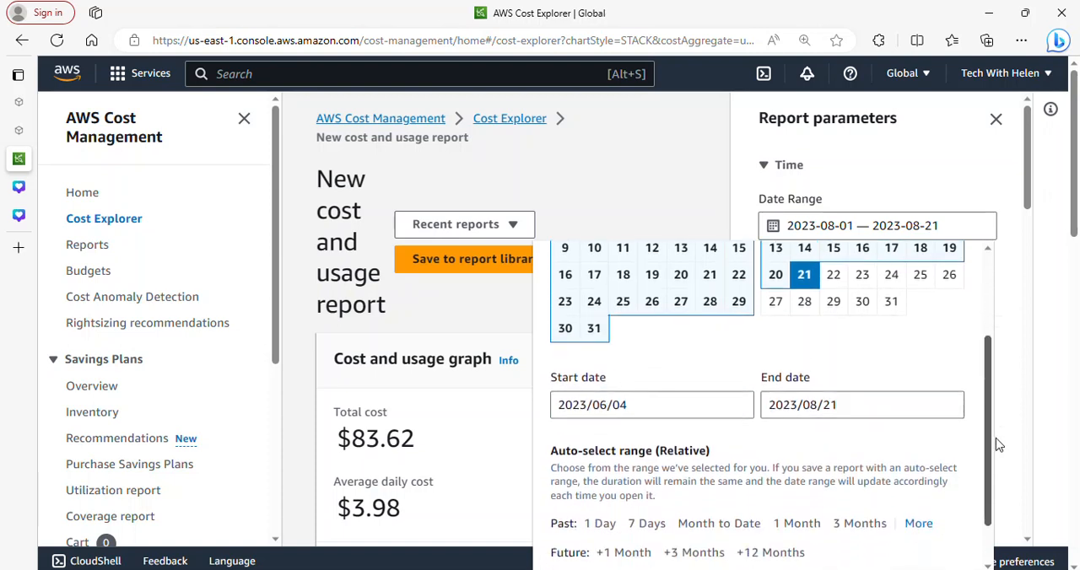
{"action": "scroll", "scroll_direction": "down", "scroll_amount": 3}
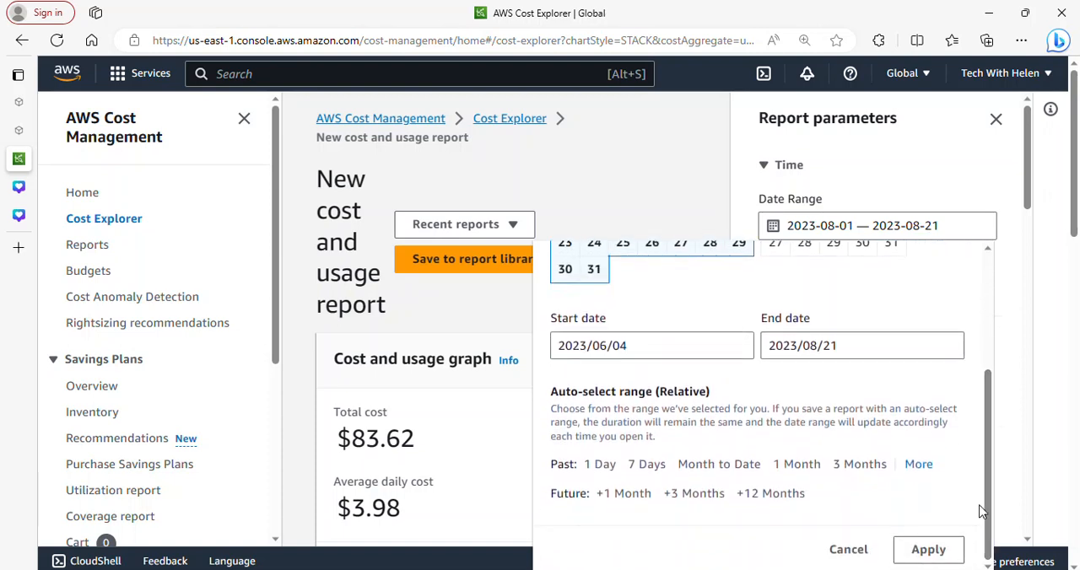
{"action": "left_click", "coordinate": [928, 550]}
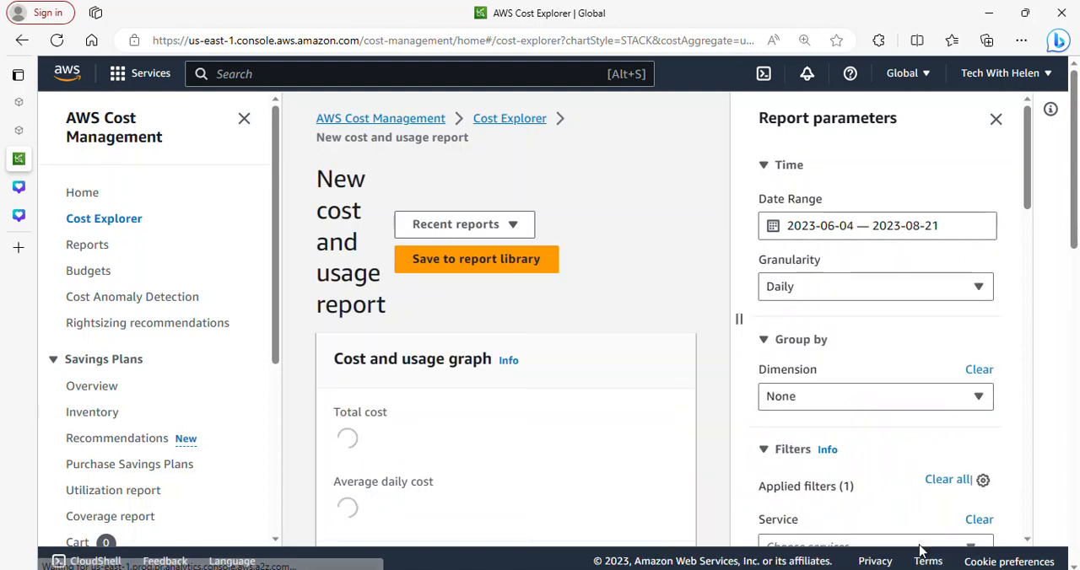
{"action": "left_click", "coordinate": [876, 226]}
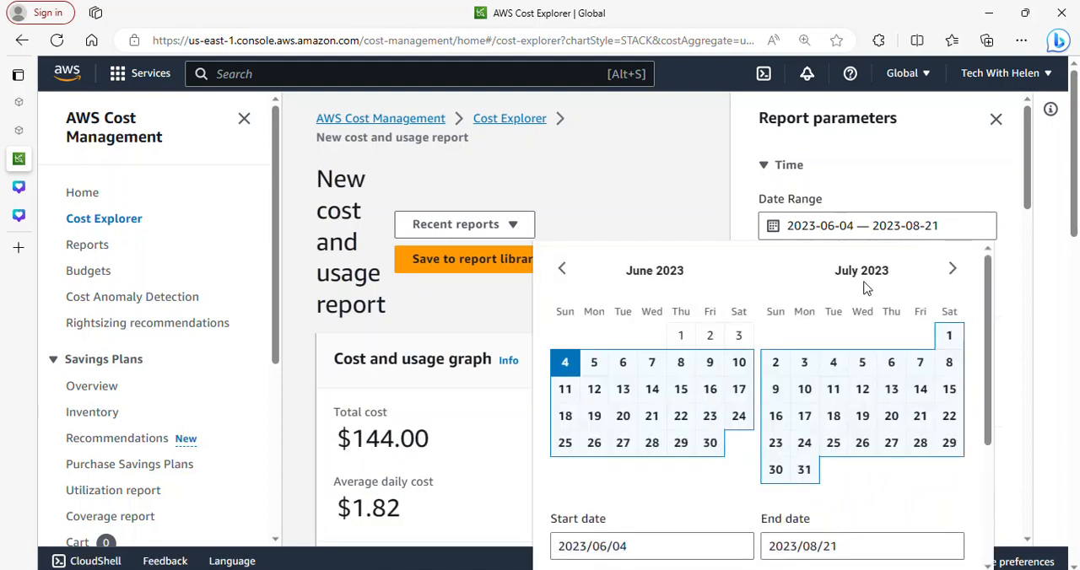
{"action": "left_click", "coordinate": [952, 269]}
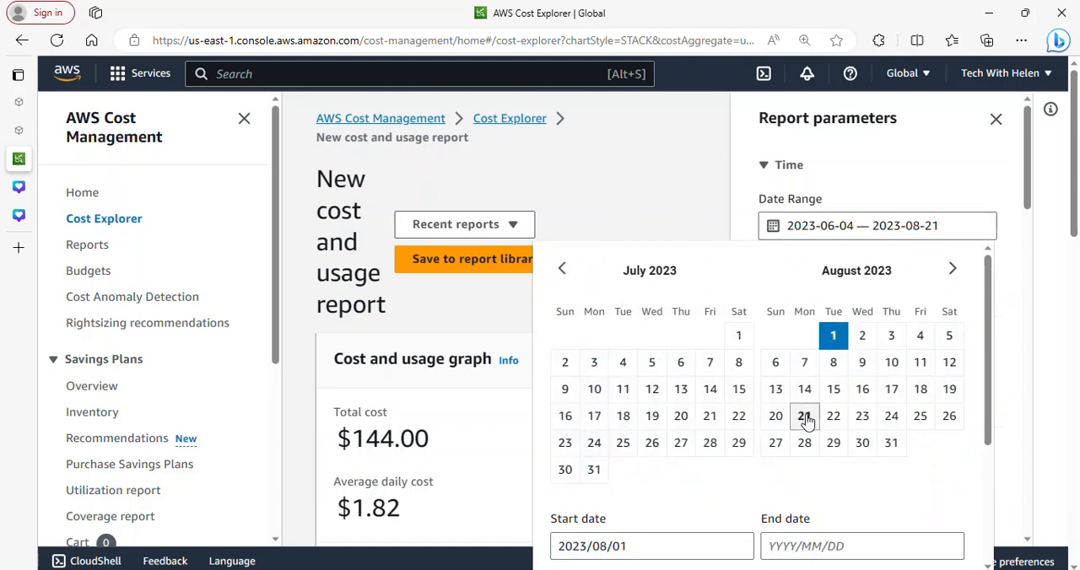
{"action": "left_click", "coordinate": [804, 415]}
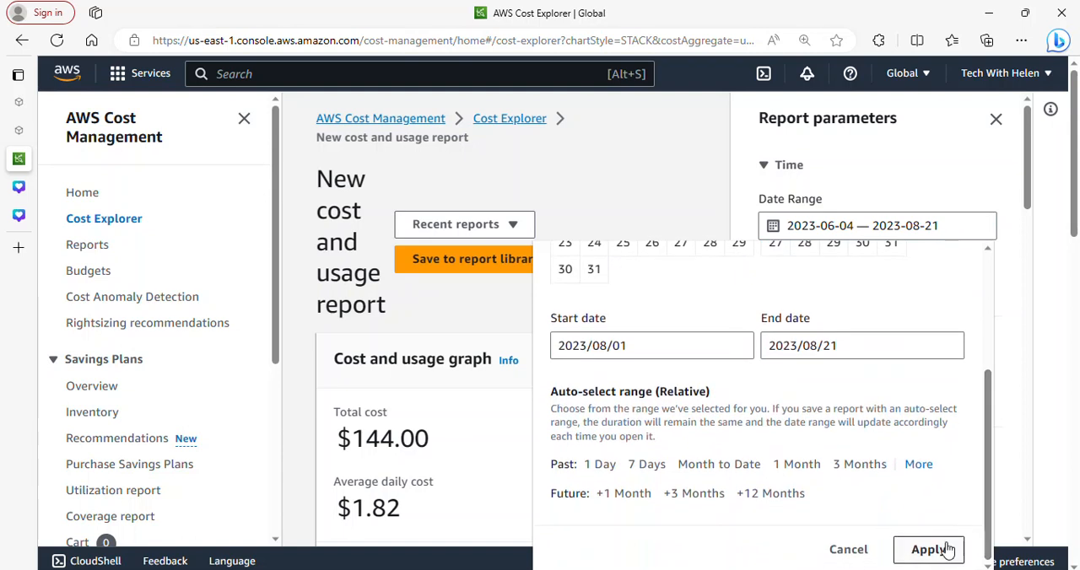
{"action": "left_click", "coordinate": [928, 550]}
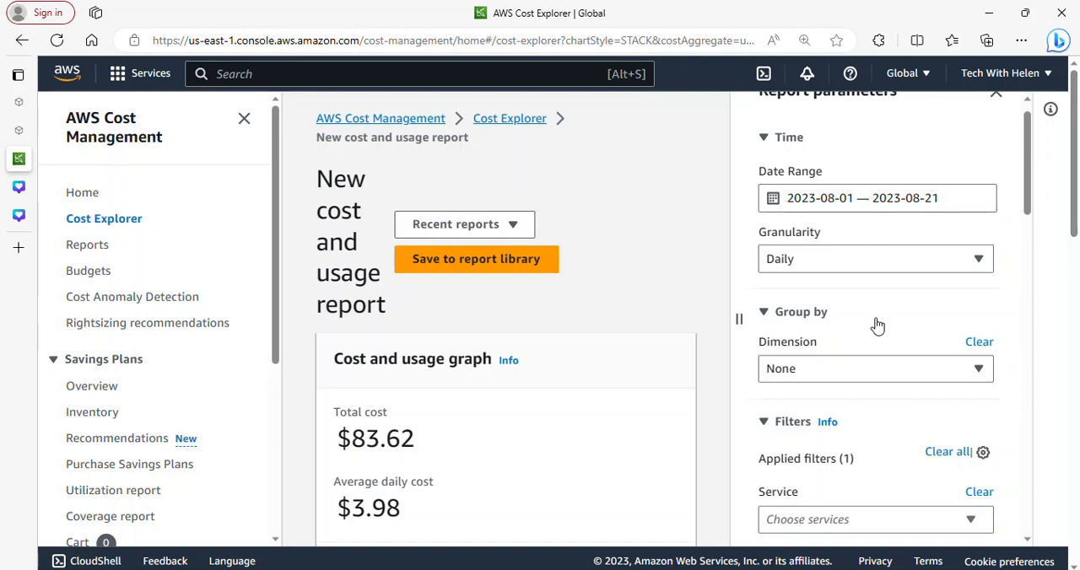
Group the August 1–21 report by the Service dimension.
{"action": "scroll", "scroll_direction": "down", "scroll_amount": 3}
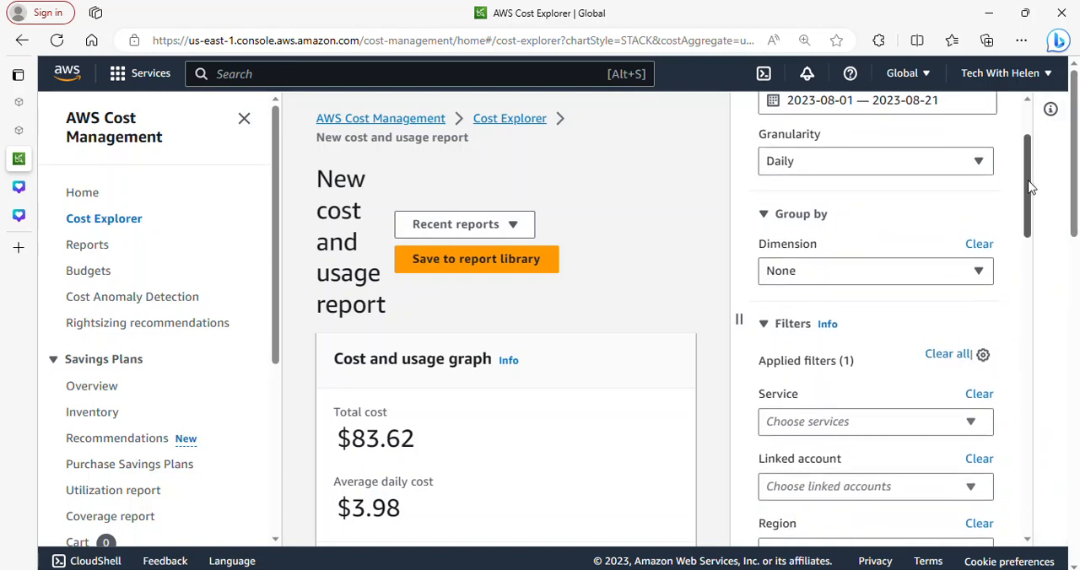
{"action": "scroll", "scroll_direction": "down", "scroll_amount": 3}
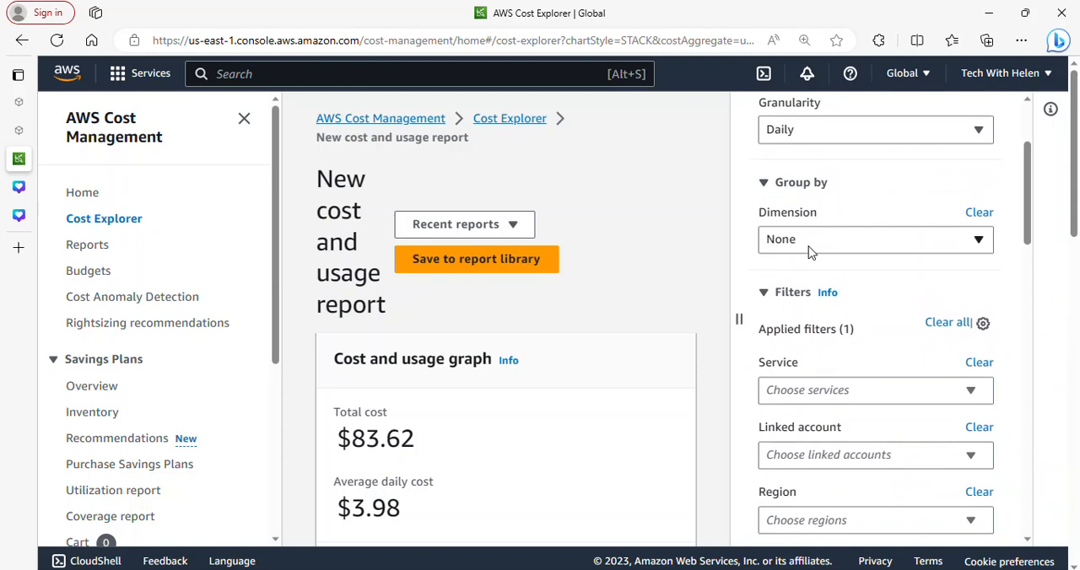
{"action": "left_click", "coordinate": [874, 239]}
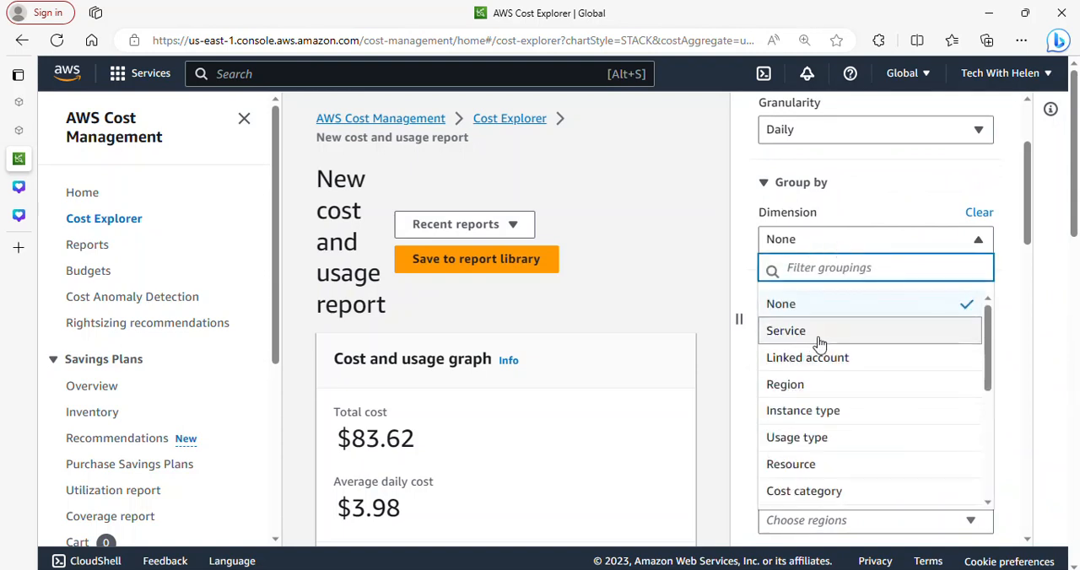
{"action": "left_click", "coordinate": [787, 331]}
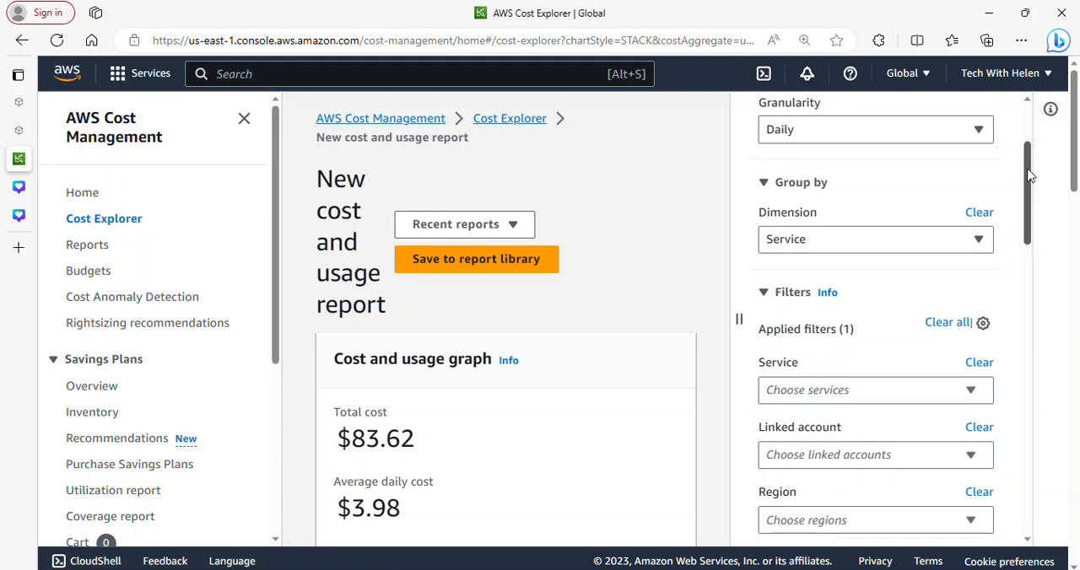
{"action": "scroll", "scroll_direction": "down", "scroll_amount": 3}
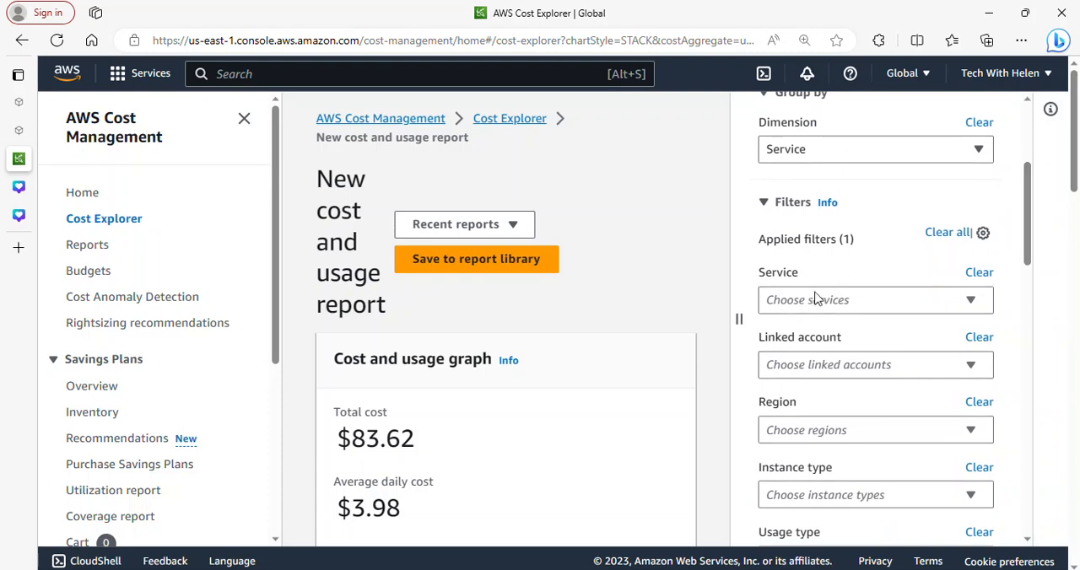
{"action": "left_click", "coordinate": [874, 300]}
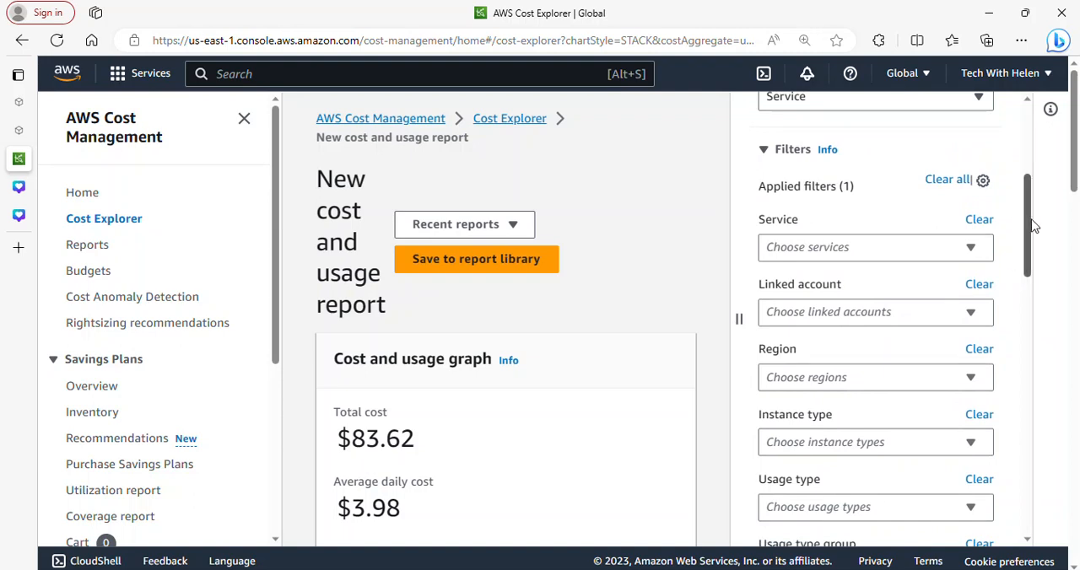
Filter the report's Region to US East (N. Virginia), still totalling USD 83.62.
{"action": "scroll", "scroll_direction": "down", "scroll_amount": 3}
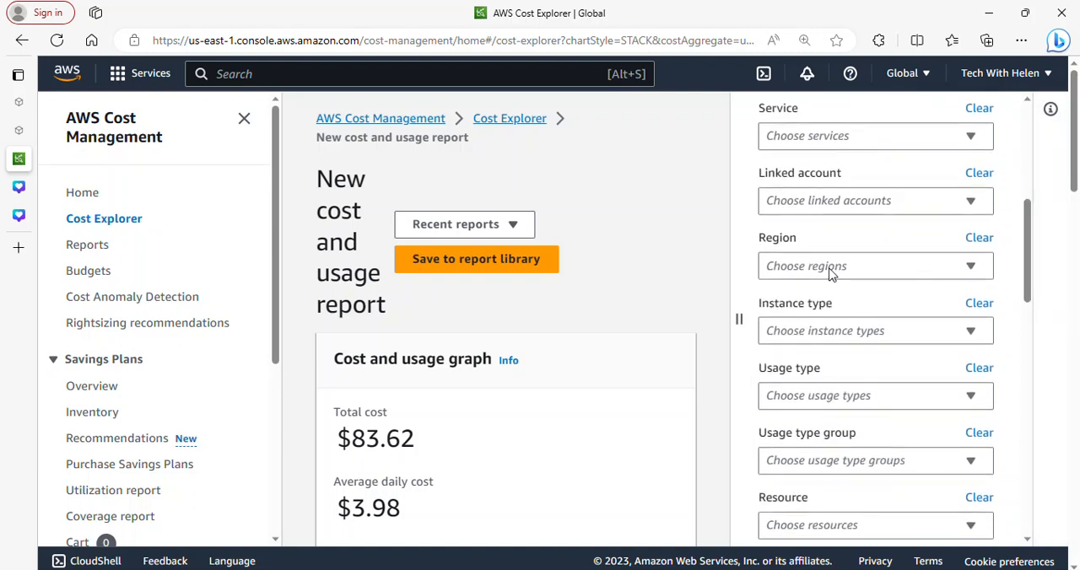
{"action": "type", "text": "U"}
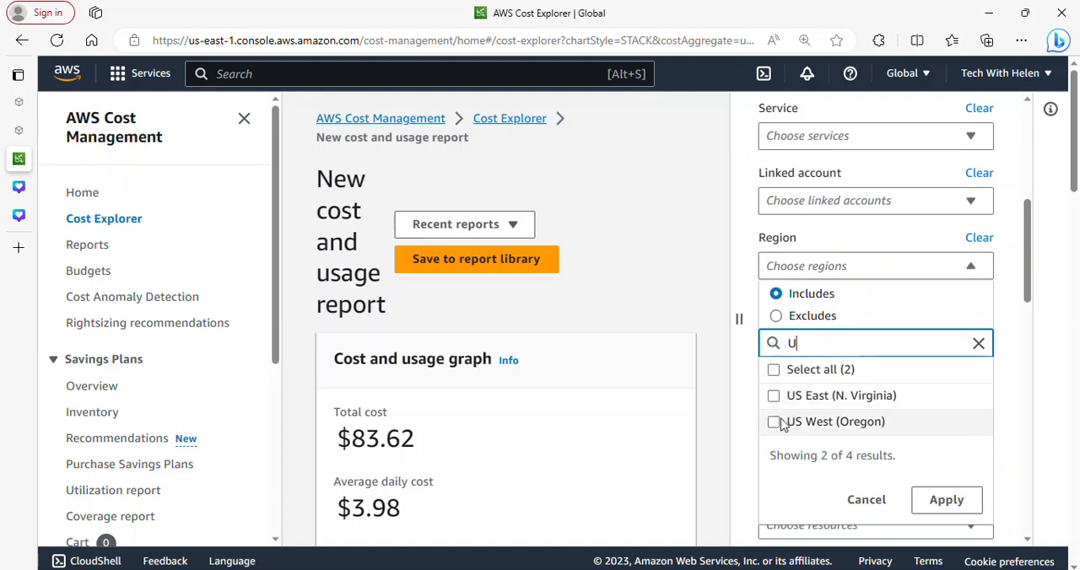
{"action": "left_click", "coordinate": [773, 396]}
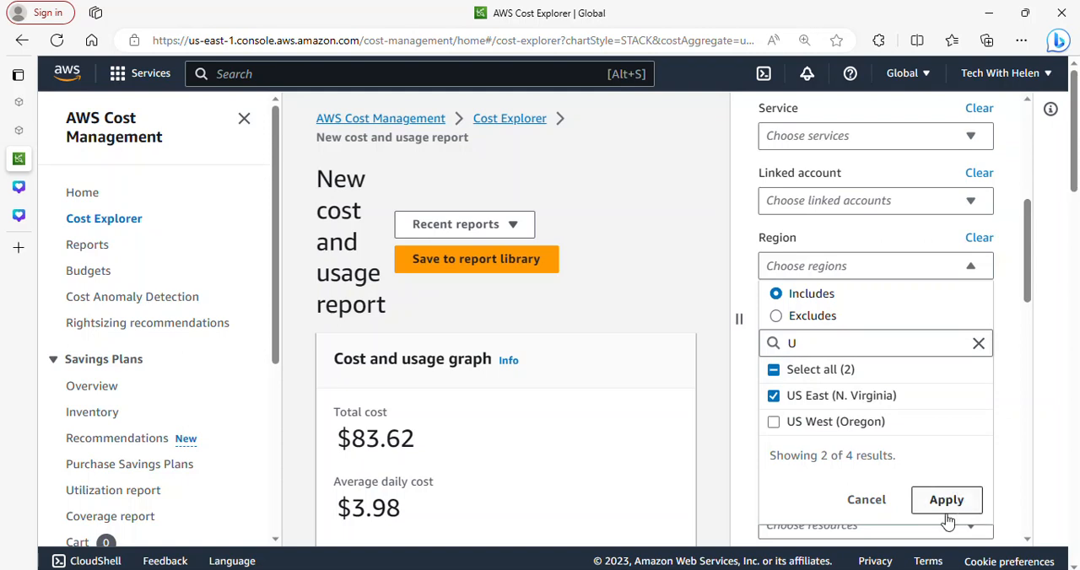
{"action": "left_click", "coordinate": [945, 499]}
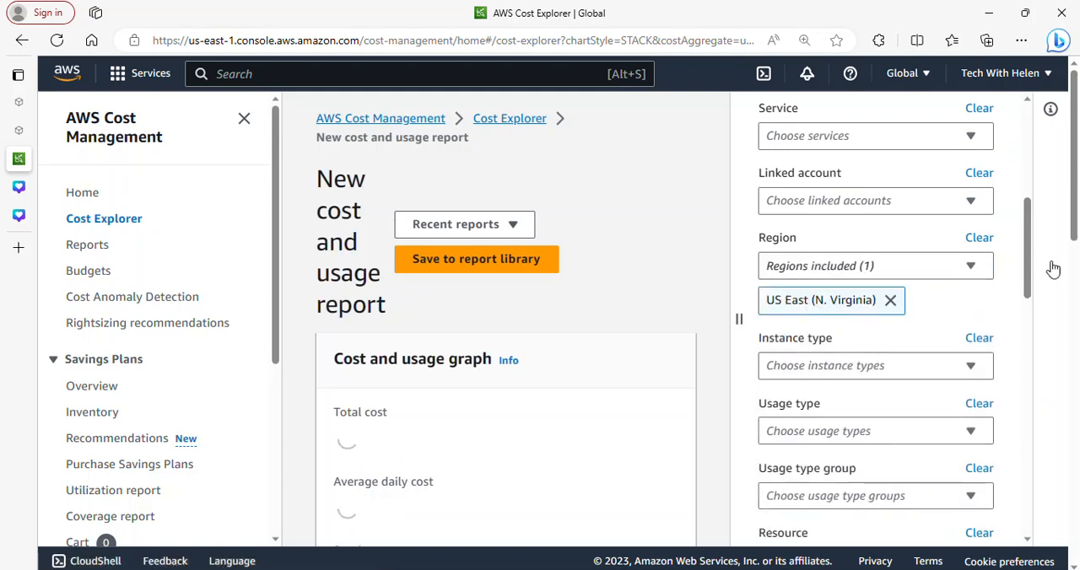
{"action": "scroll", "scroll_direction": "down", "scroll_amount": 3}
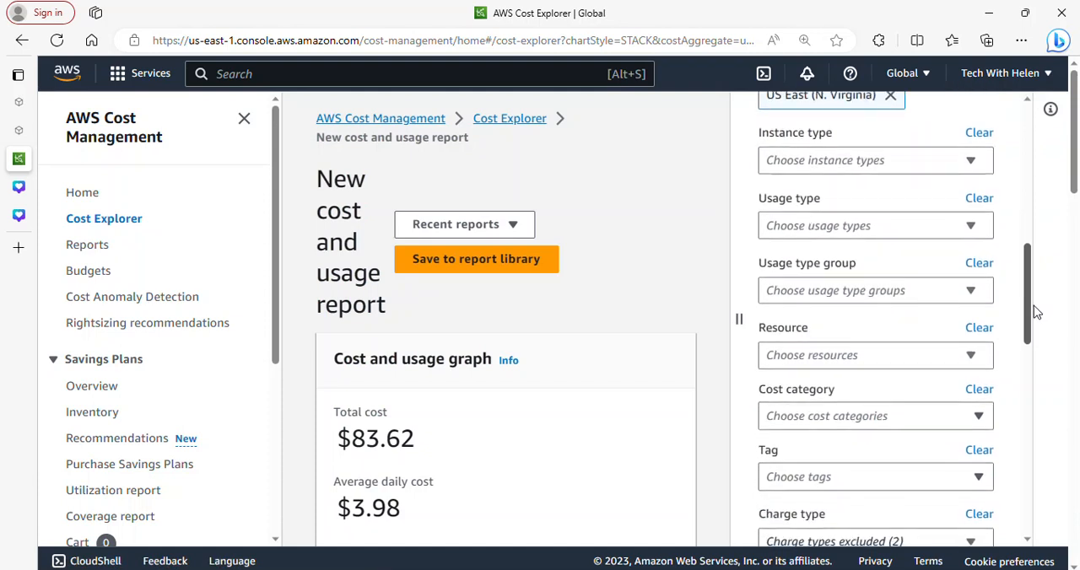
{"action": "scroll", "scroll_direction": "down", "scroll_amount": 3}
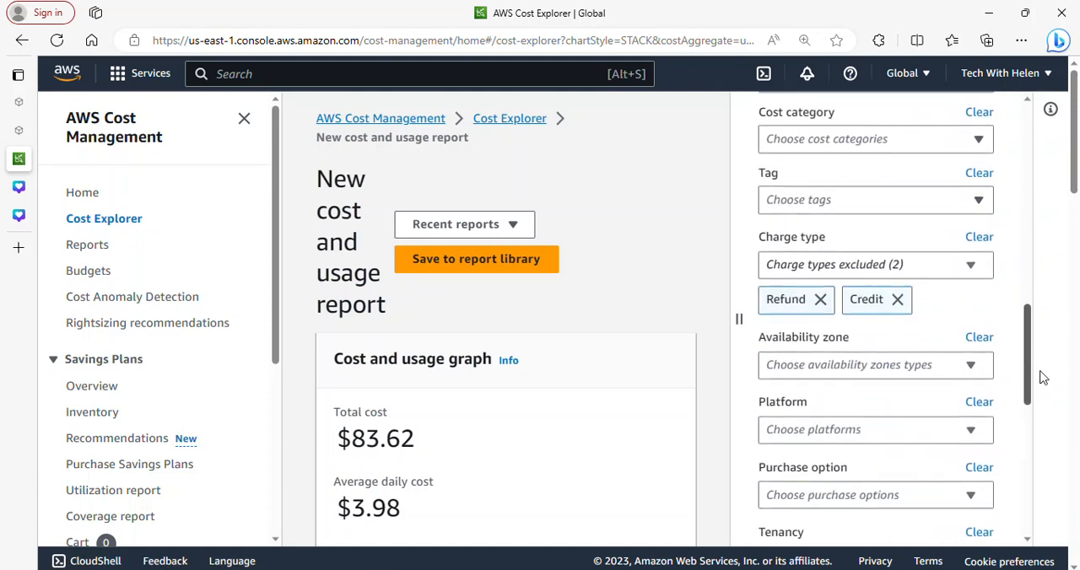
{"action": "scroll", "scroll_direction": "down", "scroll_amount": 3}
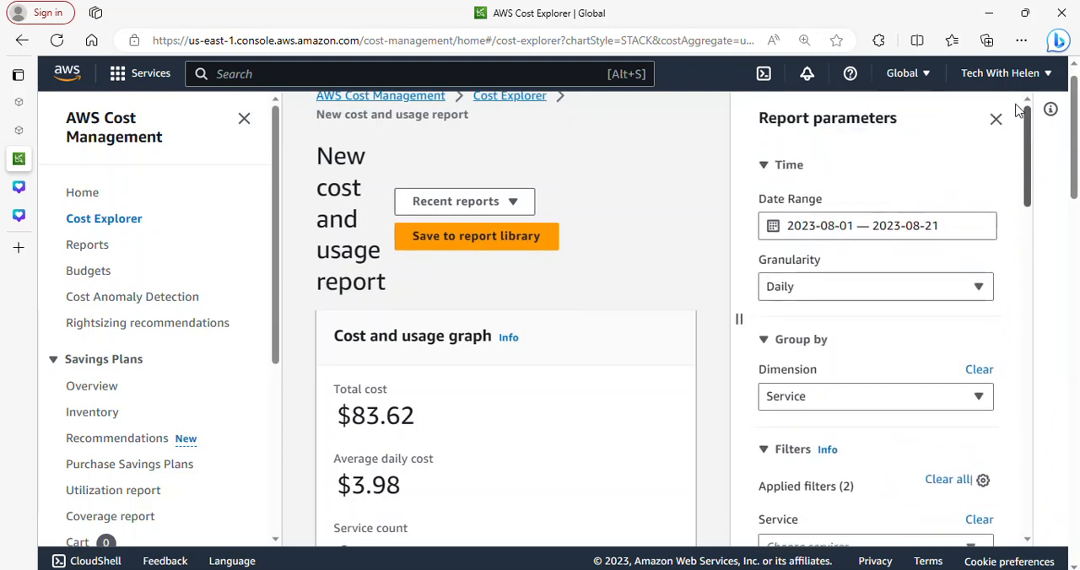
{"action": "scroll", "scroll_direction": "down", "scroll_amount": 3}
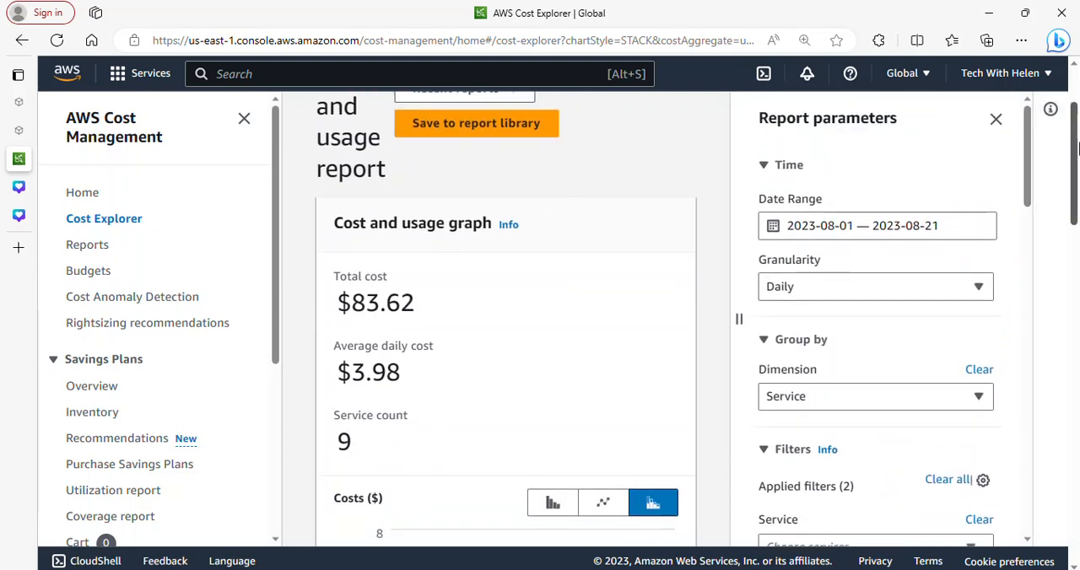
{"action": "mouse_move", "coordinate": [995, 122]}
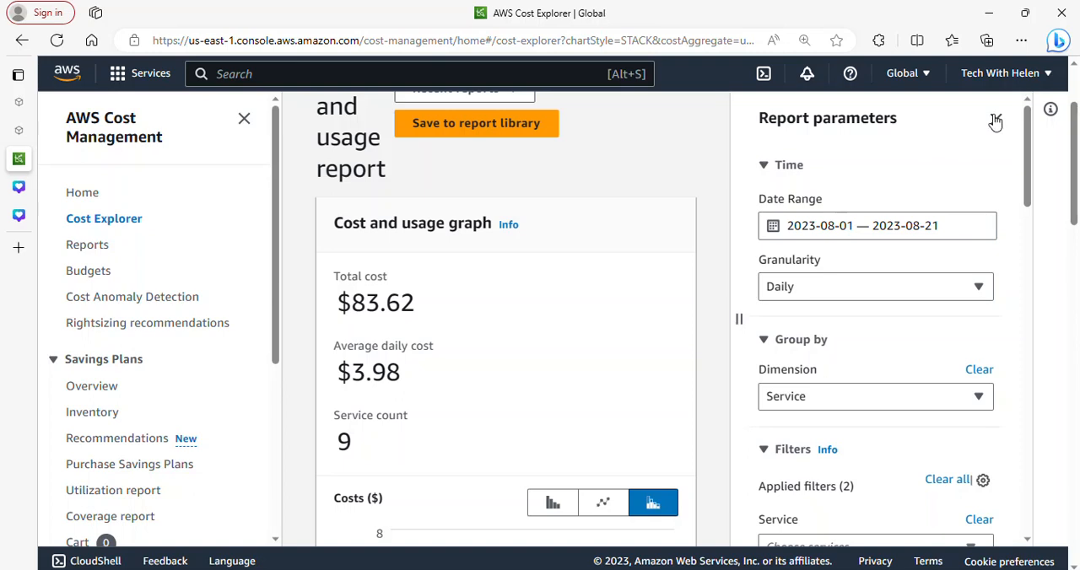
Hide the Report parameters panel and scroll through the per-service cost chart.
{"action": "left_click", "coordinate": [996, 122]}
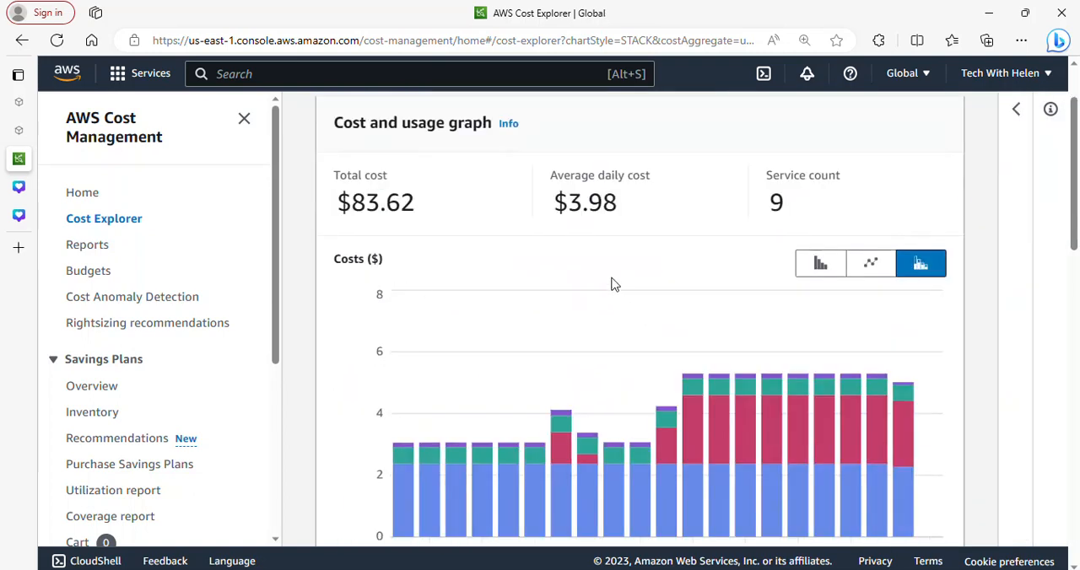
{"action": "scroll", "scroll_direction": "down", "scroll_amount": 3}
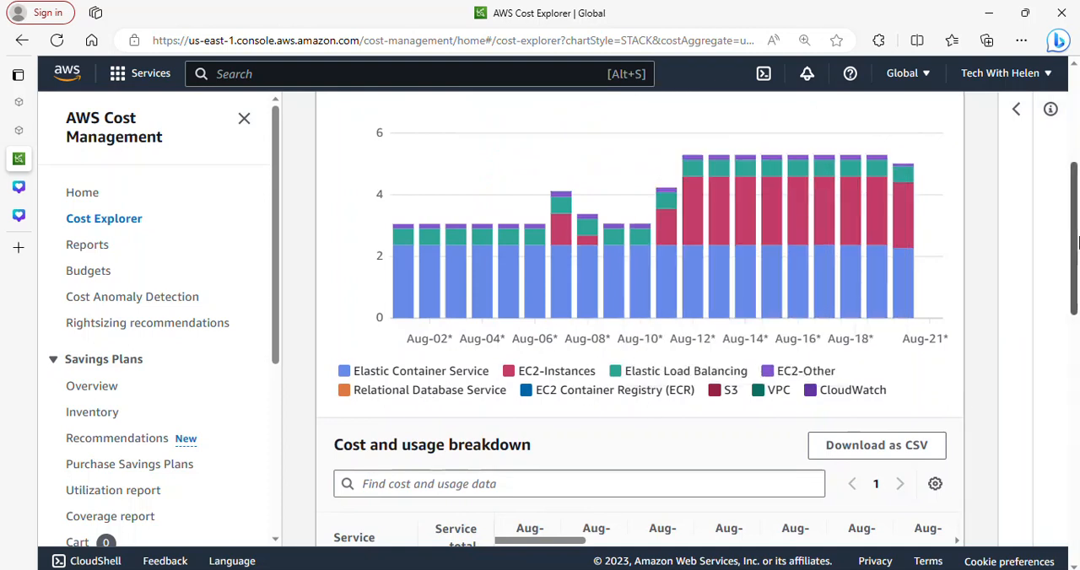
{"action": "scroll", "scroll_direction": "down", "scroll_amount": 3}
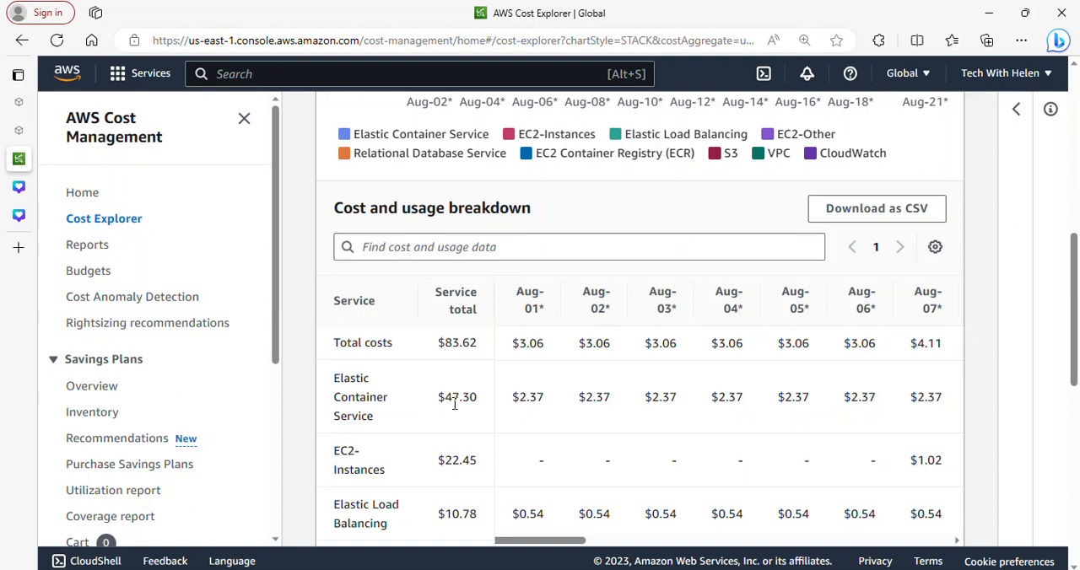
{"action": "mouse_move", "coordinate": [462, 409]}
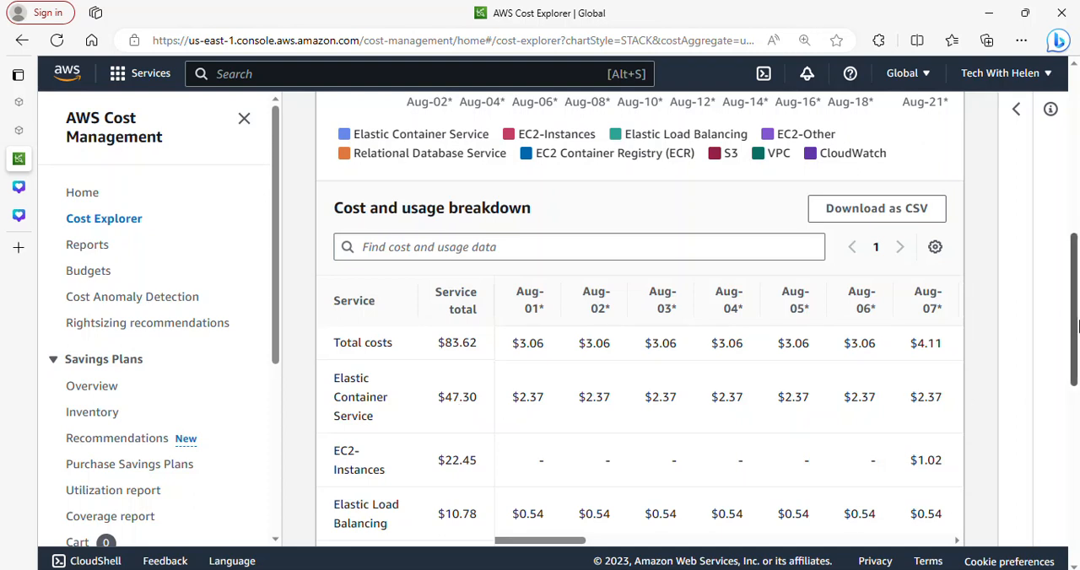
{"action": "scroll", "scroll_direction": "down", "scroll_amount": 3}
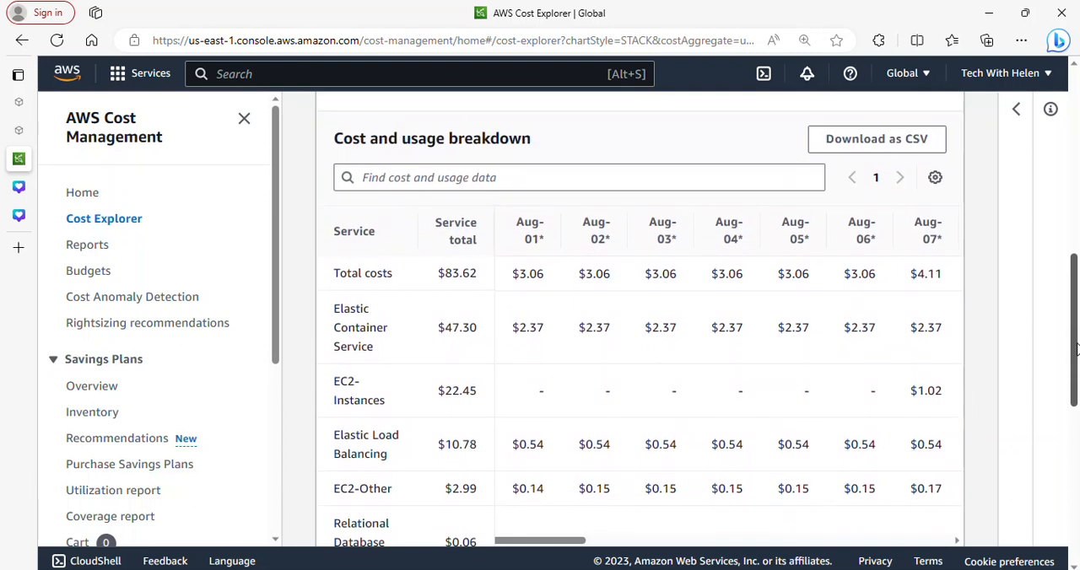
{"action": "mouse_move", "coordinate": [540, 313]}
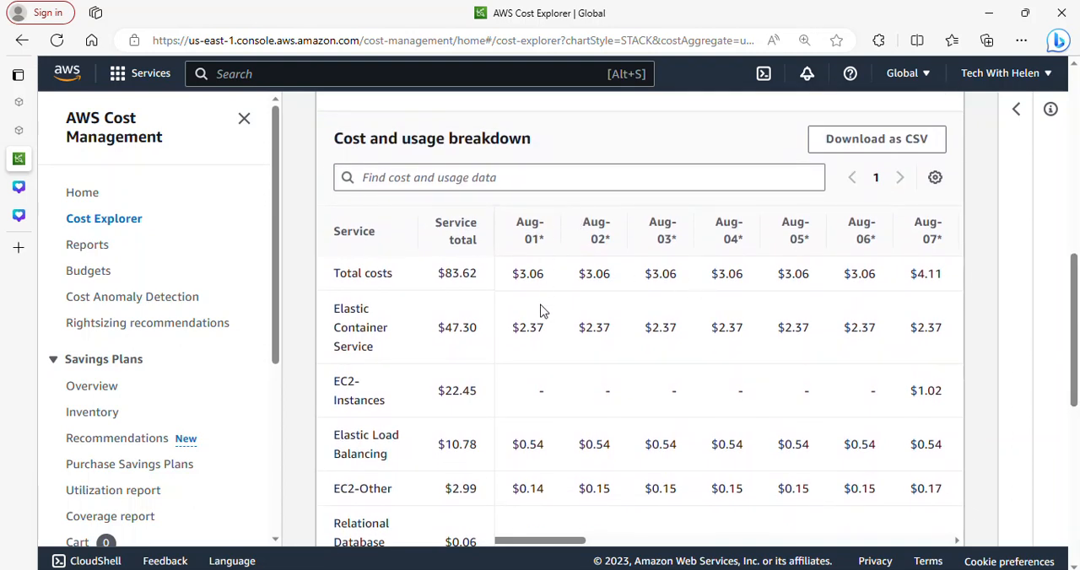
{"action": "mouse_move", "coordinate": [852, 323]}
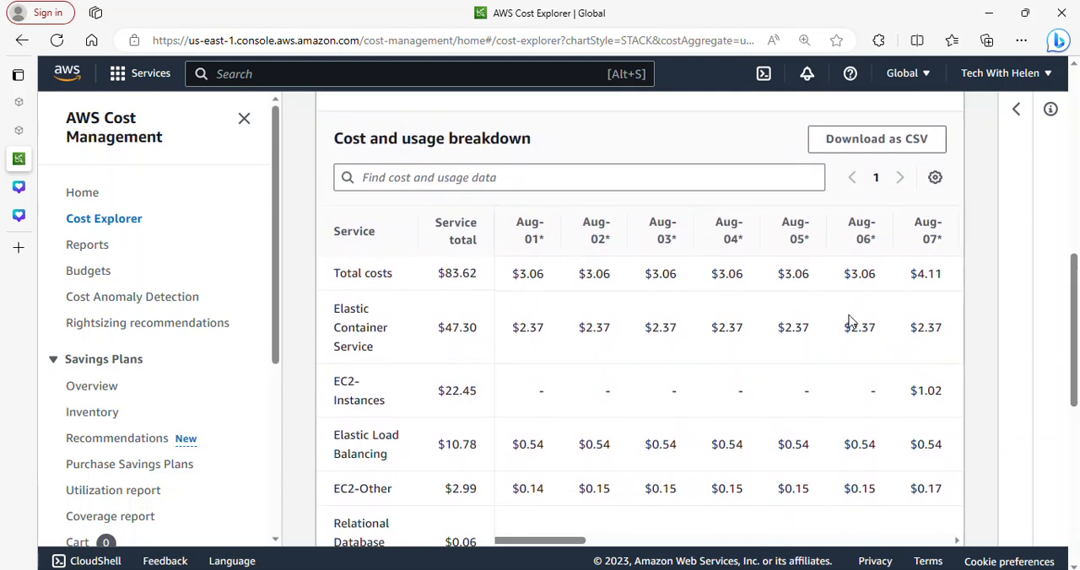
{"action": "left_click_drag", "start_coordinate": [540, 540], "coordinate": [557, 540]}
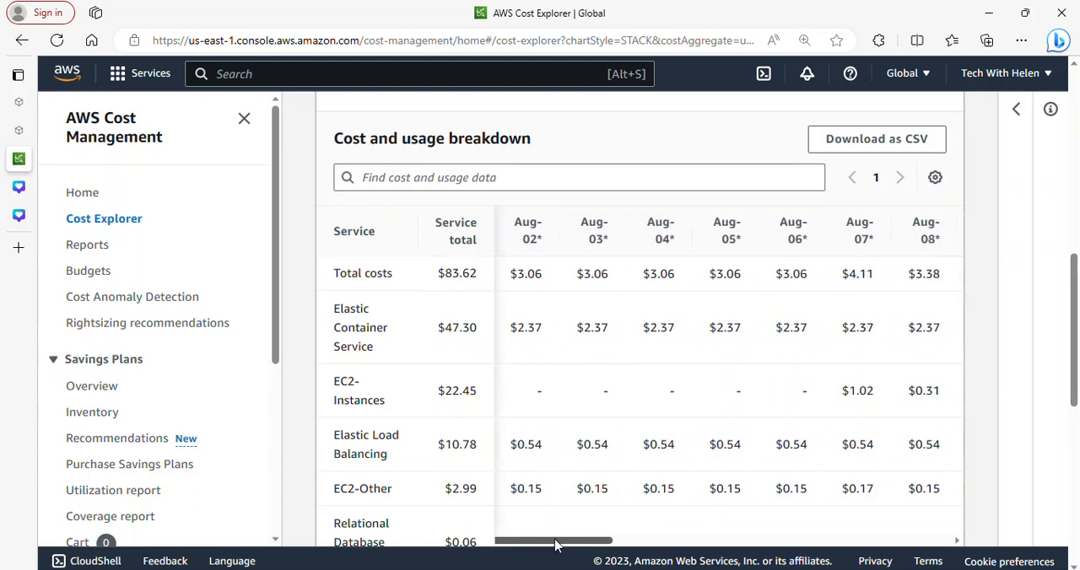
{"action": "left_click_drag", "start_coordinate": [554, 540], "coordinate": [743, 540]}
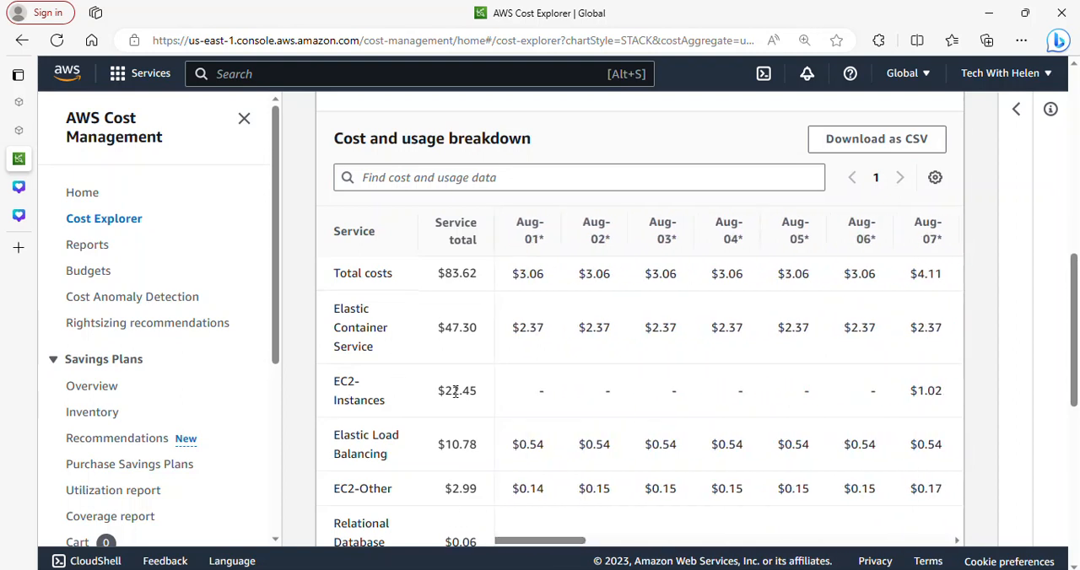
Review the breakdown table, selecting the EC2-Instances total of USD 22.45 alongside ECS USD 47.30.
{"action": "double_click", "coordinate": [458, 390]}
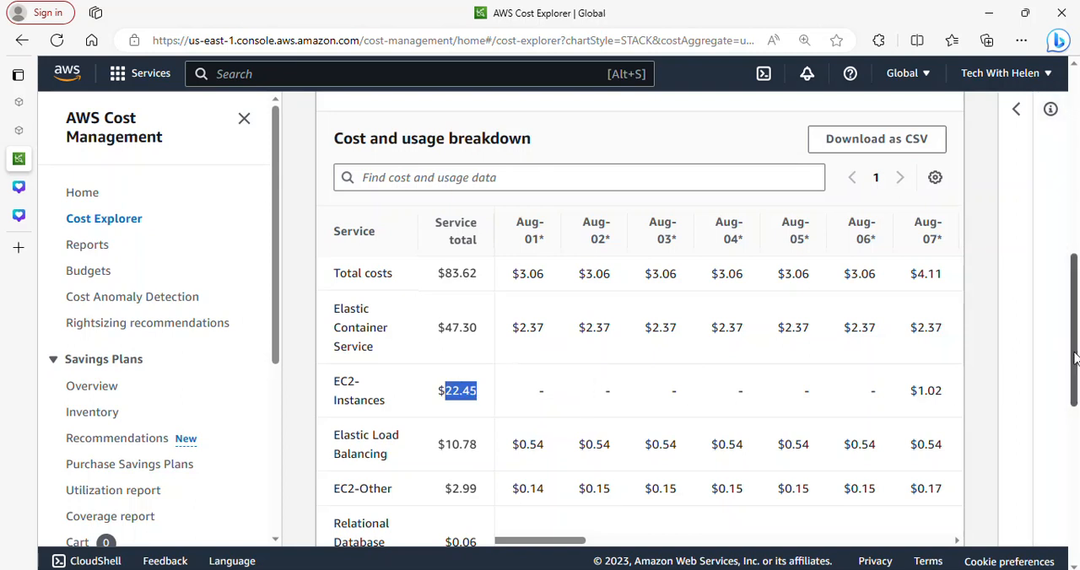
{"action": "scroll", "scroll_direction": "down", "scroll_amount": 3}
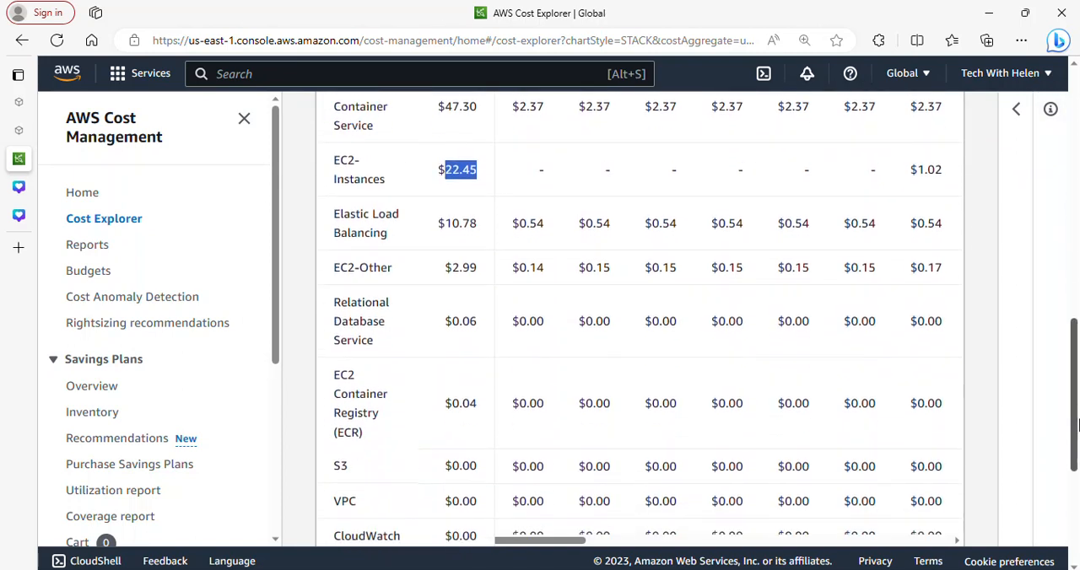
{"action": "scroll", "scroll_direction": "down", "scroll_amount": 3}
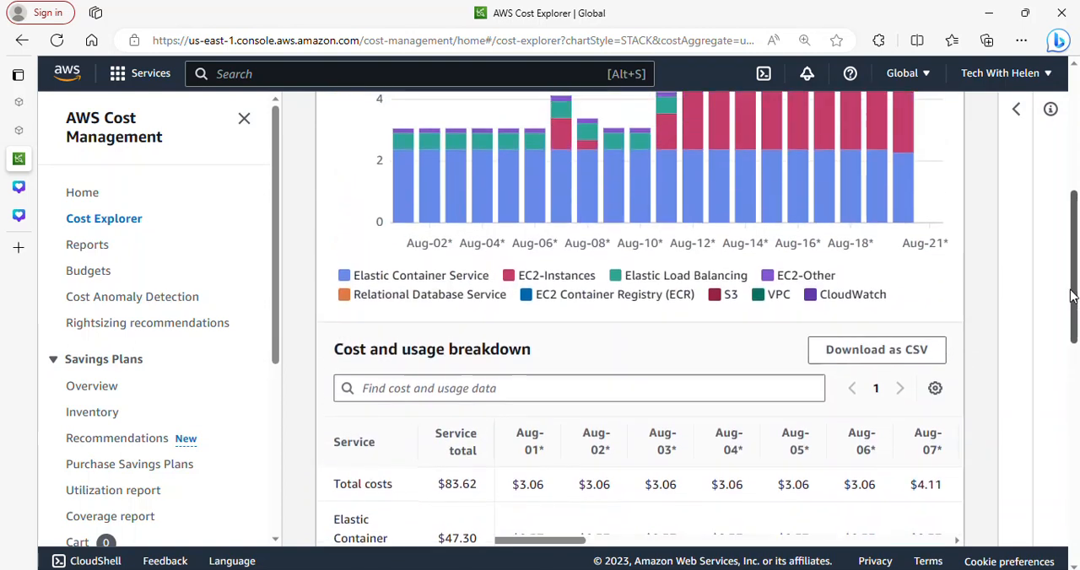
{"action": "scroll", "scroll_direction": "down", "scroll_amount": 3}
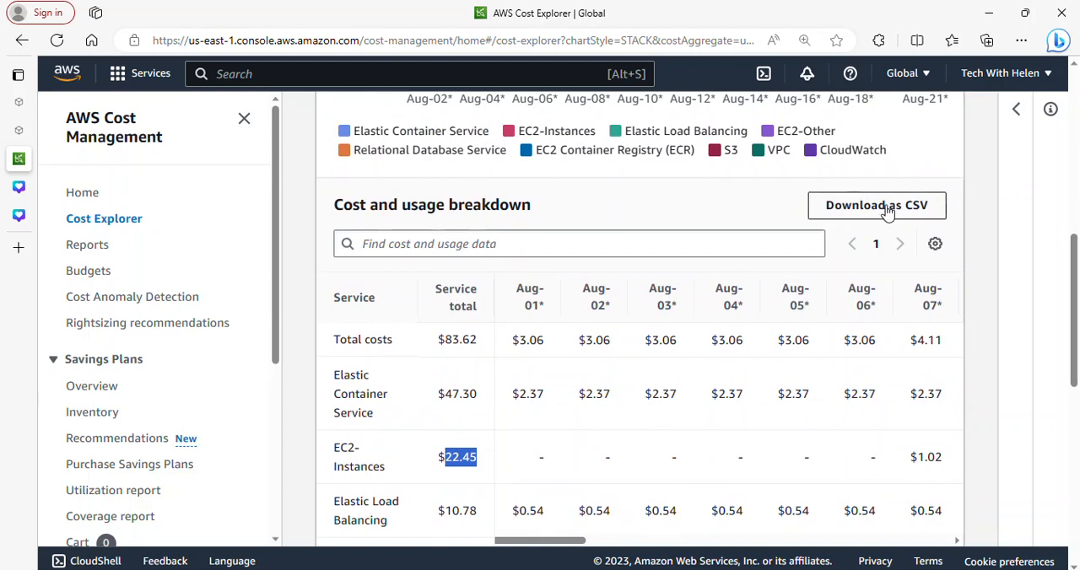
{"action": "scroll", "scroll_direction": "down", "scroll_amount": 3}
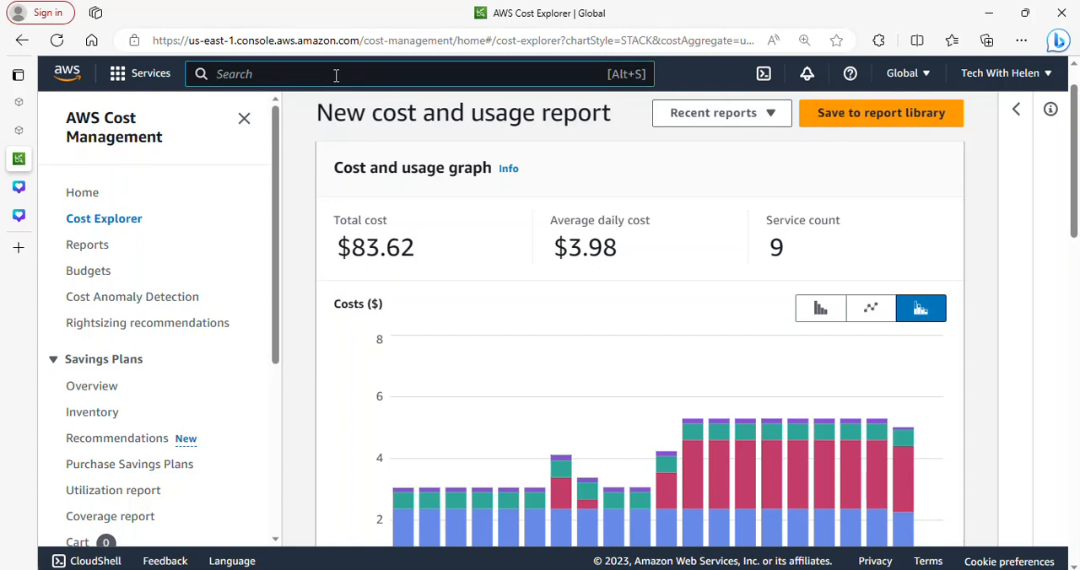
Find Resource Groups & Tag Editor by searching 'resource' and open it.
{"action": "type", "text": "resource group"}
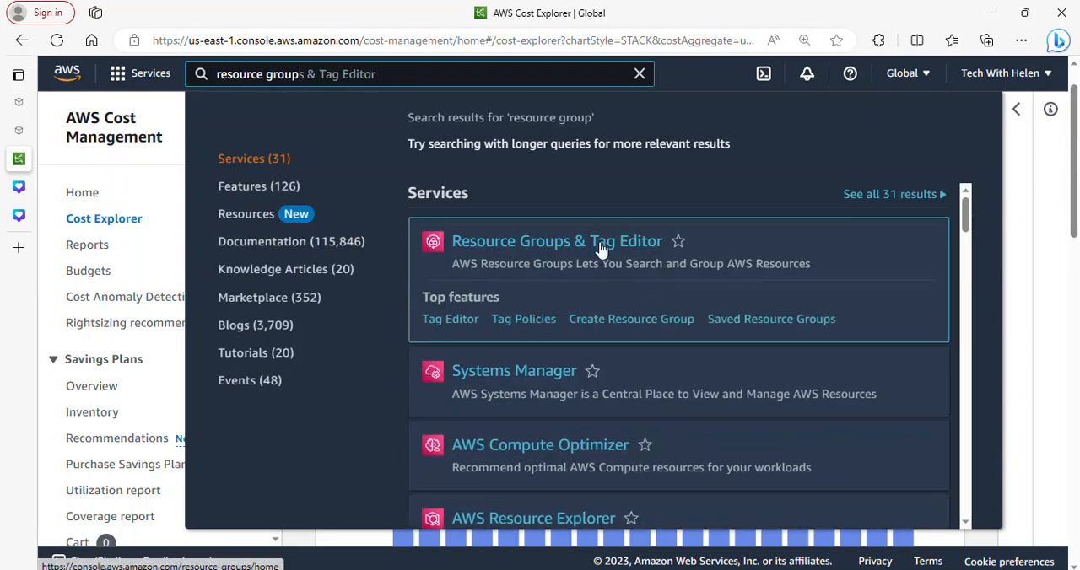
{"action": "left_click", "coordinate": [557, 240]}
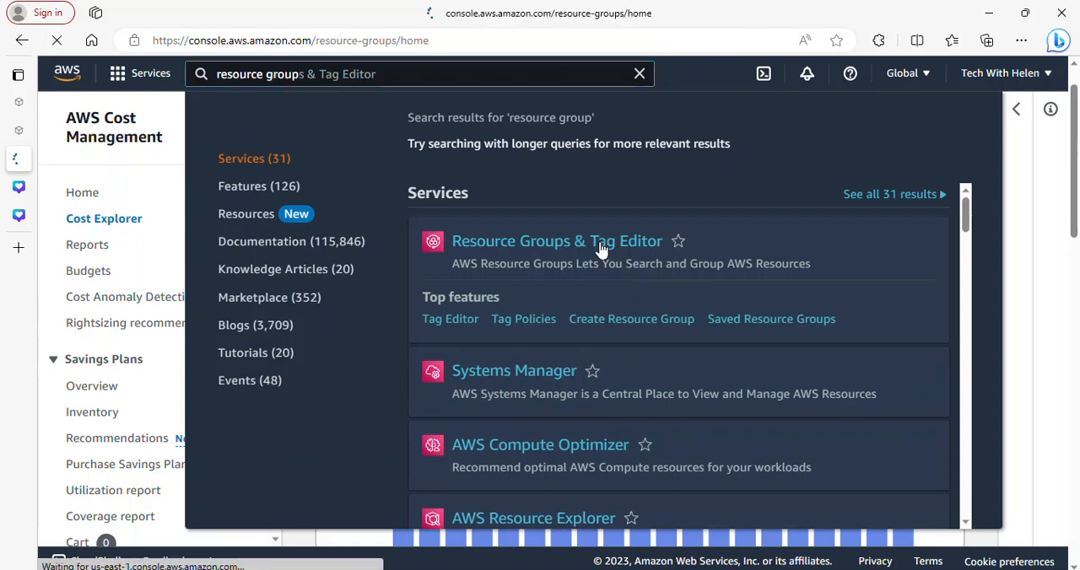
{"action": "left_click", "coordinate": [557, 242]}
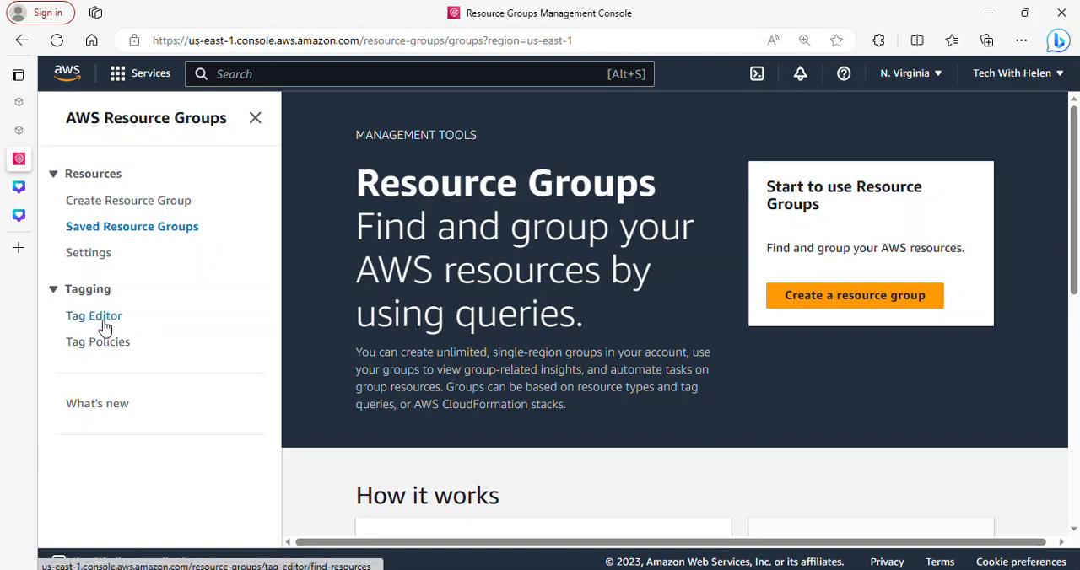
In Tag Editor, replace the us-east-1 filter with All regions and All supported resource types.
{"action": "left_click", "coordinate": [95, 315]}
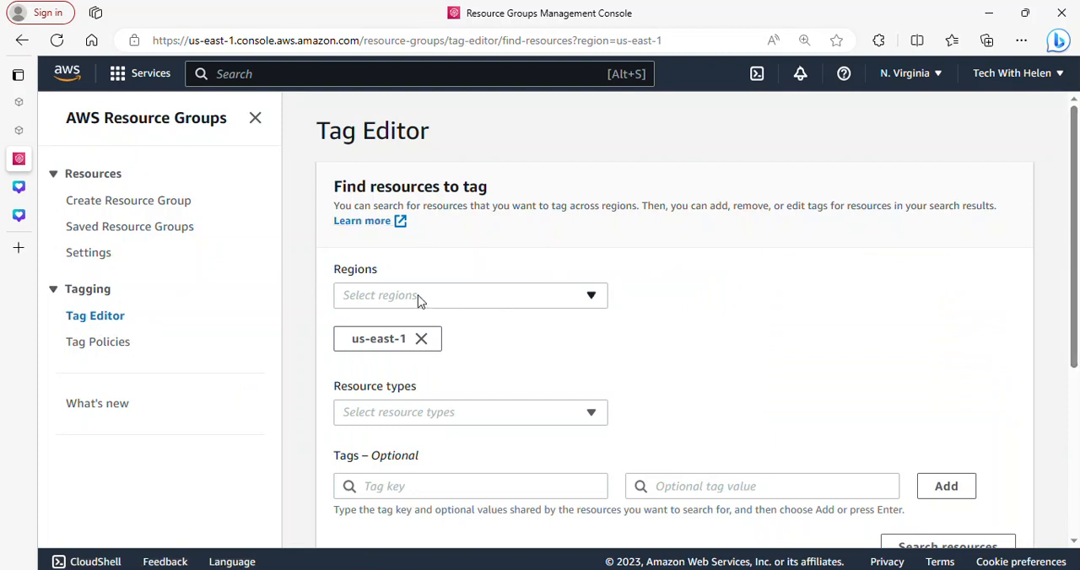
{"action": "mouse_move", "coordinate": [361, 294]}
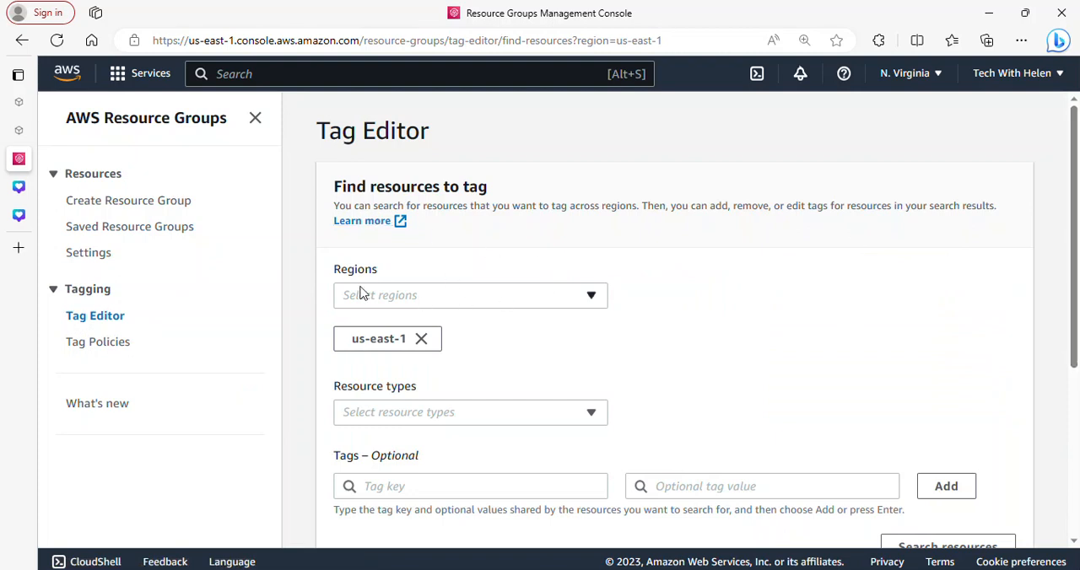
{"action": "mouse_move", "coordinate": [547, 314]}
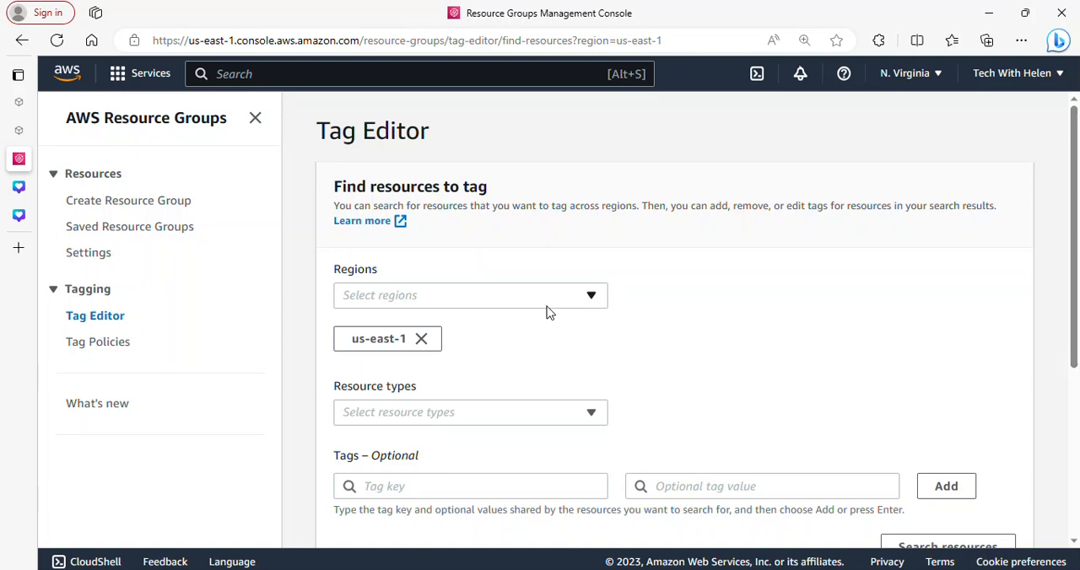
{"action": "mouse_move", "coordinate": [405, 337]}
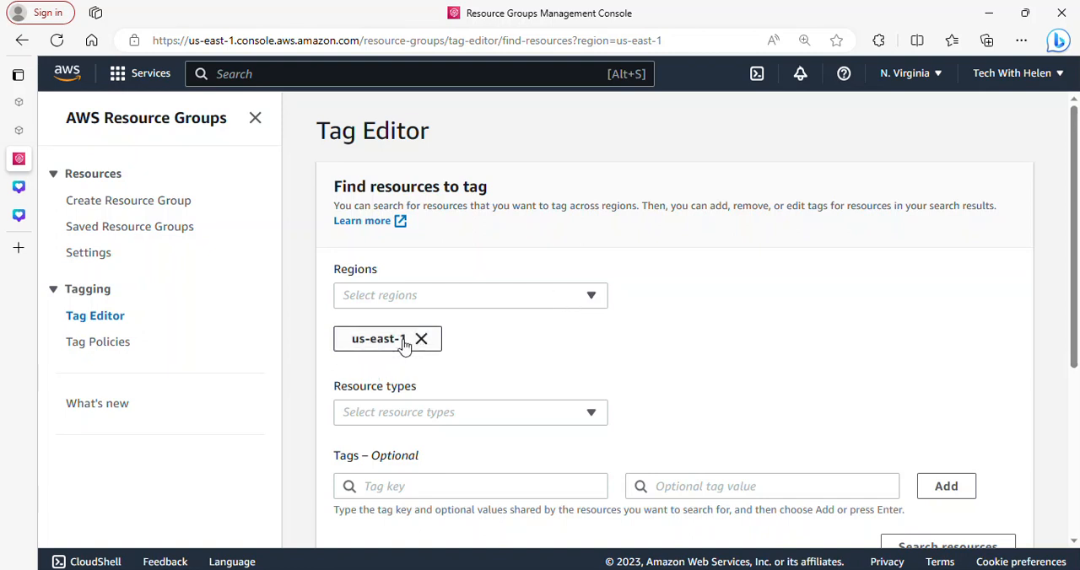
{"action": "left_click", "coordinate": [469, 296]}
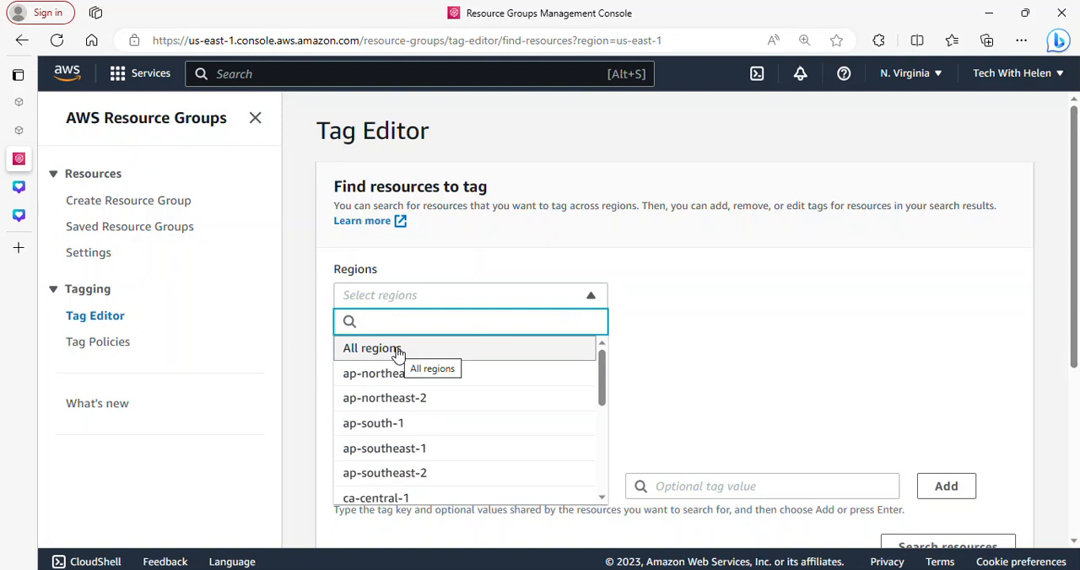
{"action": "left_click", "coordinate": [371, 348]}
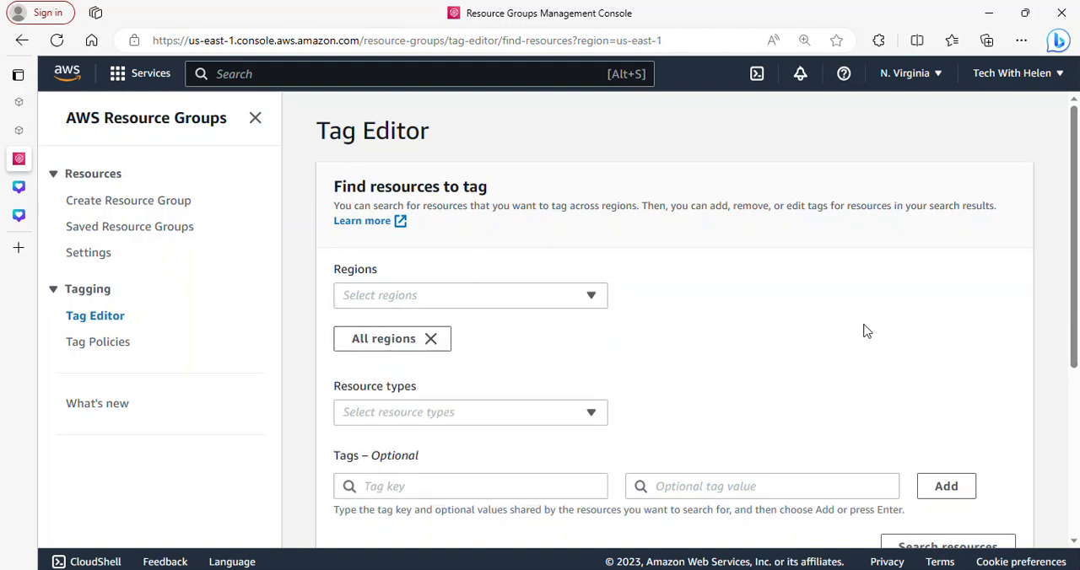
{"action": "scroll", "scroll_direction": "down", "scroll_amount": 3}
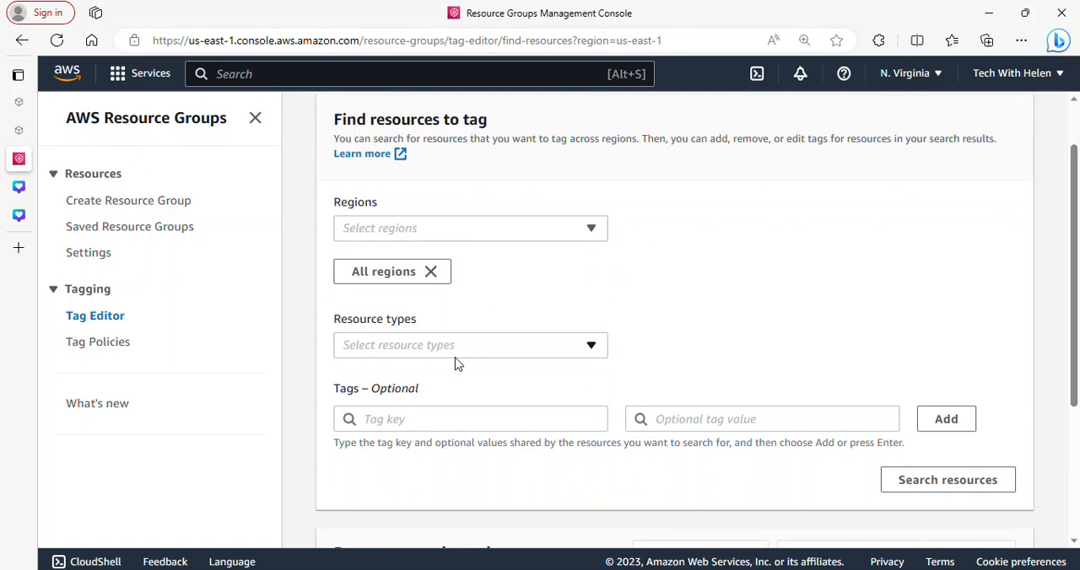
{"action": "left_click", "coordinate": [469, 344]}
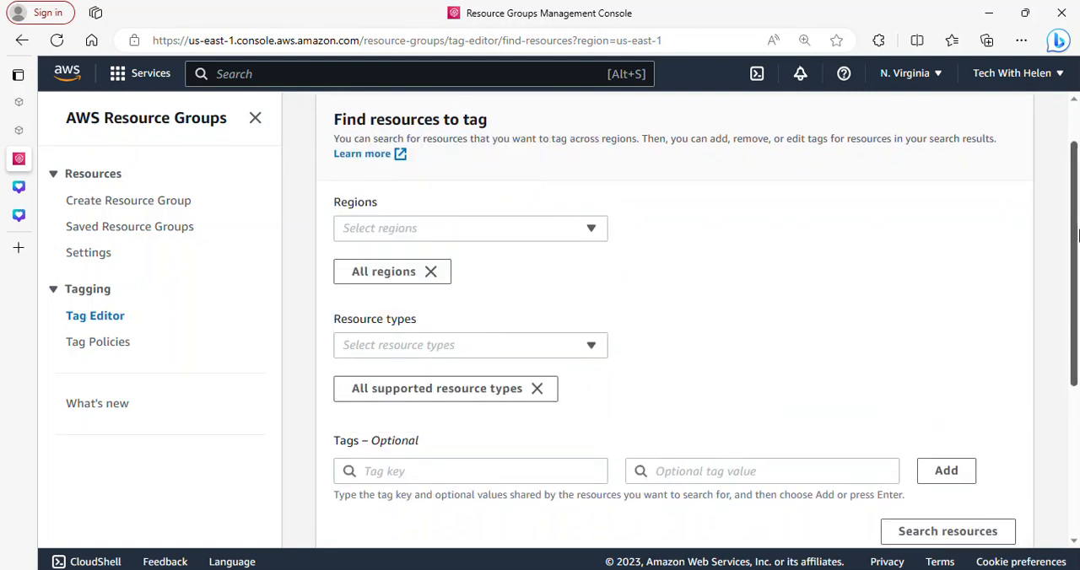
Run the resource search and review the results across all regions.
{"action": "scroll", "scroll_direction": "down", "scroll_amount": 3}
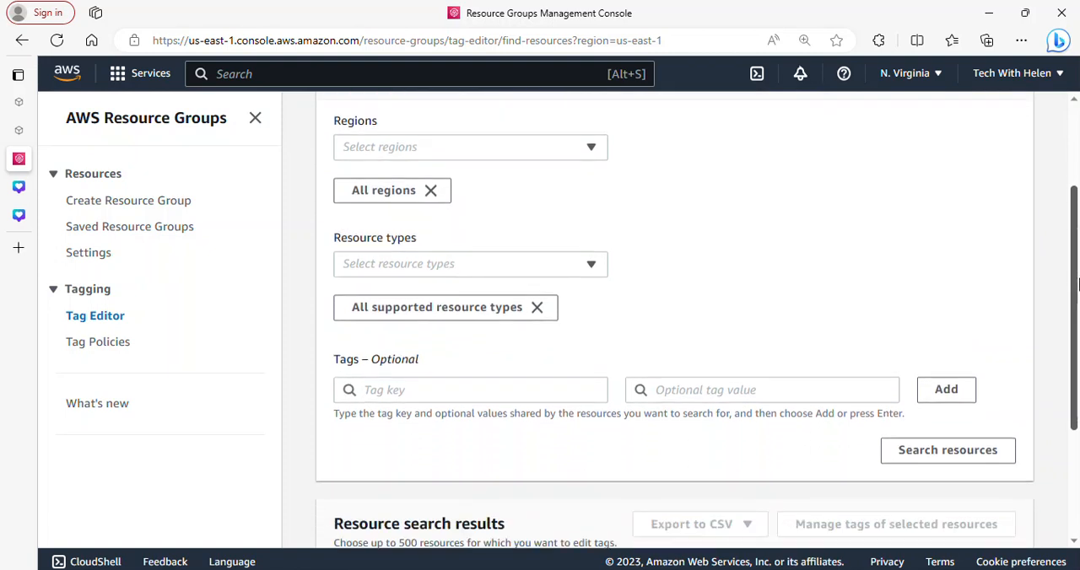
{"action": "scroll", "scroll_direction": "down", "scroll_amount": 3}
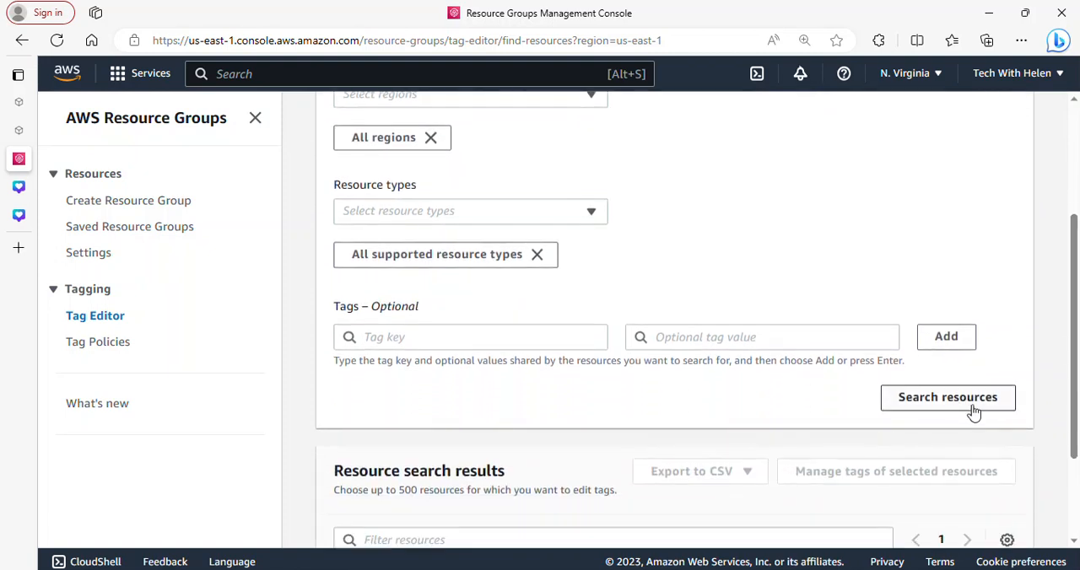
{"action": "left_click", "coordinate": [948, 396]}
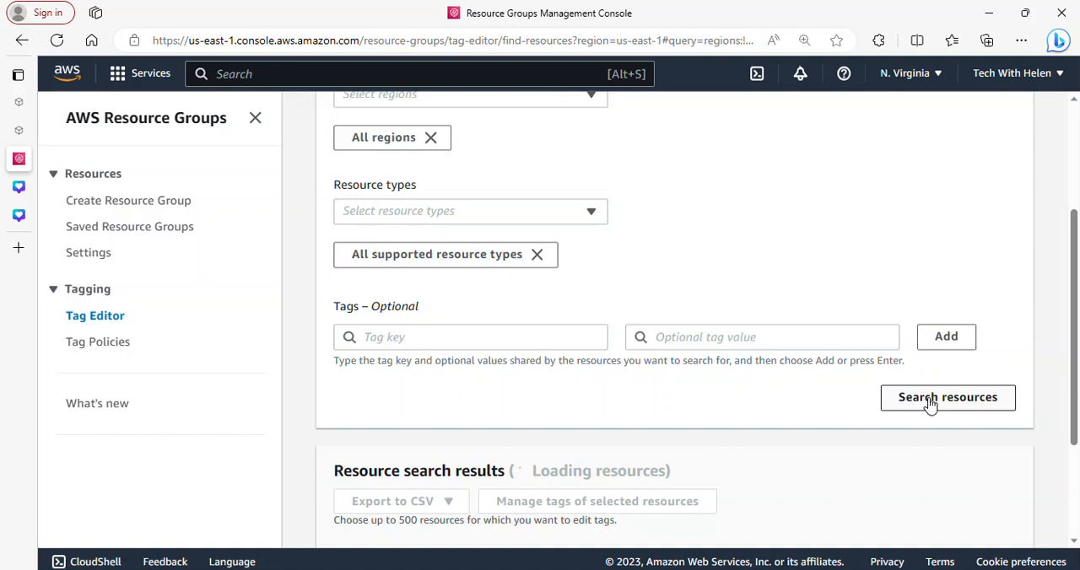
{"action": "scroll", "scroll_direction": "down", "scroll_amount": 3}
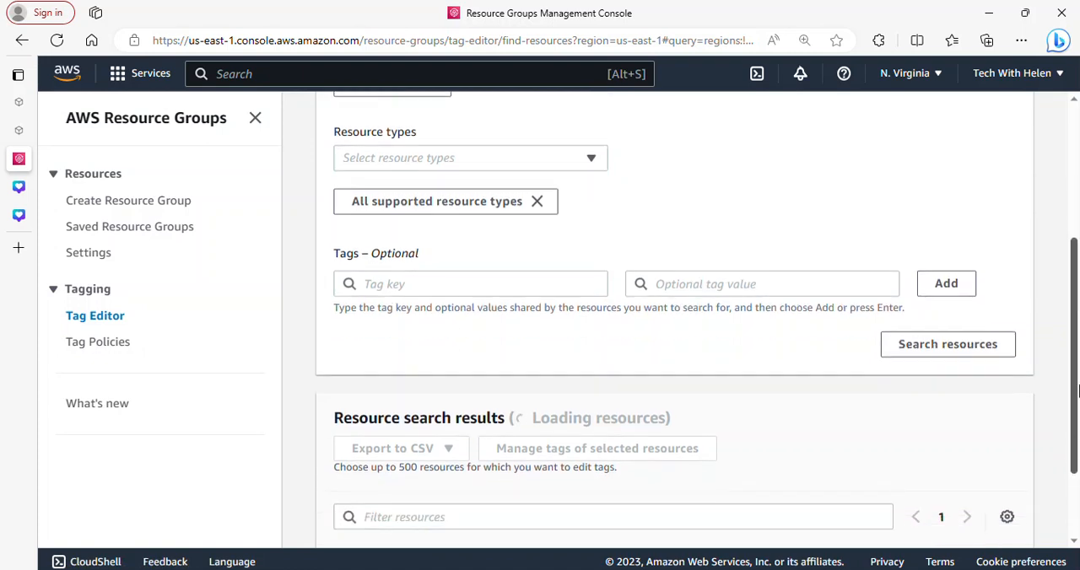
{"action": "scroll", "scroll_direction": "down", "scroll_amount": 3}
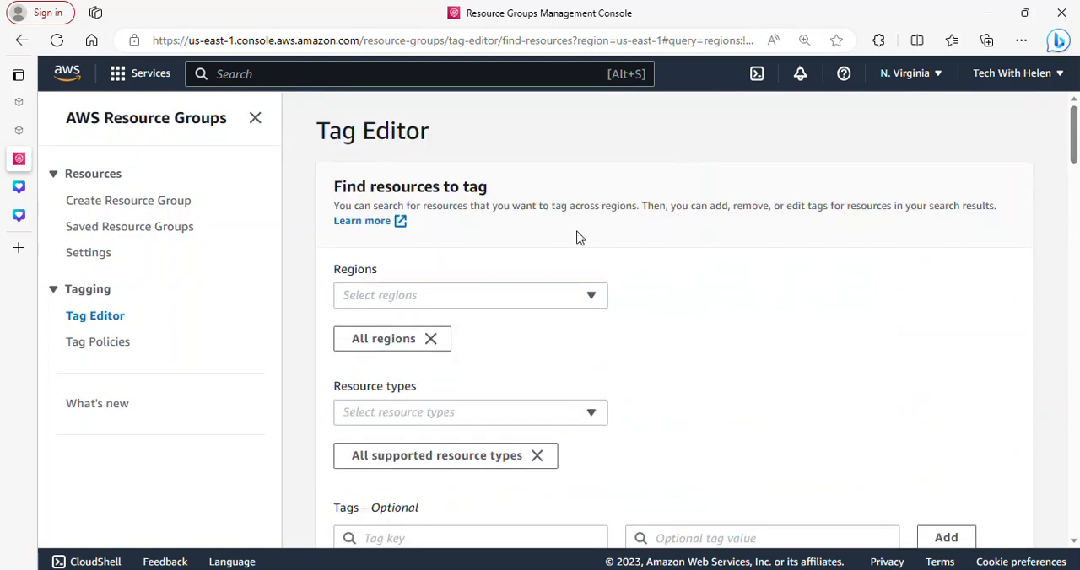
{"action": "mouse_move", "coordinate": [436, 337]}
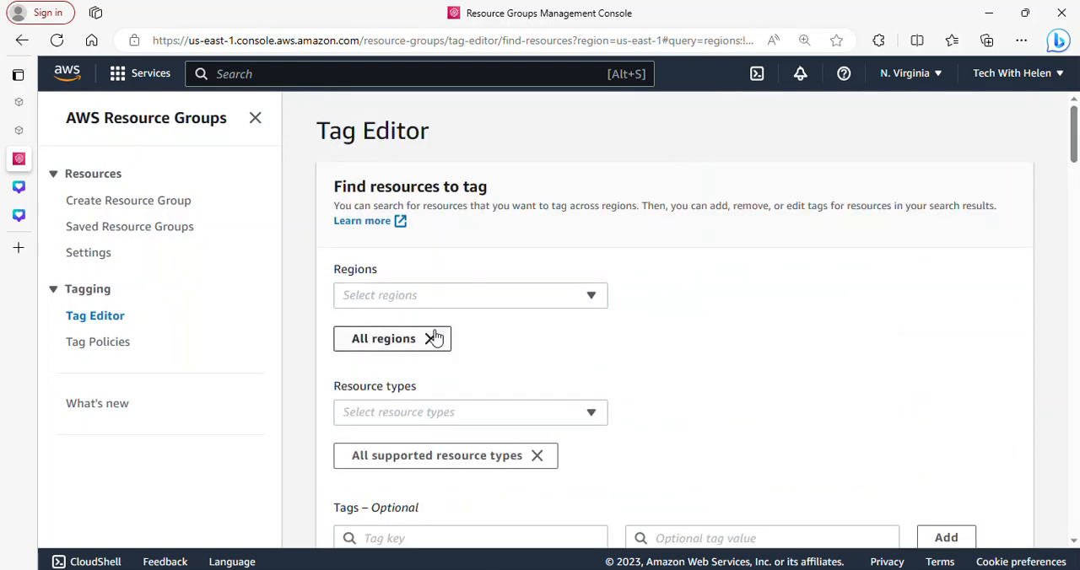
Search Tag Editor for AWS::ECS::Cluster resources in us-east-1 only.
{"action": "type", "text": "us-"}
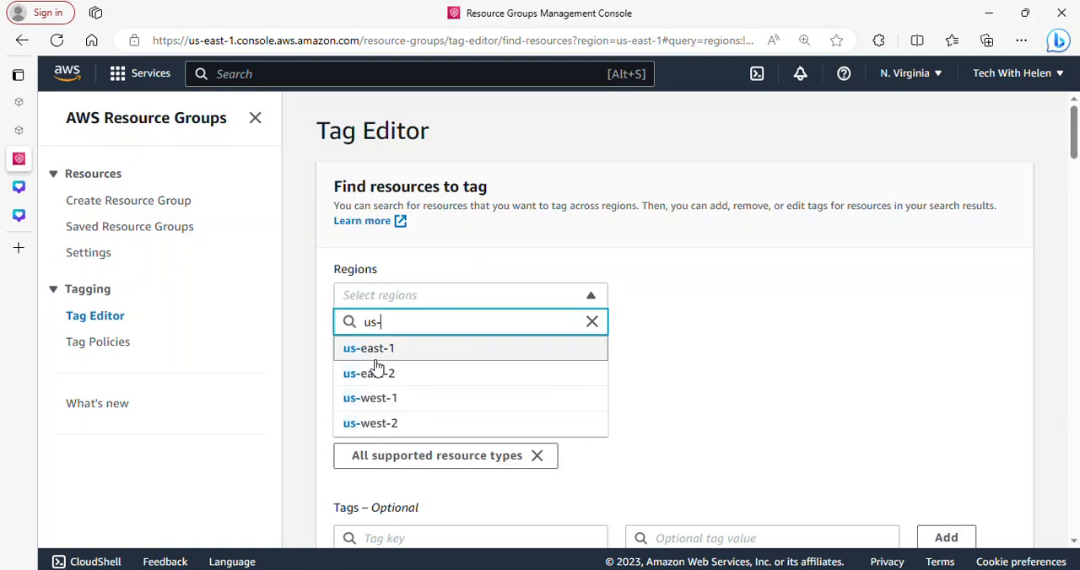
{"action": "left_click", "coordinate": [368, 347]}
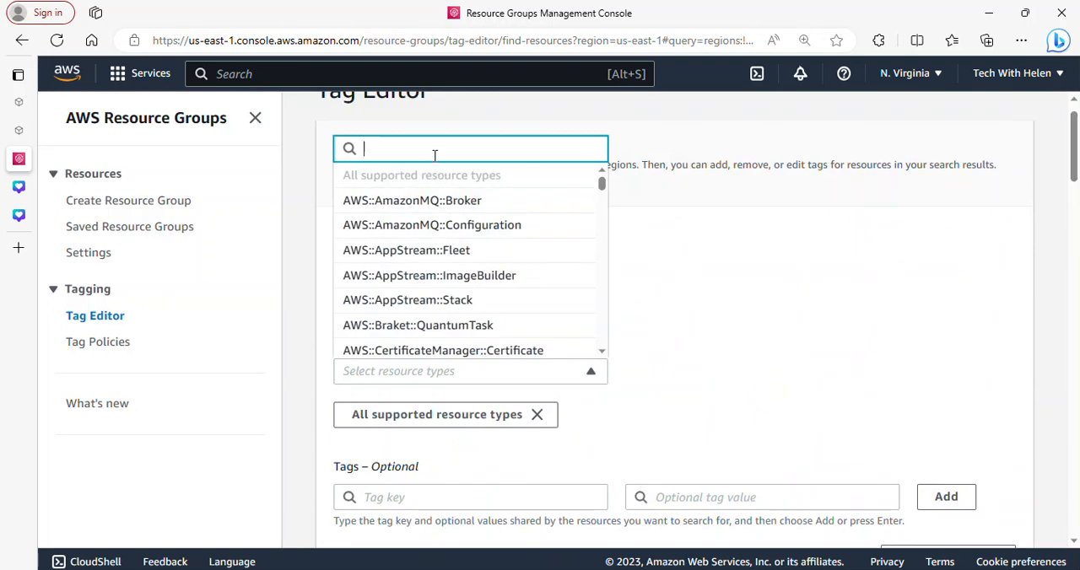
{"action": "type", "text": "ecs"}
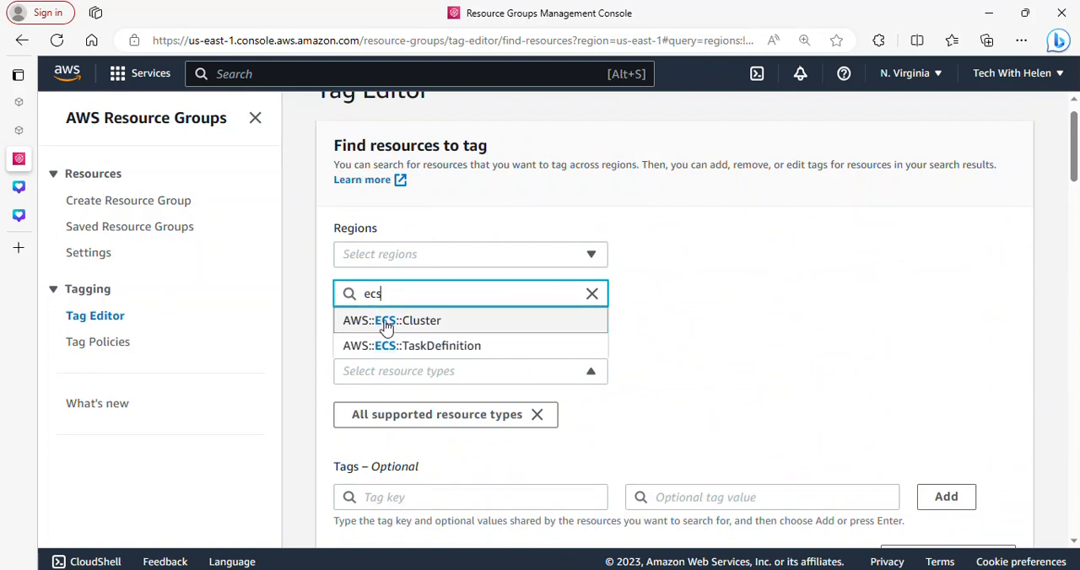
{"action": "left_click", "coordinate": [392, 321]}
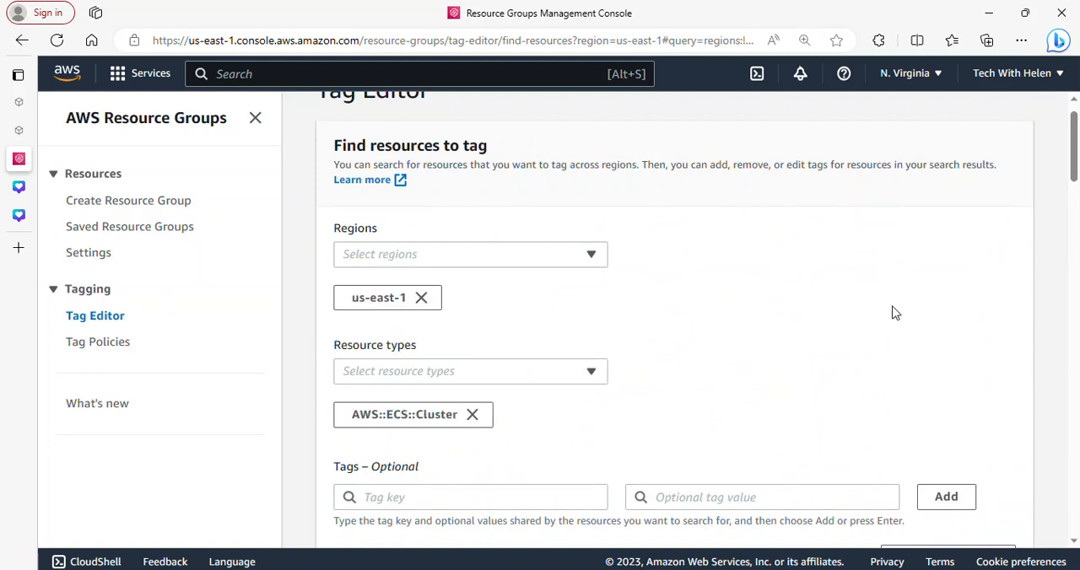
{"action": "scroll", "scroll_direction": "down", "scroll_amount": 3}
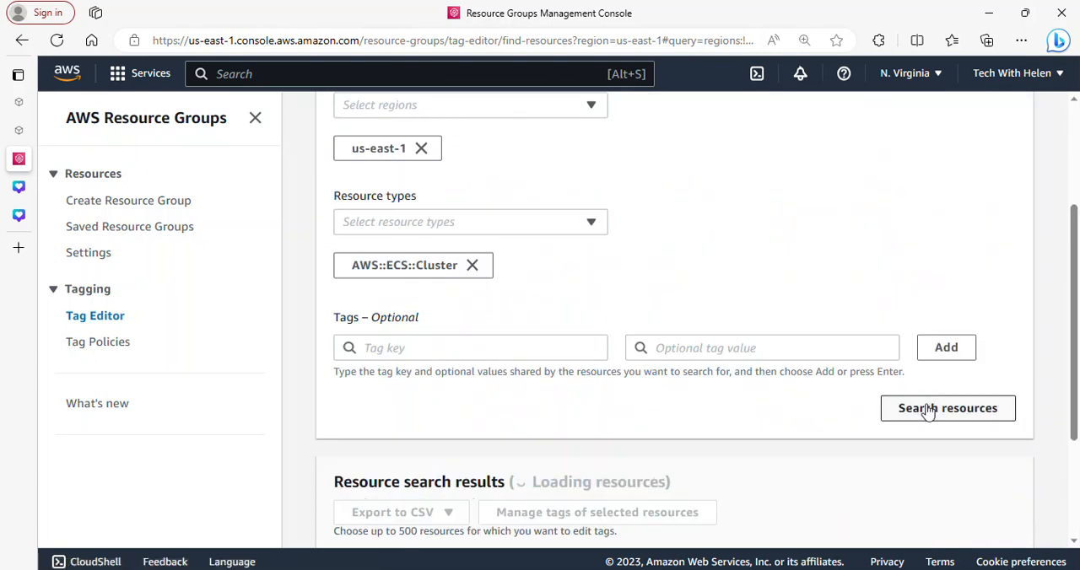
{"action": "left_click", "coordinate": [948, 408]}
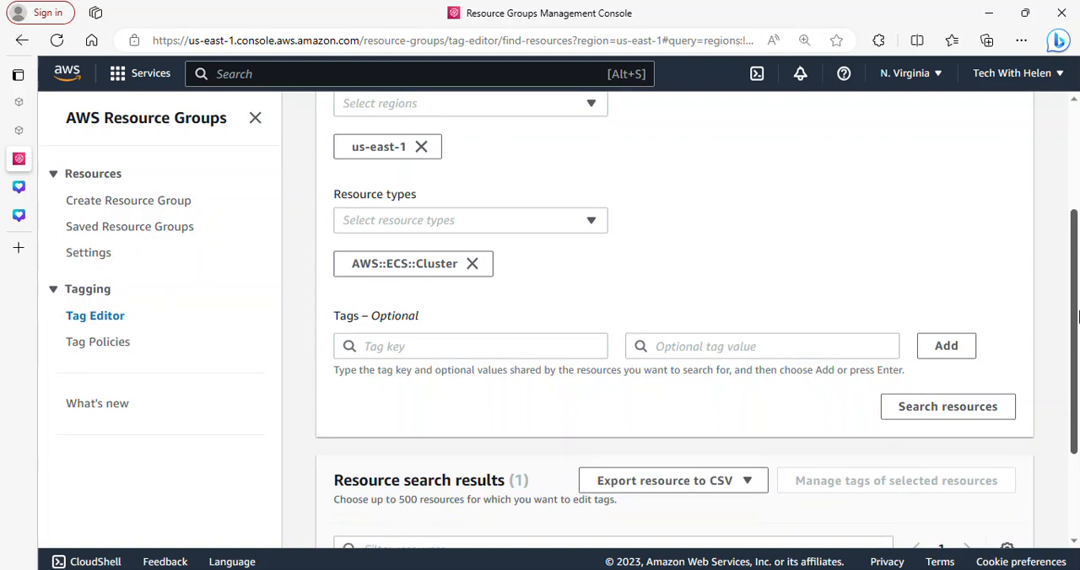
Follow the ecs-cluster1 result into the ECS console.
{"action": "scroll", "scroll_direction": "down", "scroll_amount": 3}
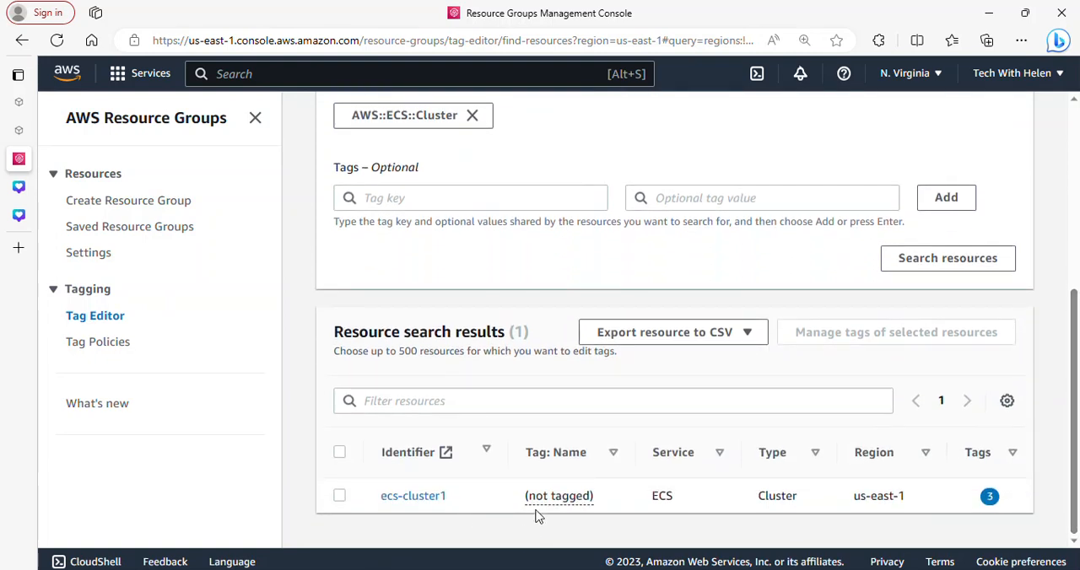
{"action": "mouse_move", "coordinate": [412, 496]}
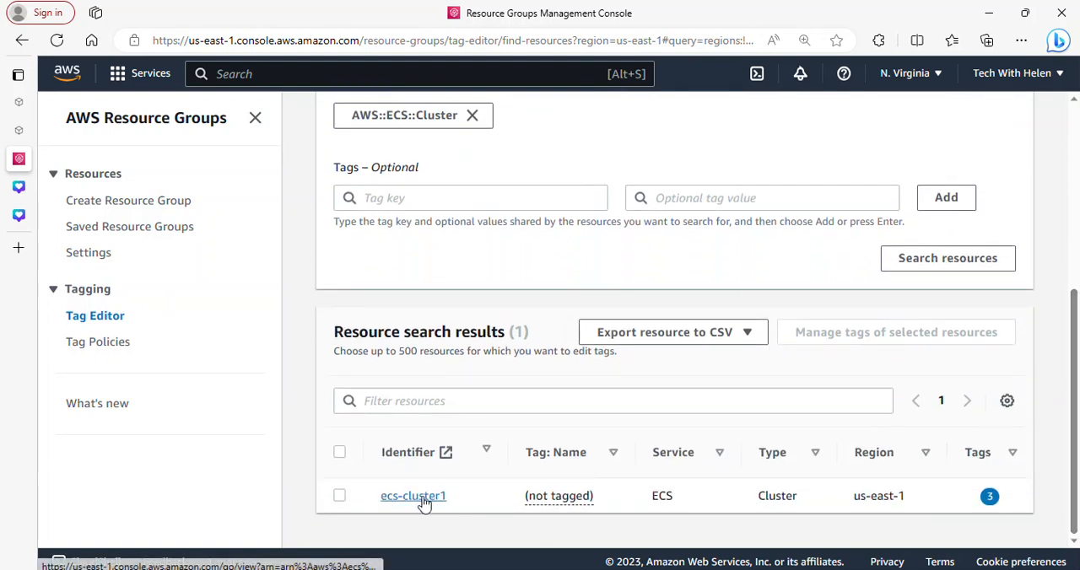
{"action": "left_click", "coordinate": [412, 496]}
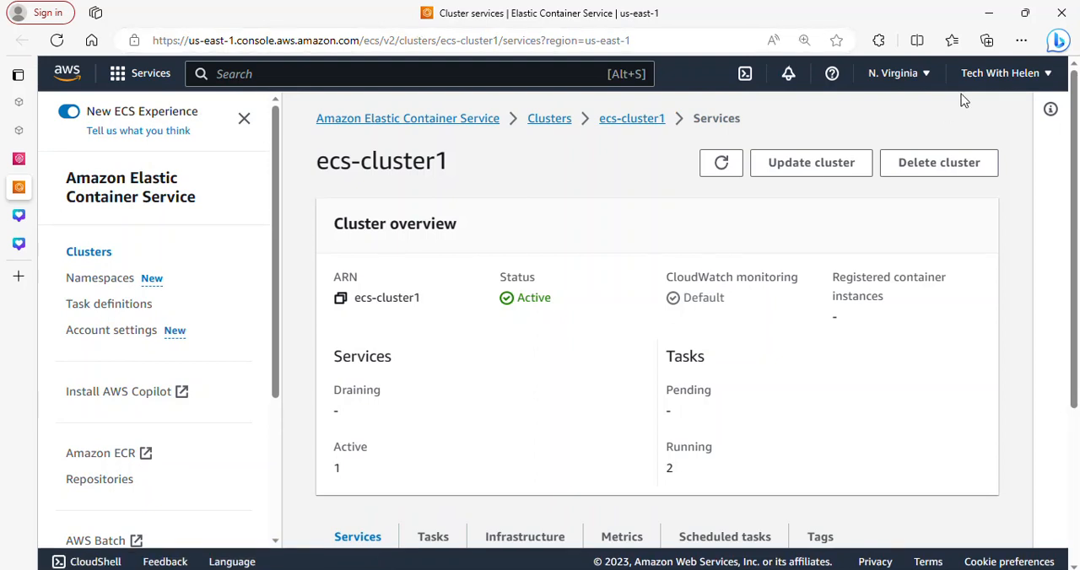
Scroll the ecs-cluster1 overview to its Services list showing active ecs-service1.
{"action": "scroll", "scroll_direction": "down", "scroll_amount": 3}
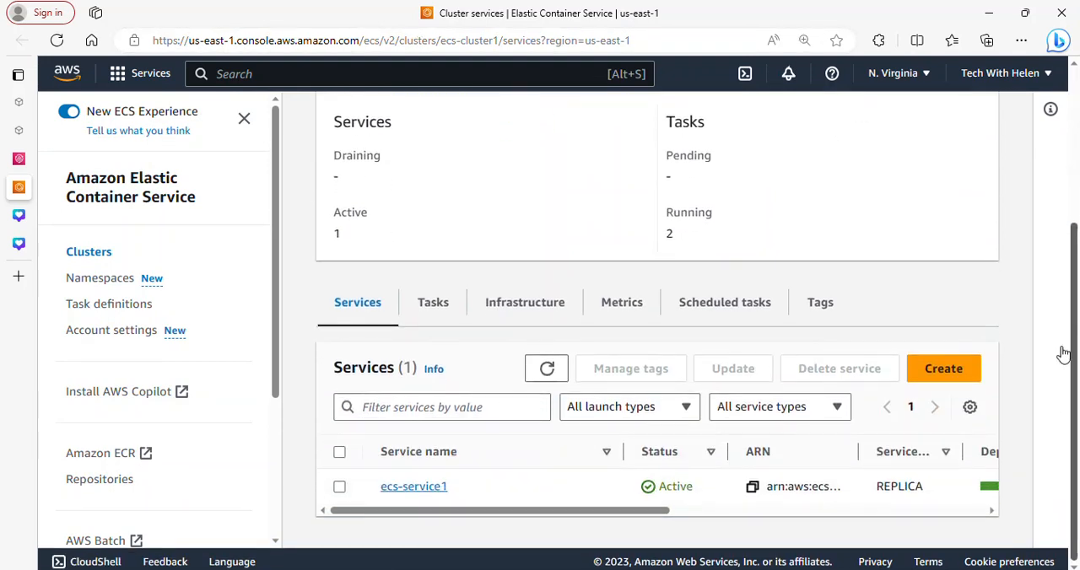
{"action": "mouse_move", "coordinate": [896, 413]}
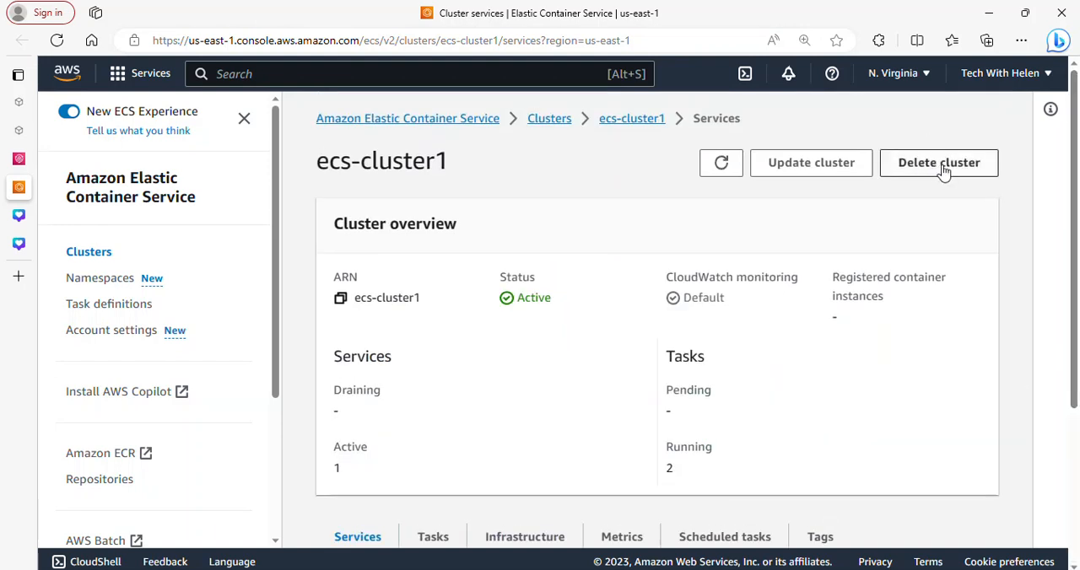
{"action": "mouse_move", "coordinate": [506, 219]}
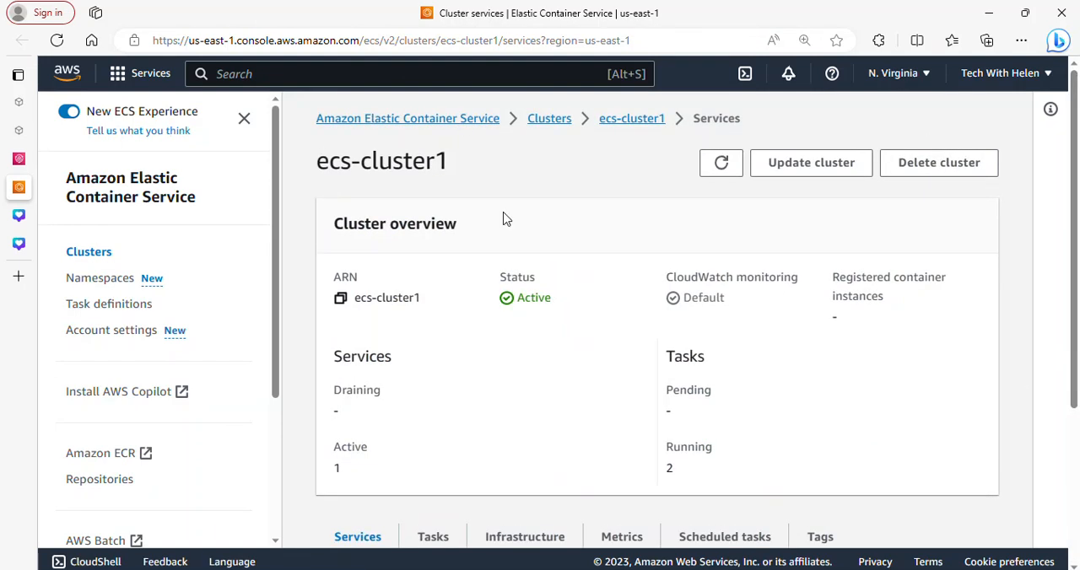